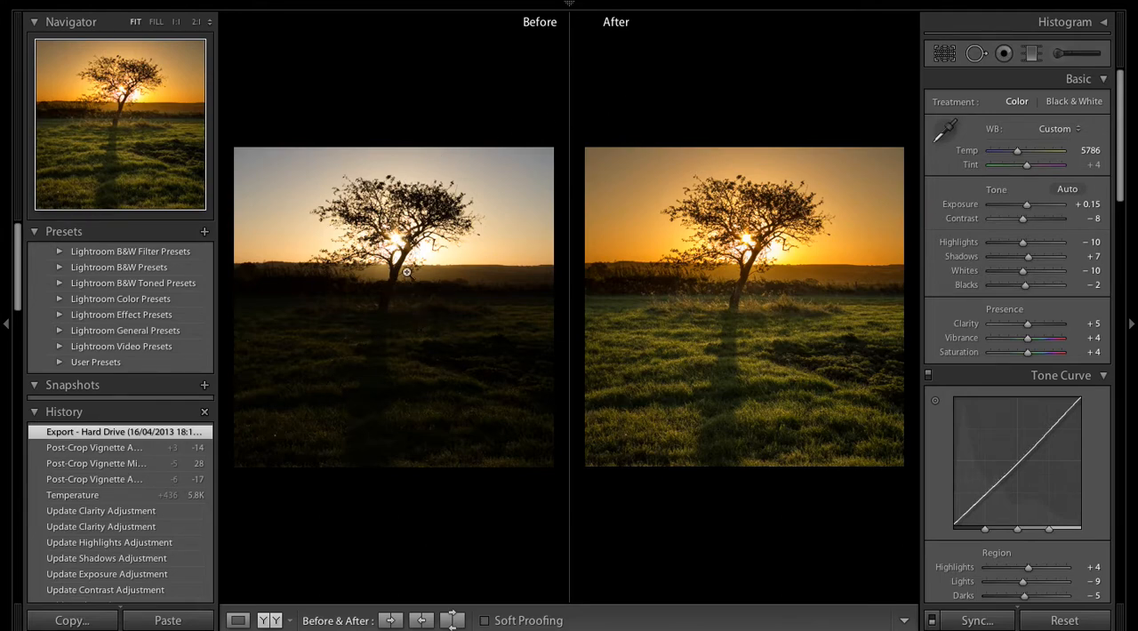
{"action": "mouse_move", "coordinate": [763, 302]}
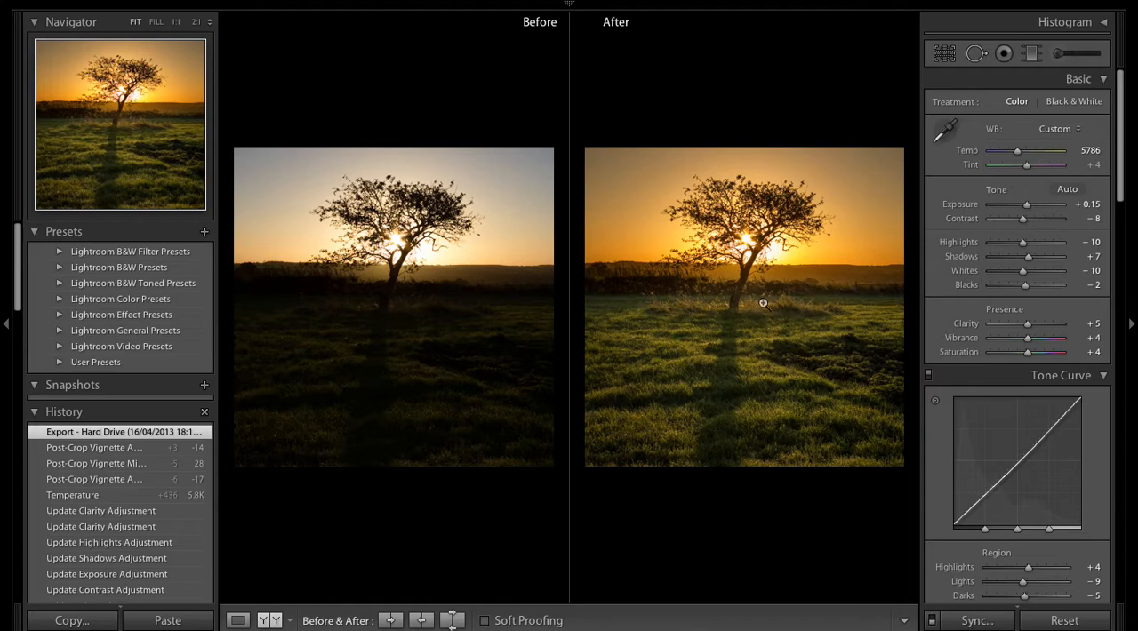
{"action": "mouse_move", "coordinate": [769, 302]}
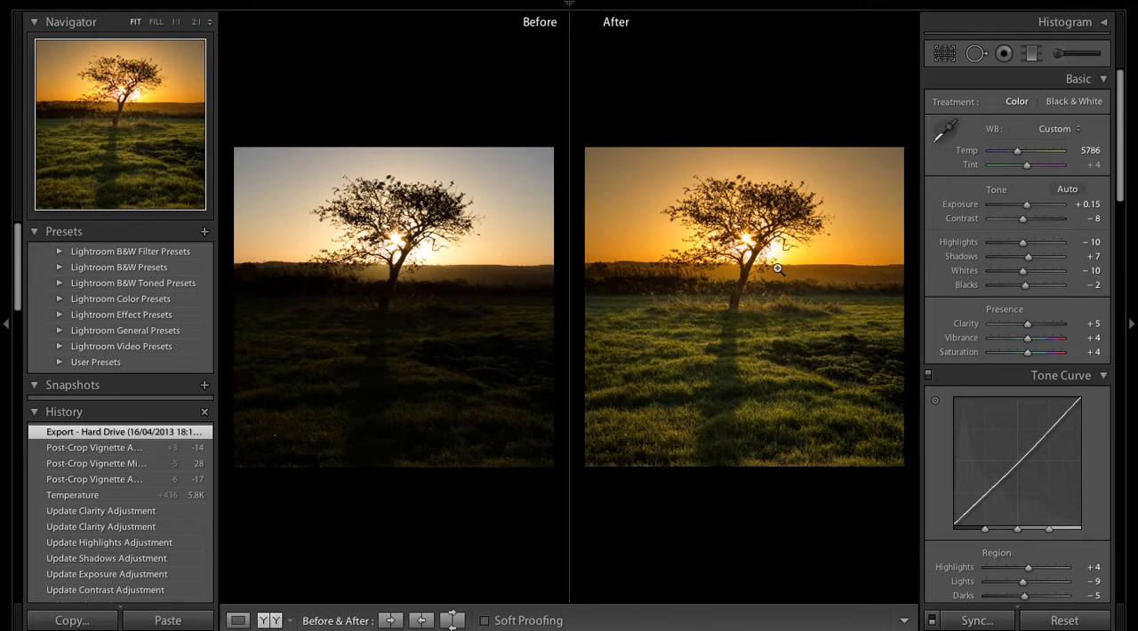
{"action": "mouse_move", "coordinate": [395, 277]}
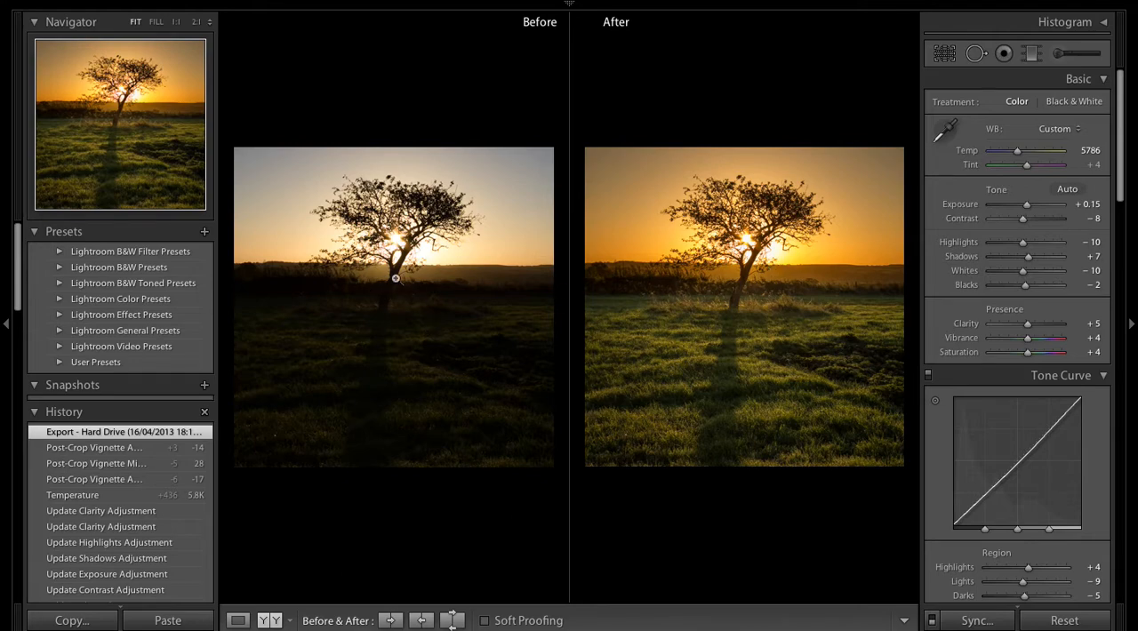
{"action": "mouse_move", "coordinate": [548, 331]}
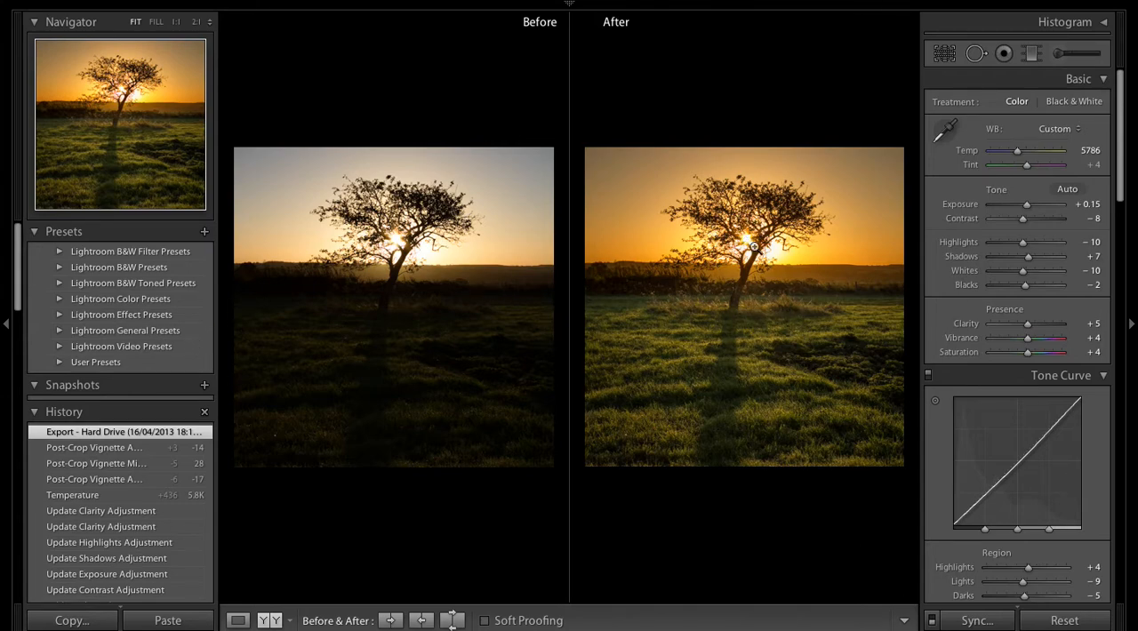
{"action": "mouse_move", "coordinate": [539, 355]}
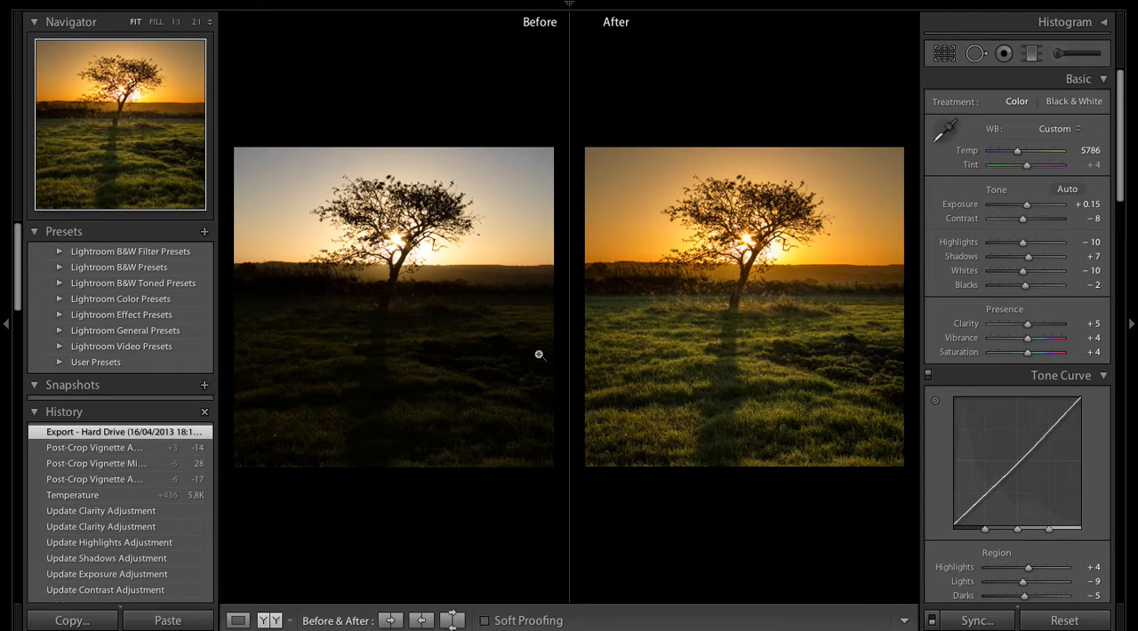
{"action": "mouse_move", "coordinate": [861, 347]}
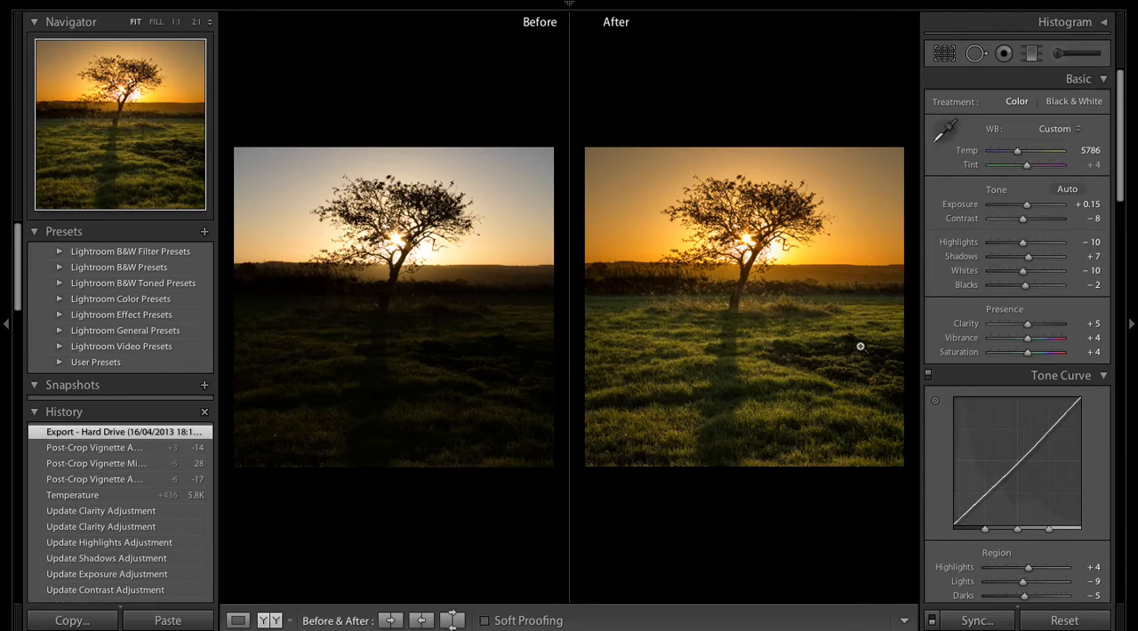
{"action": "mouse_move", "coordinate": [653, 320]}
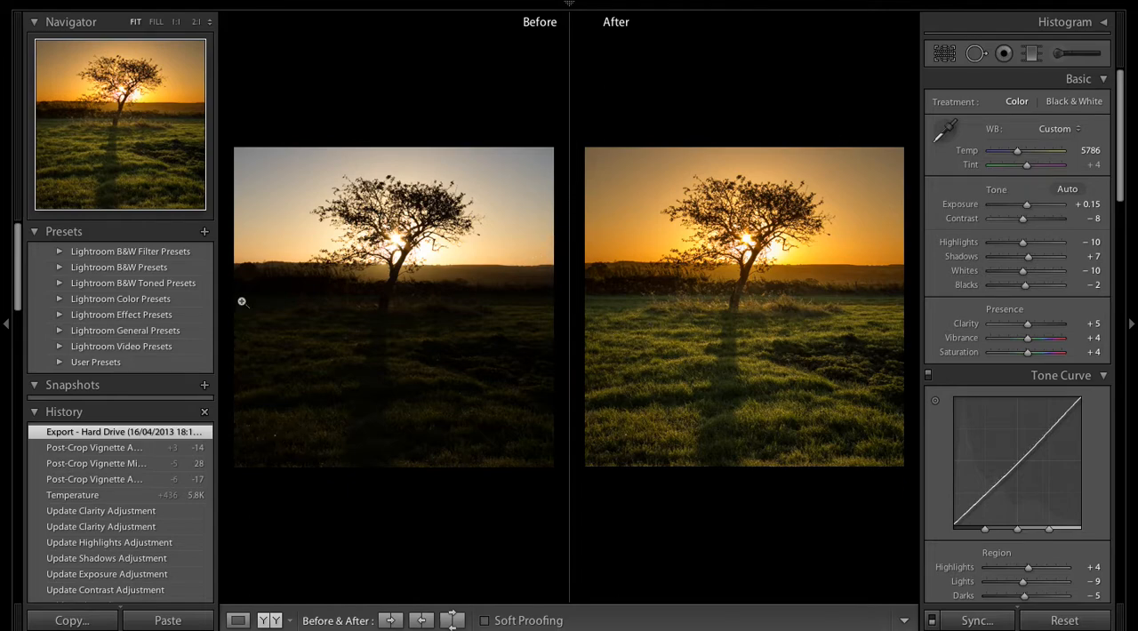
{"action": "mouse_move", "coordinate": [719, 194]}
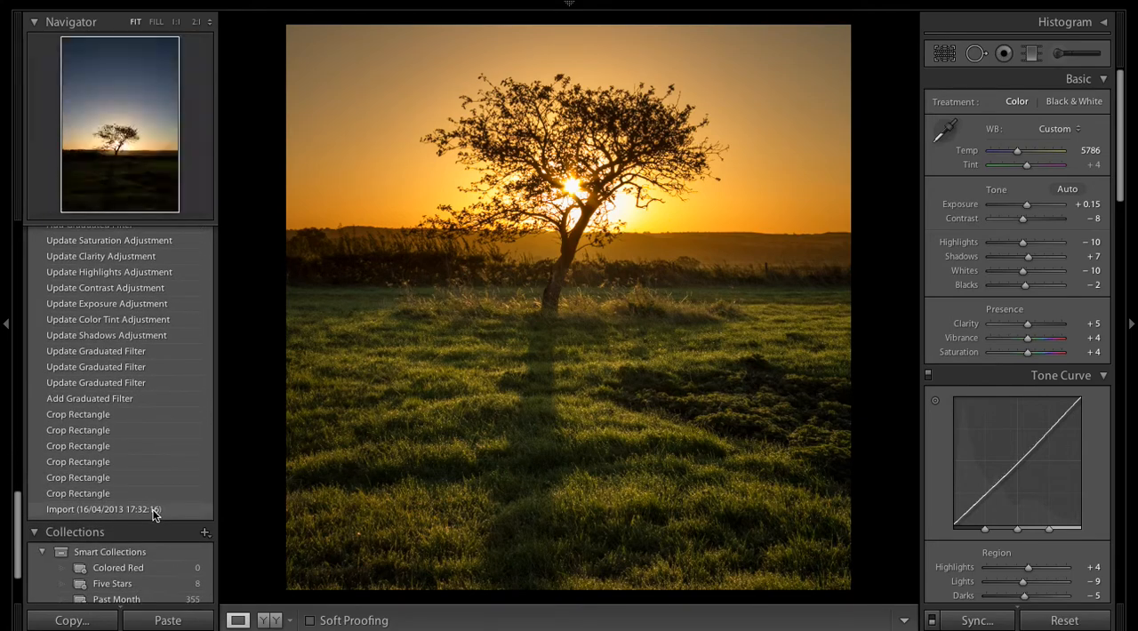
Revert to the Import history state and apply a 1 x 1 square crop around the tree
{"action": "left_click", "coordinate": [103, 508]}
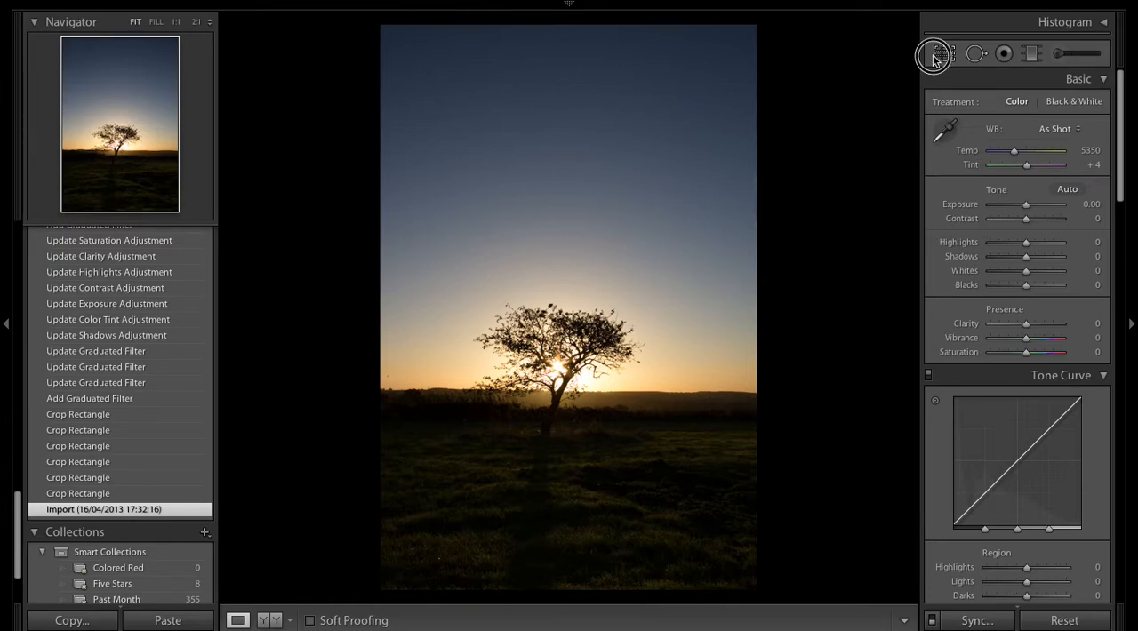
{"action": "left_click", "coordinate": [945, 53]}
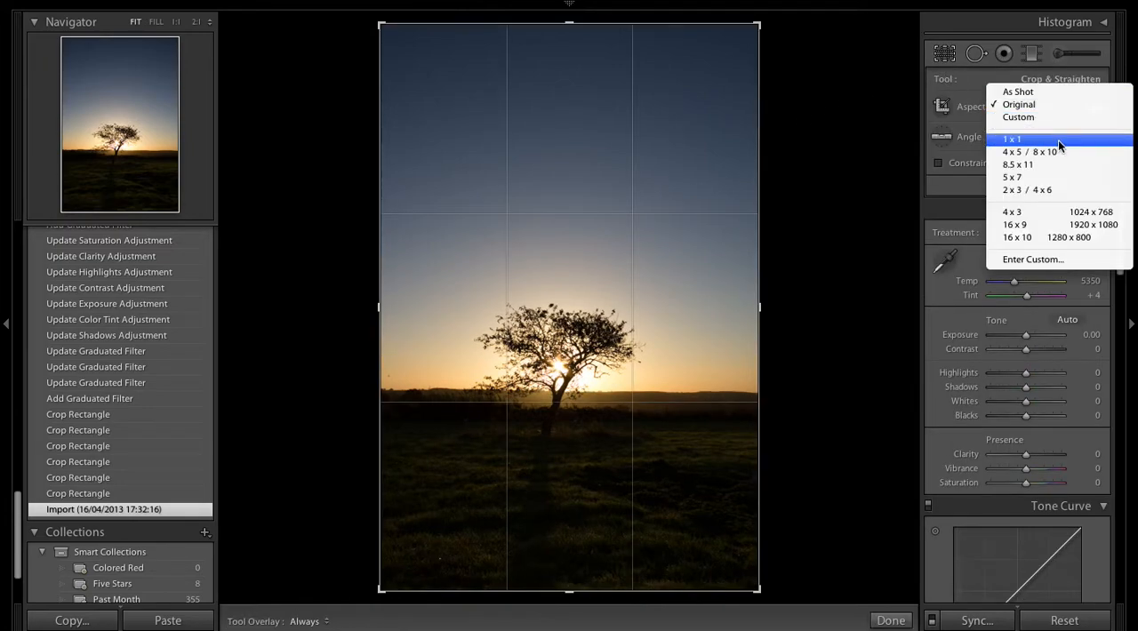
{"action": "left_click", "coordinate": [1012, 139]}
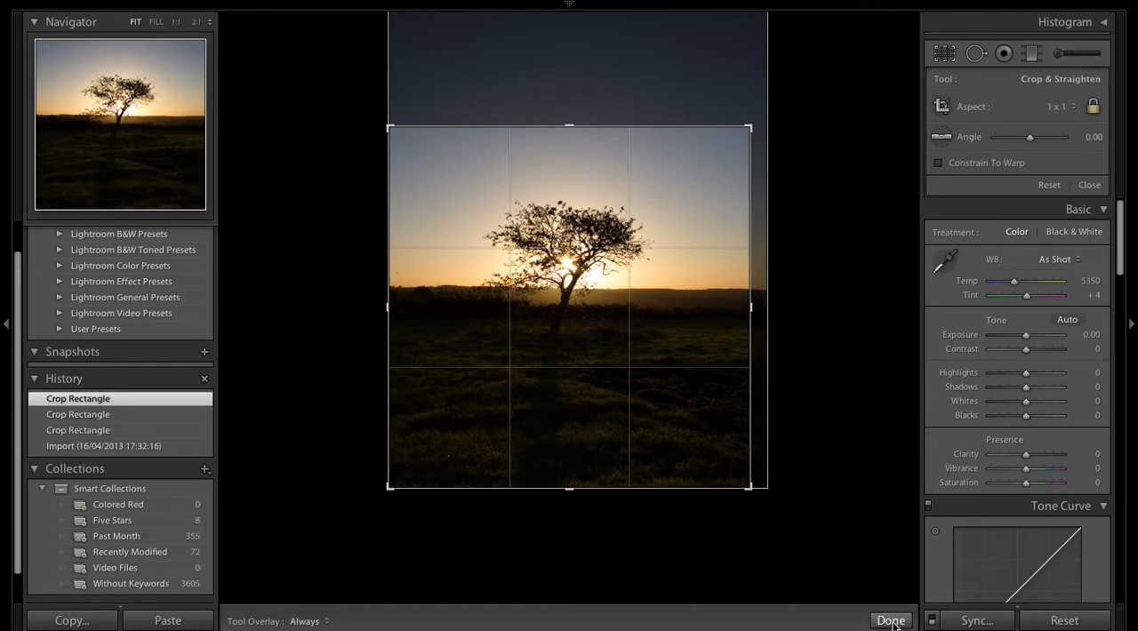
{"action": "left_click", "coordinate": [889, 619]}
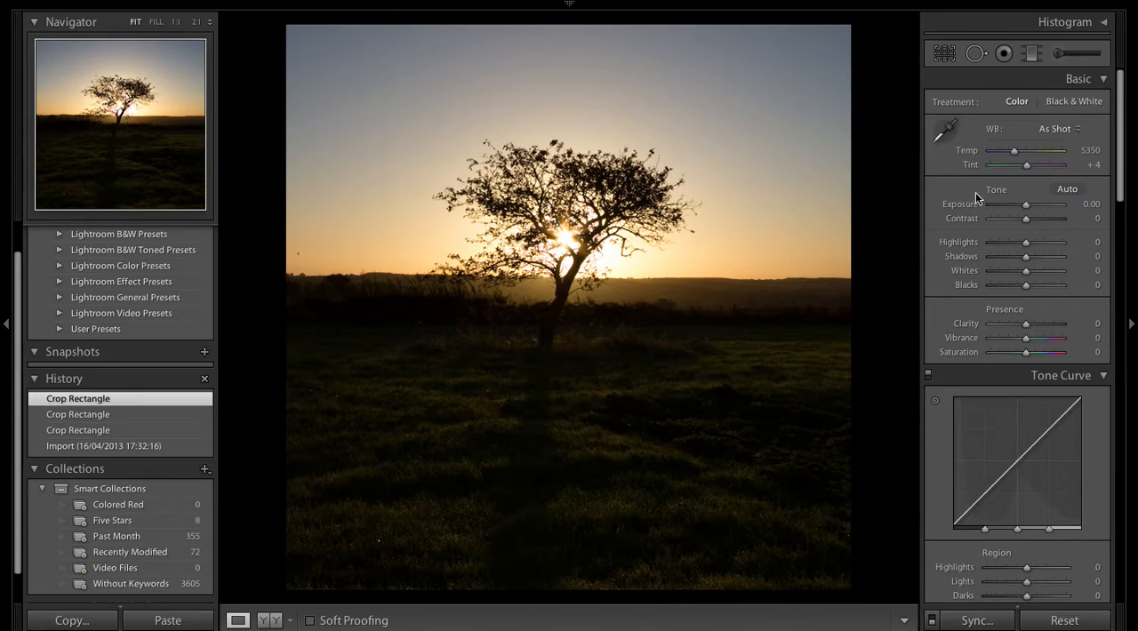
Set Exposure to +0.30 and Contrast to -39 in the Basic panel
{"action": "left_click_drag", "start_coordinate": [1028, 205], "coordinate": [1031, 205]}
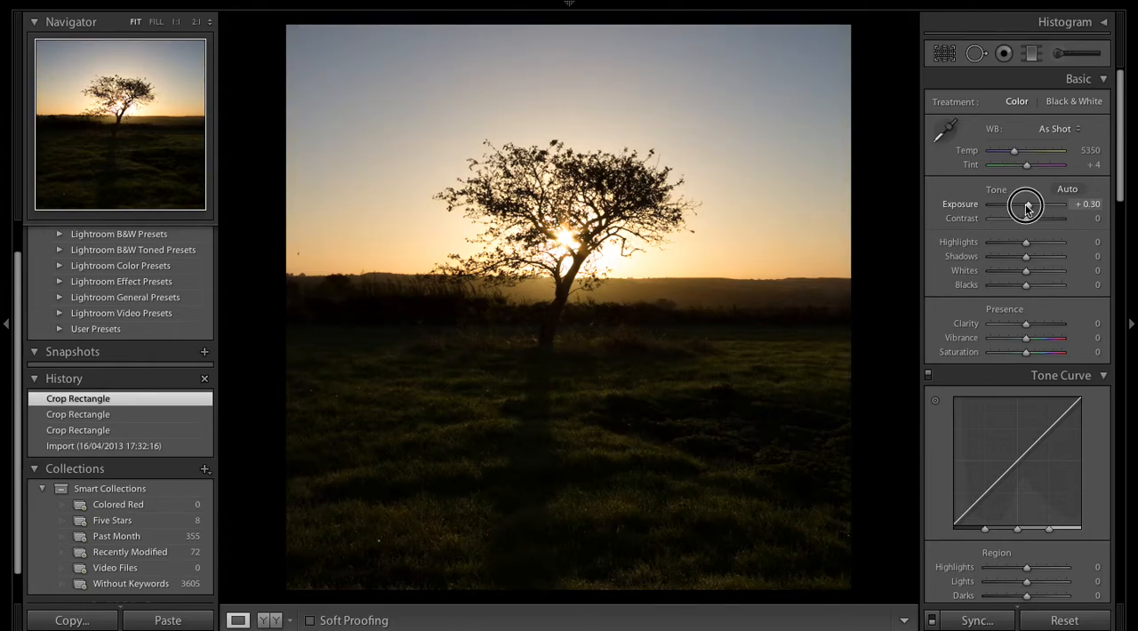
{"action": "mouse_move", "coordinate": [1028, 210]}
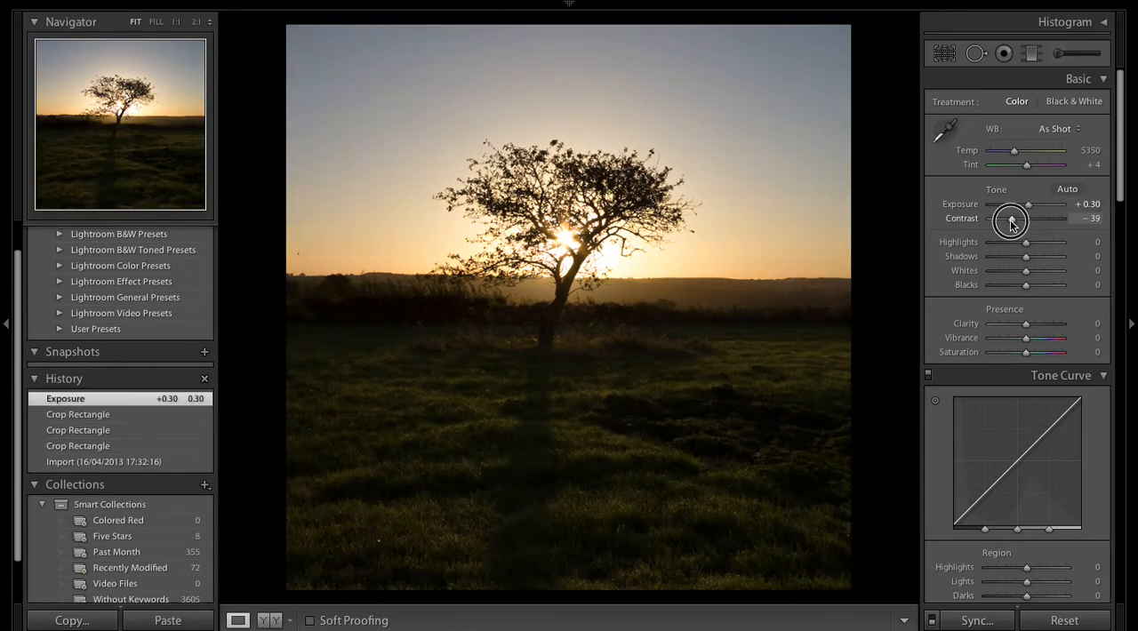
{"action": "left_click_drag", "start_coordinate": [1039, 219], "coordinate": [997, 218]}
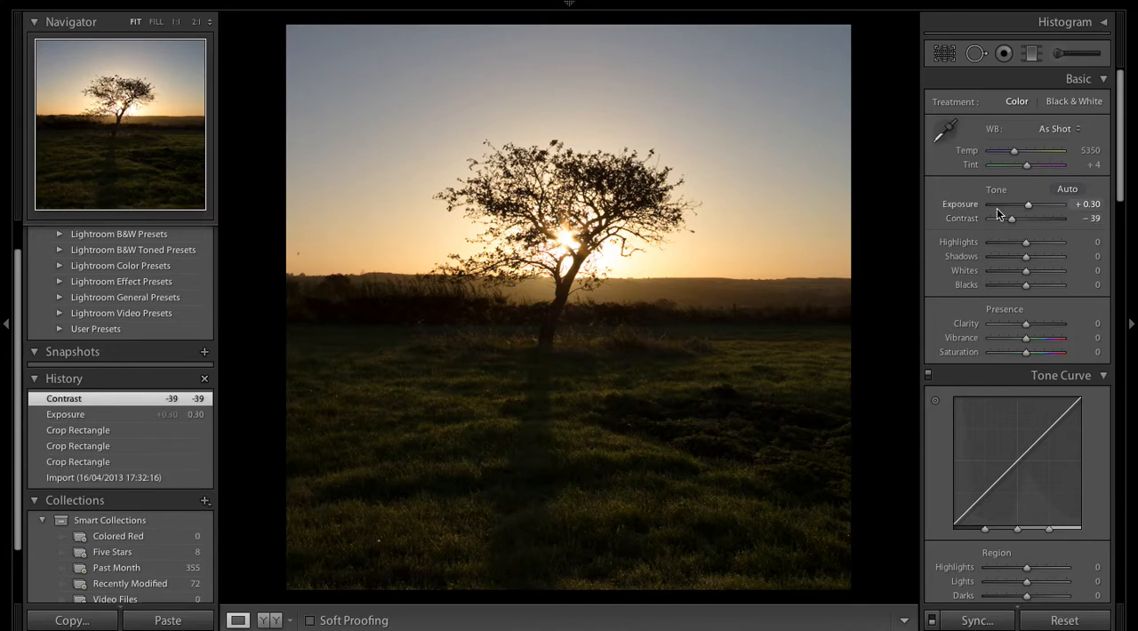
{"action": "mouse_move", "coordinate": [811, 130]}
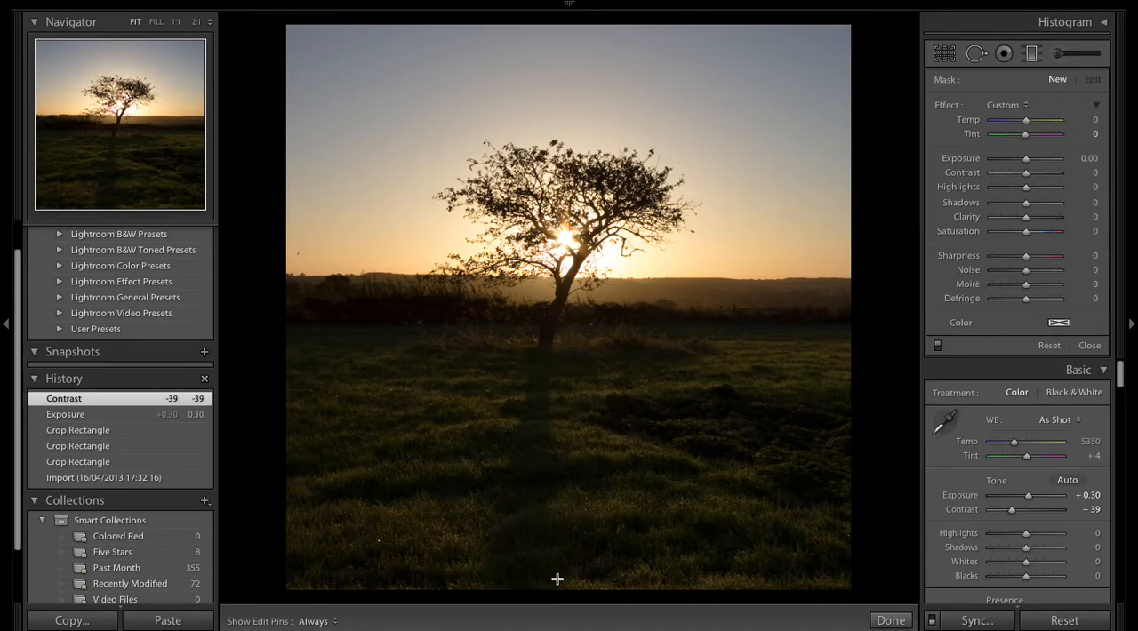
{"action": "mouse_move", "coordinate": [637, 345]}
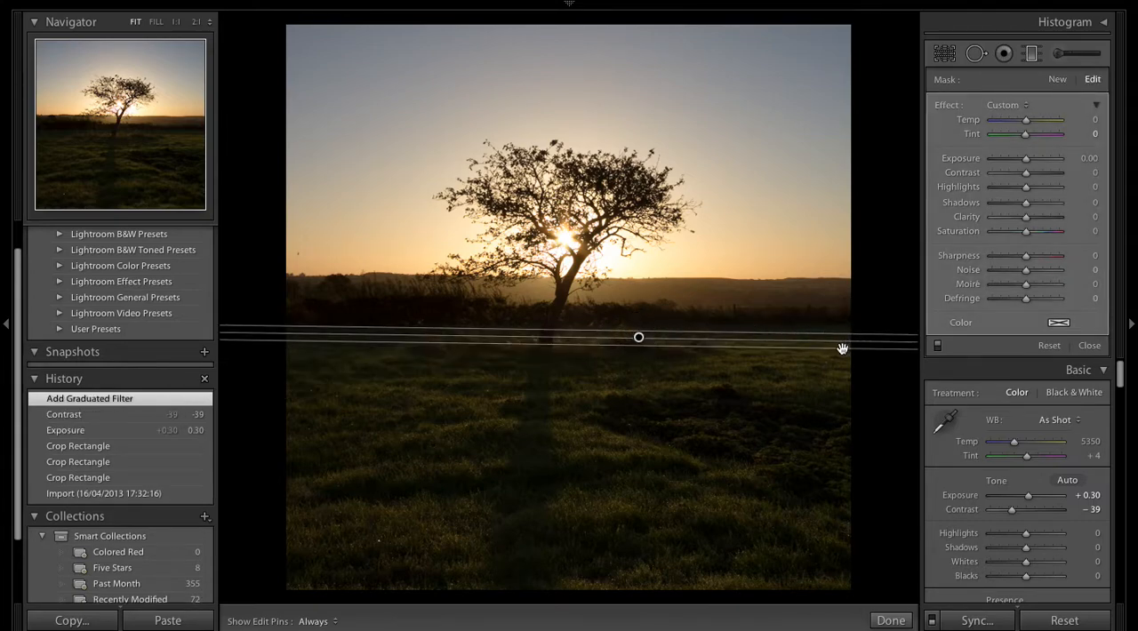
Draw a graduated filter along the horizon and adjust its position
{"action": "left_click_drag", "start_coordinate": [844, 347], "coordinate": [843, 339]}
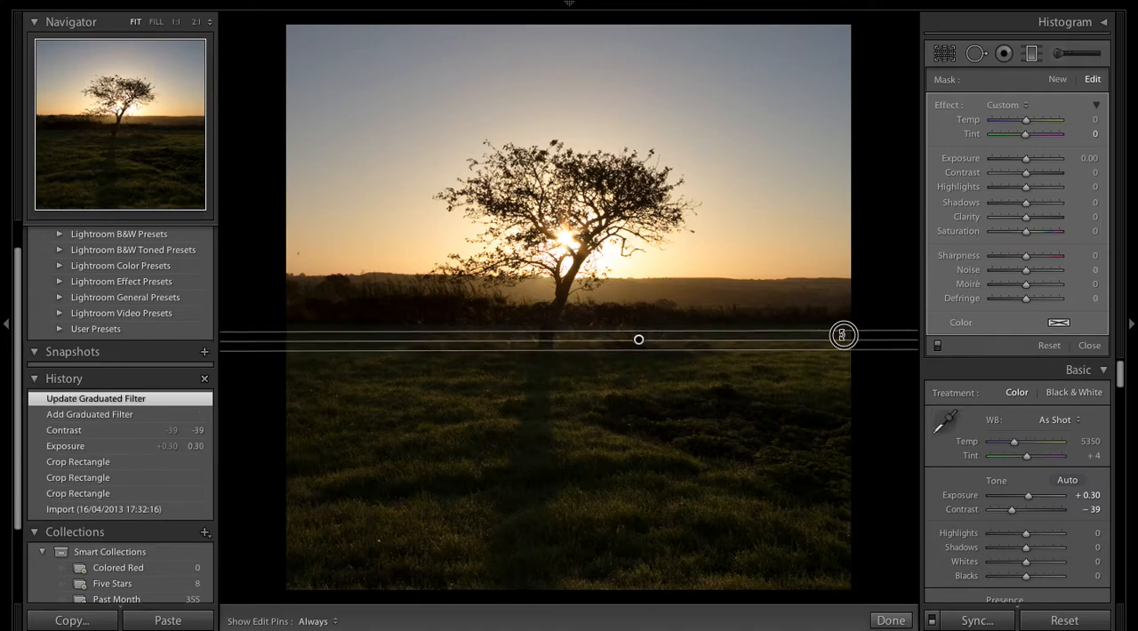
{"action": "left_click_drag", "start_coordinate": [843, 334], "coordinate": [639, 329]}
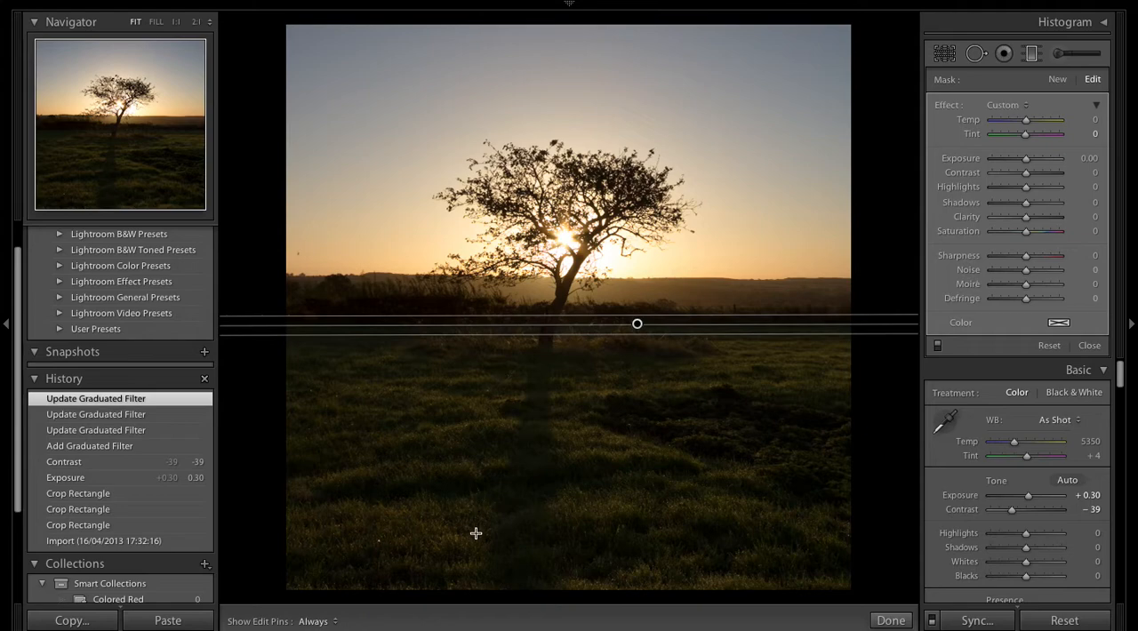
{"action": "mouse_move", "coordinate": [462, 569]}
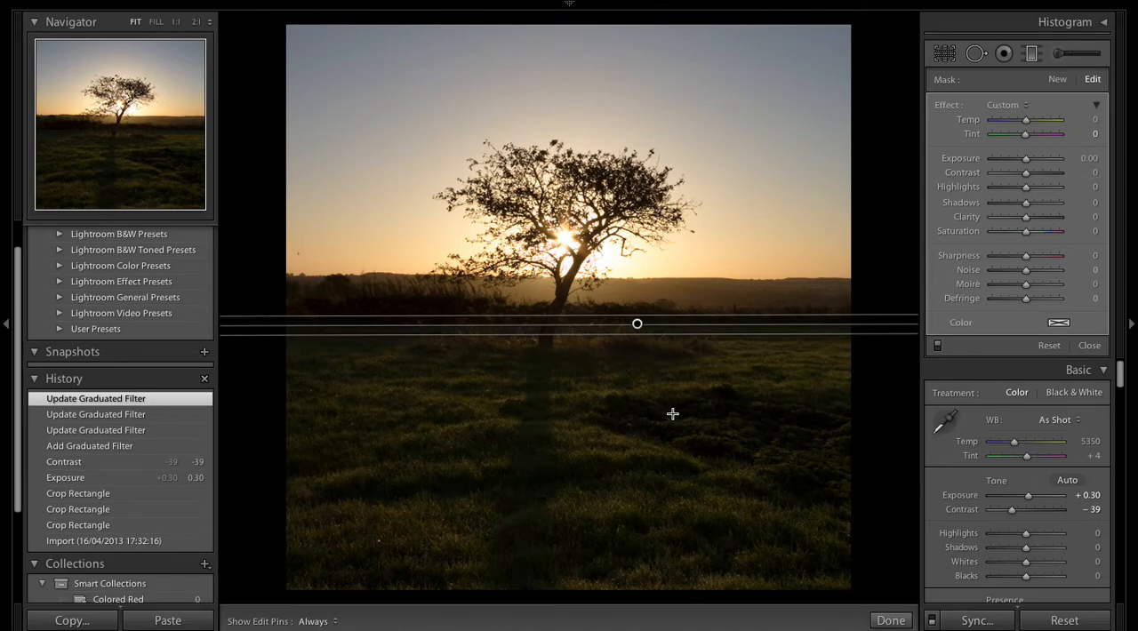
{"action": "mouse_move", "coordinate": [704, 334]}
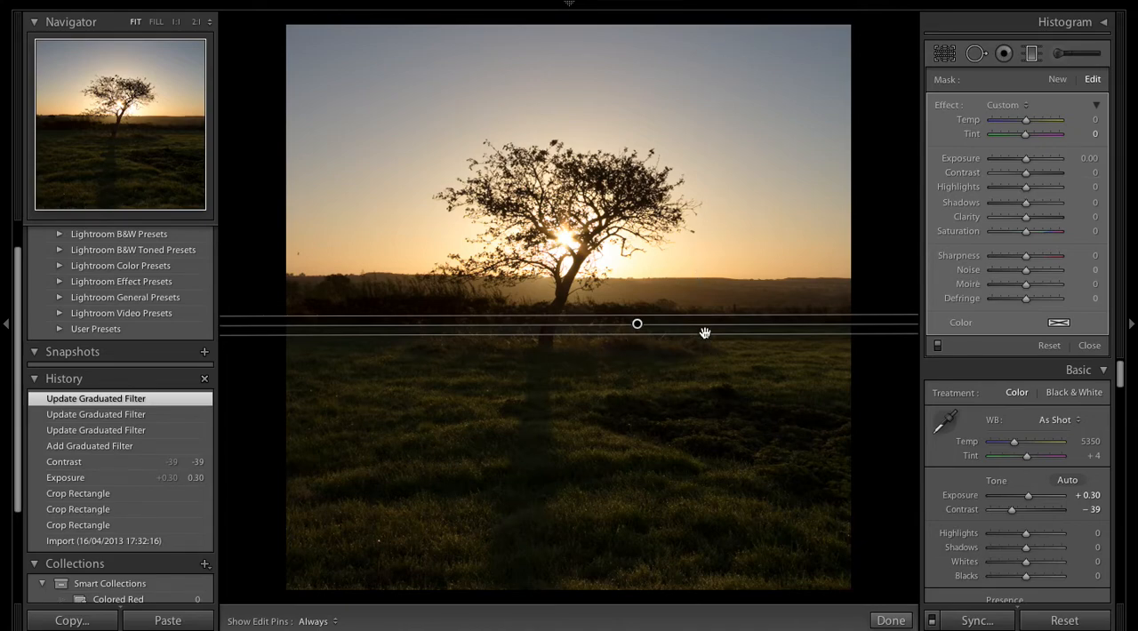
{"action": "mouse_move", "coordinate": [651, 142]}
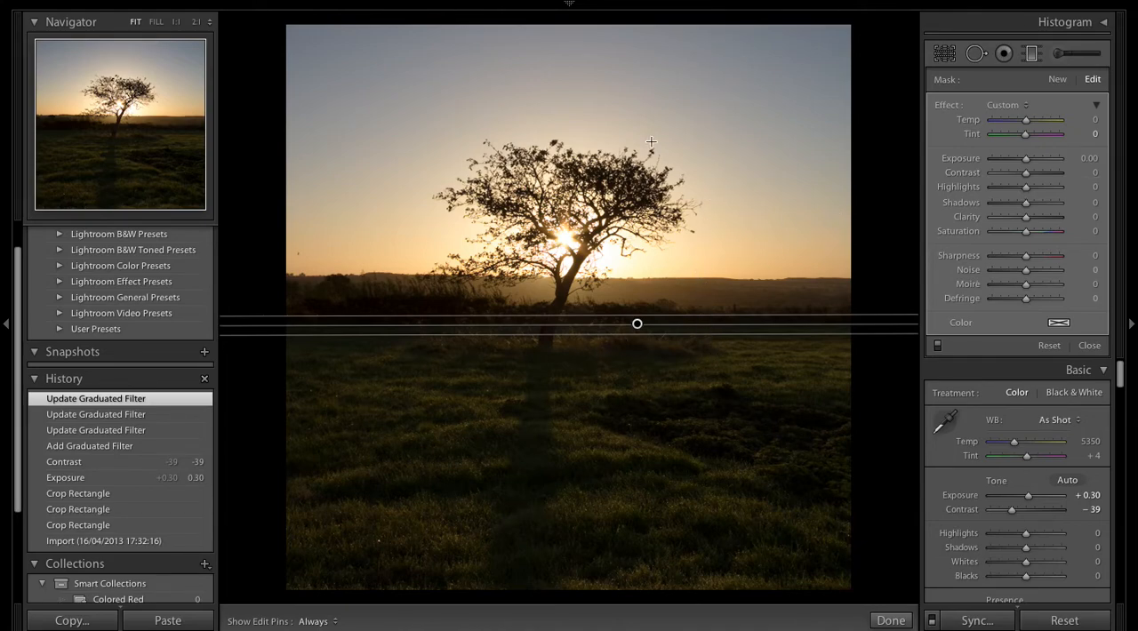
{"action": "mouse_move", "coordinate": [673, 167]}
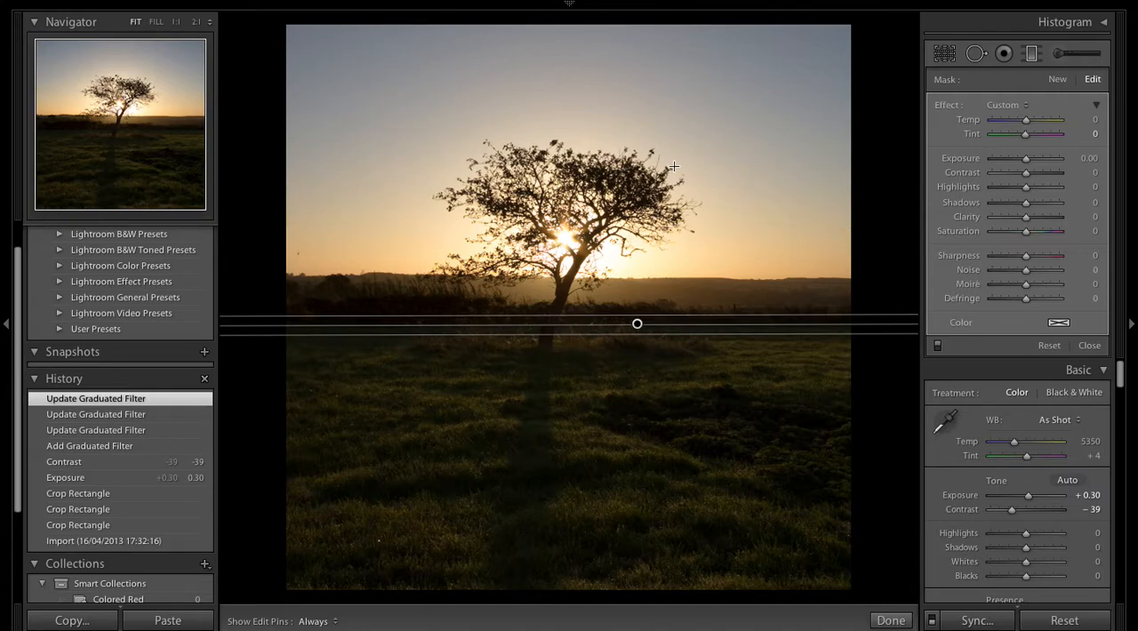
{"action": "mouse_move", "coordinate": [985, 171]}
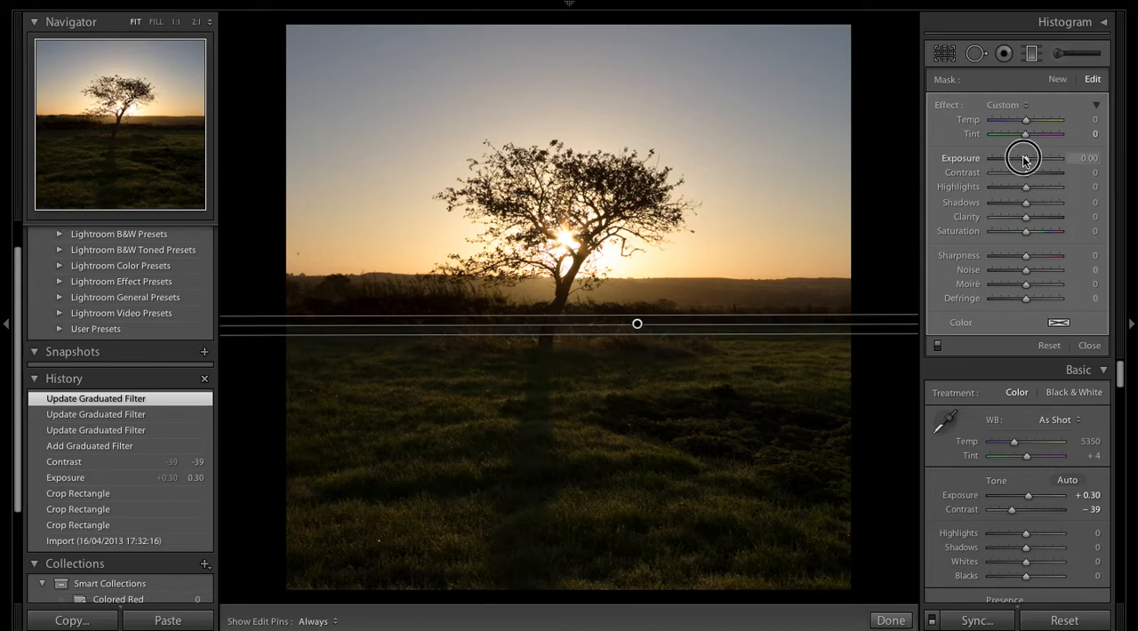
Set the foreground filter's exposure to about 0.67, a greener tint and a milder contrast cut
{"action": "left_click_drag", "start_coordinate": [1024, 159], "coordinate": [1031, 158]}
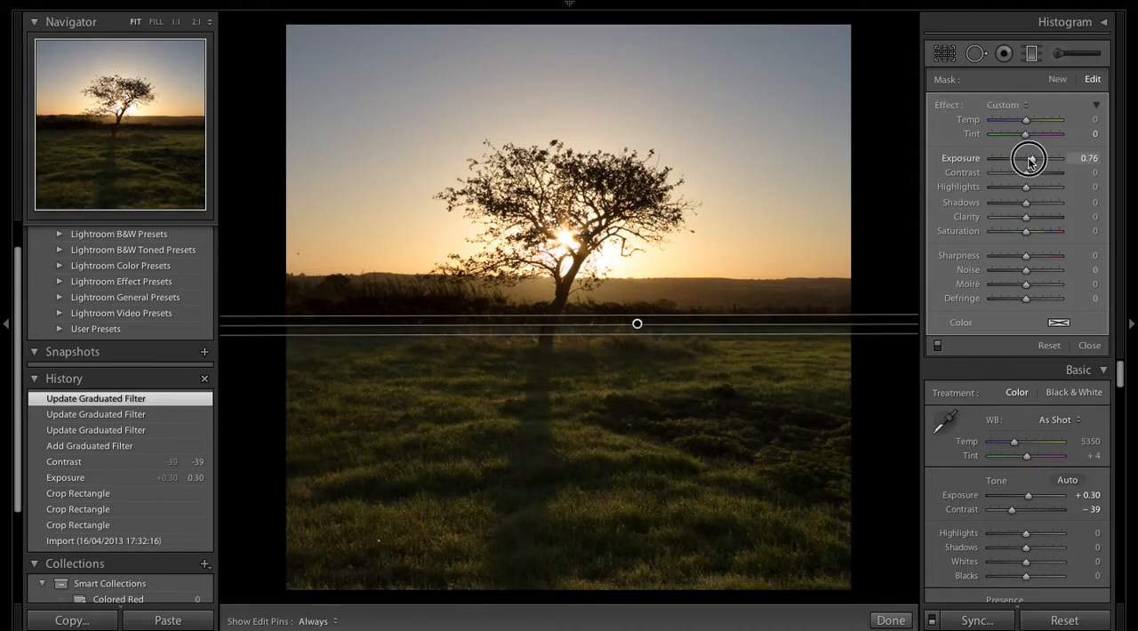
{"action": "left_click_drag", "start_coordinate": [1028, 159], "coordinate": [1036, 159]}
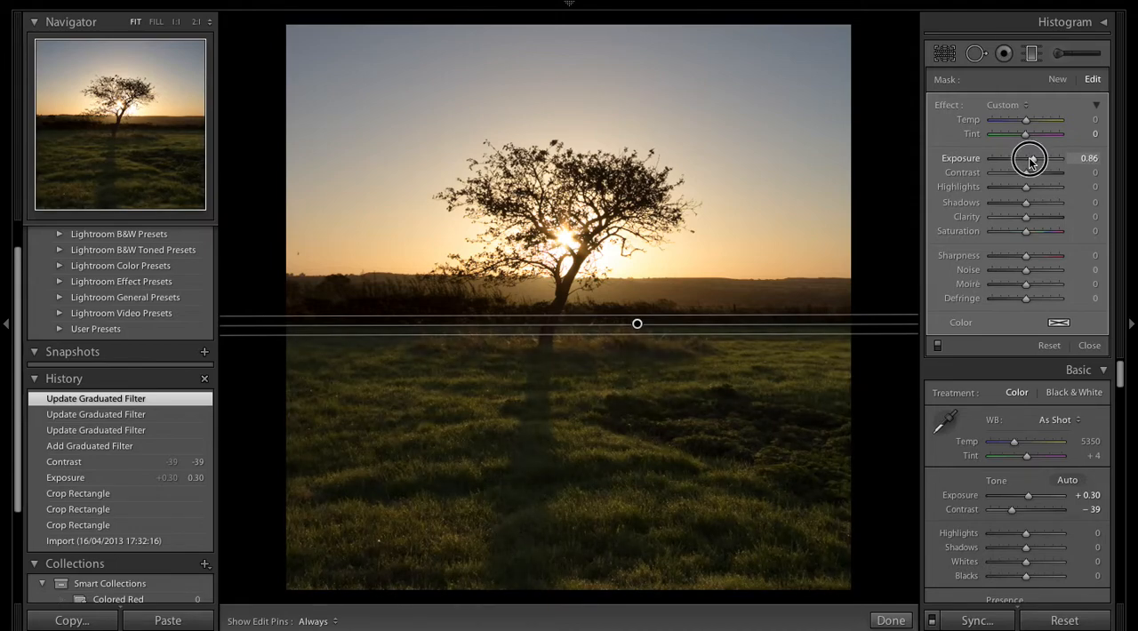
{"action": "left_click_drag", "start_coordinate": [1030, 159], "coordinate": [1023, 158]}
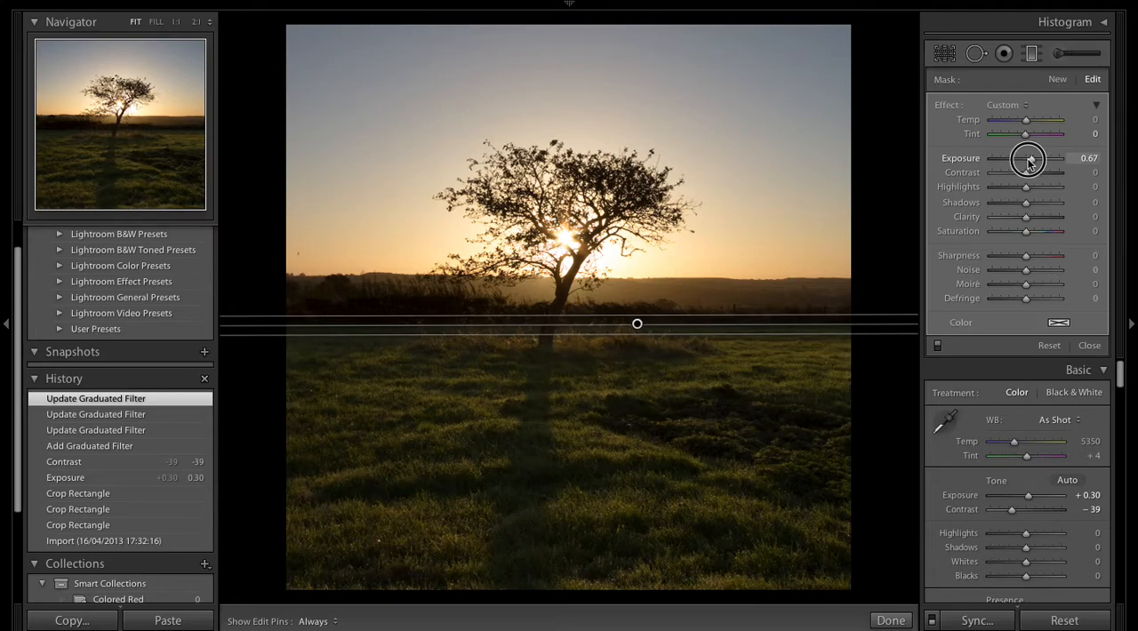
{"action": "mouse_move", "coordinate": [916, 244]}
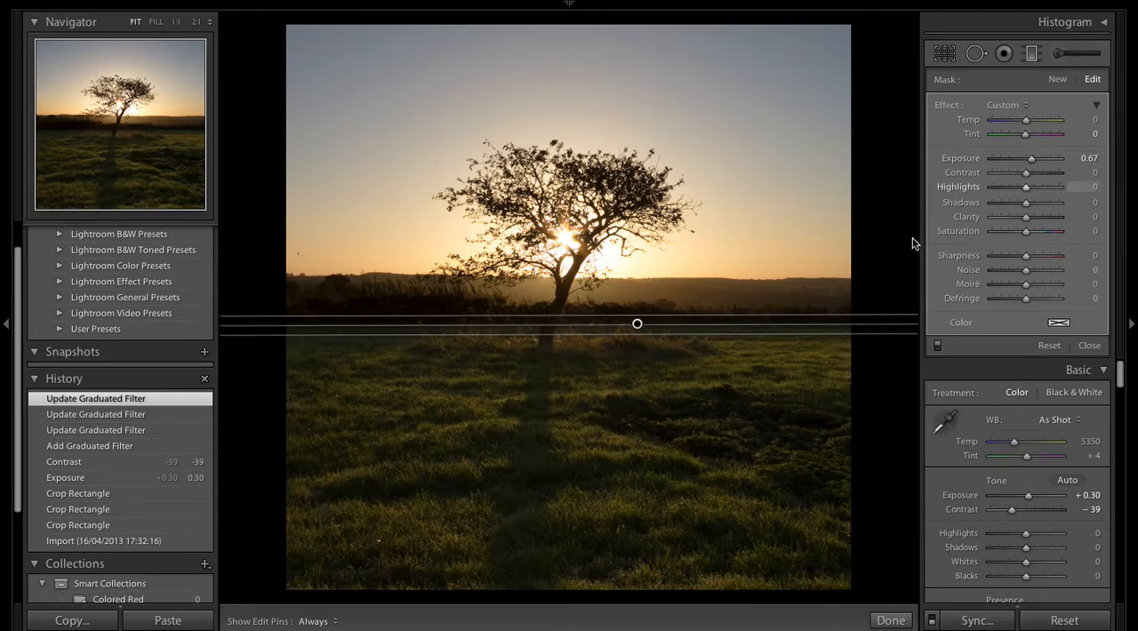
{"action": "left_click_drag", "start_coordinate": [1032, 158], "coordinate": [1024, 139]}
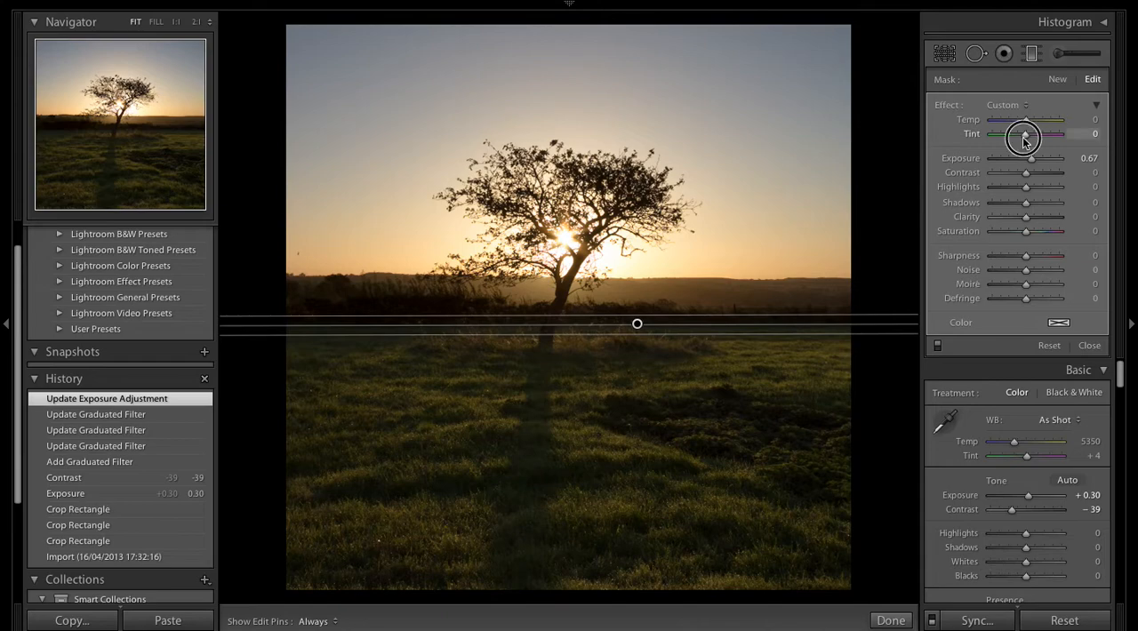
{"action": "left_click_drag", "start_coordinate": [1025, 134], "coordinate": [1017, 139]}
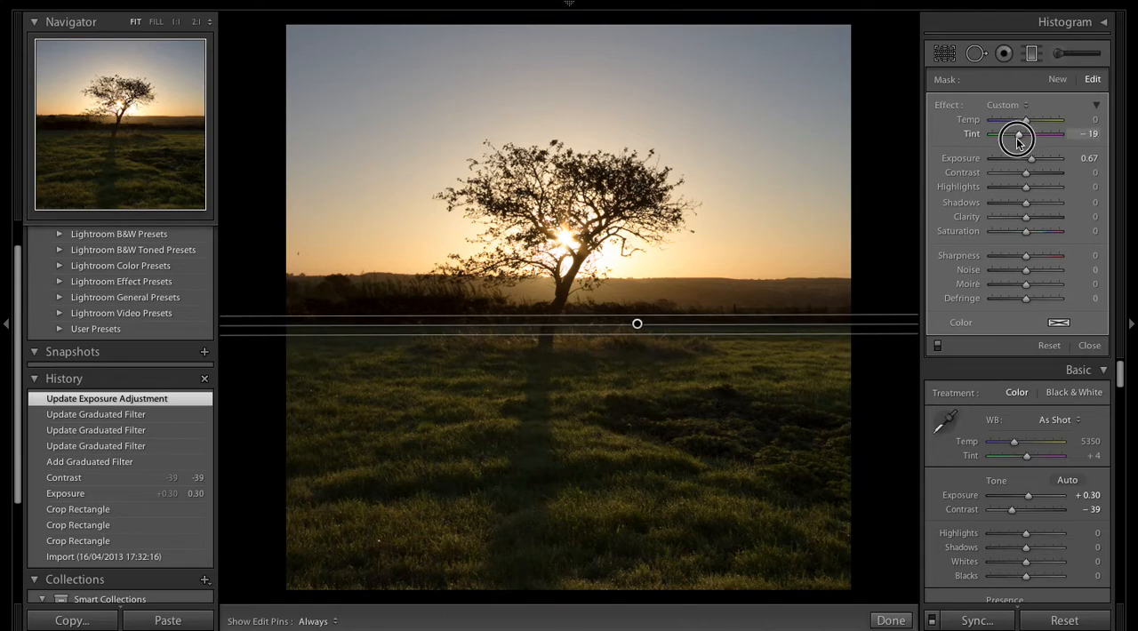
{"action": "left_click_drag", "start_coordinate": [1021, 133], "coordinate": [1018, 134]}
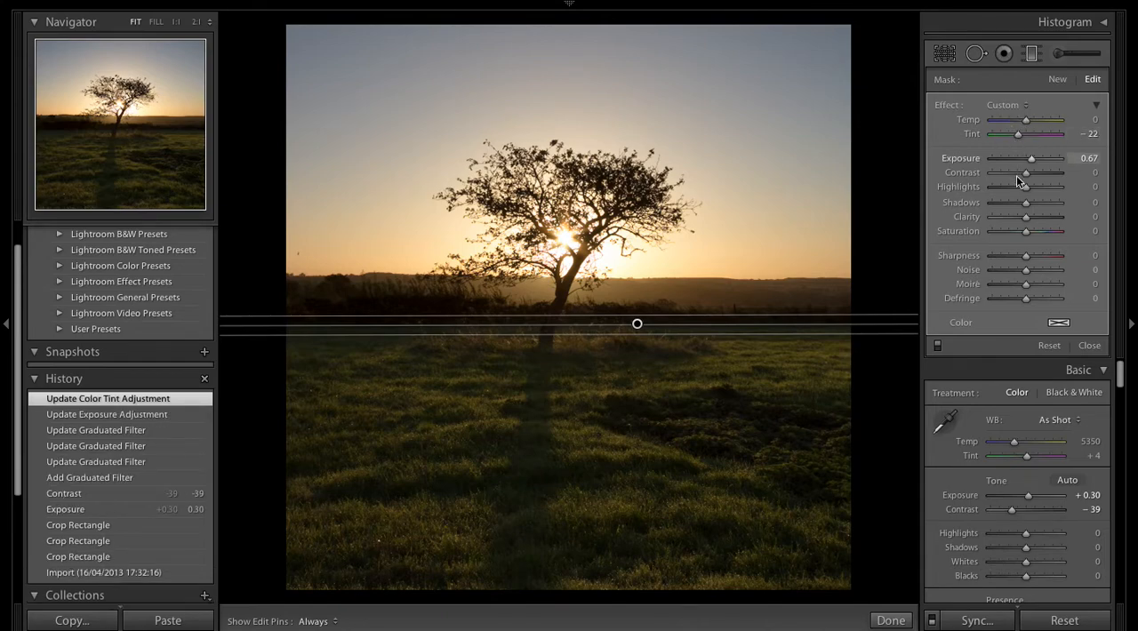
{"action": "left_click_drag", "start_coordinate": [1031, 173], "coordinate": [1010, 173]}
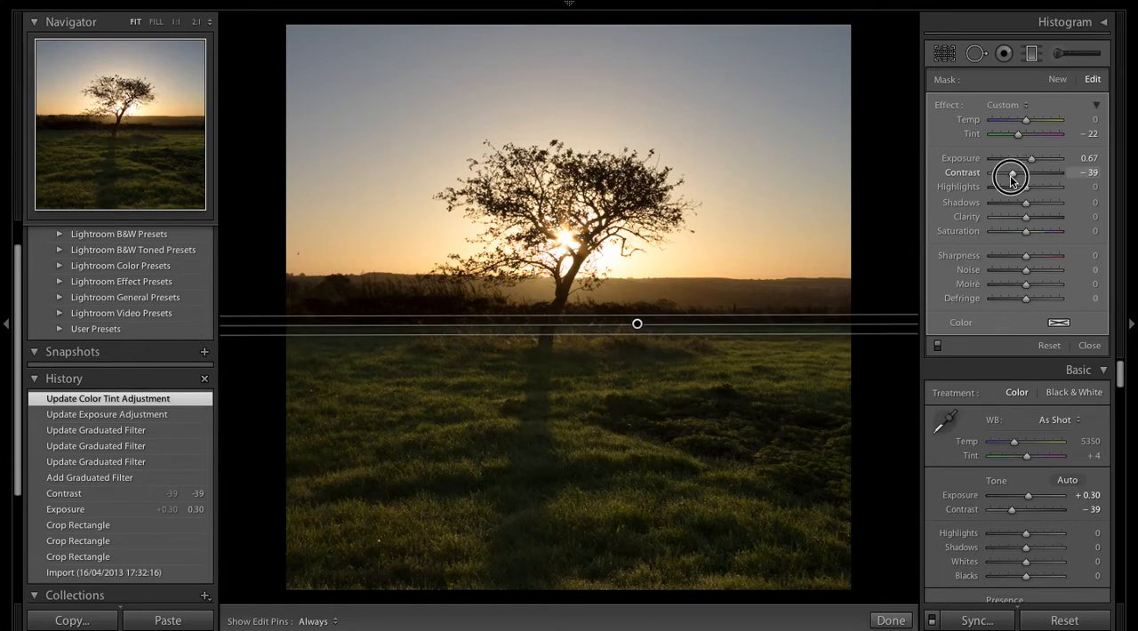
{"action": "left_click_drag", "start_coordinate": [1010, 178], "coordinate": [1018, 172]}
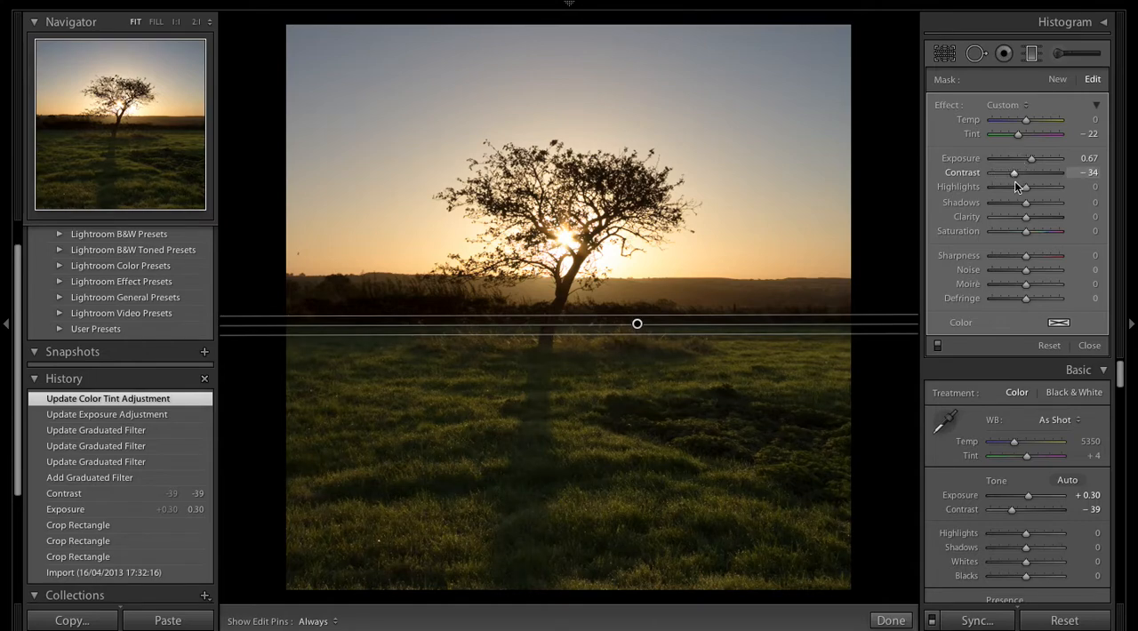
Raise the filter's highlights and shadows and add slight clarity, saturation and sharpness
{"action": "left_click_drag", "start_coordinate": [1025, 187], "coordinate": [1000, 186]}
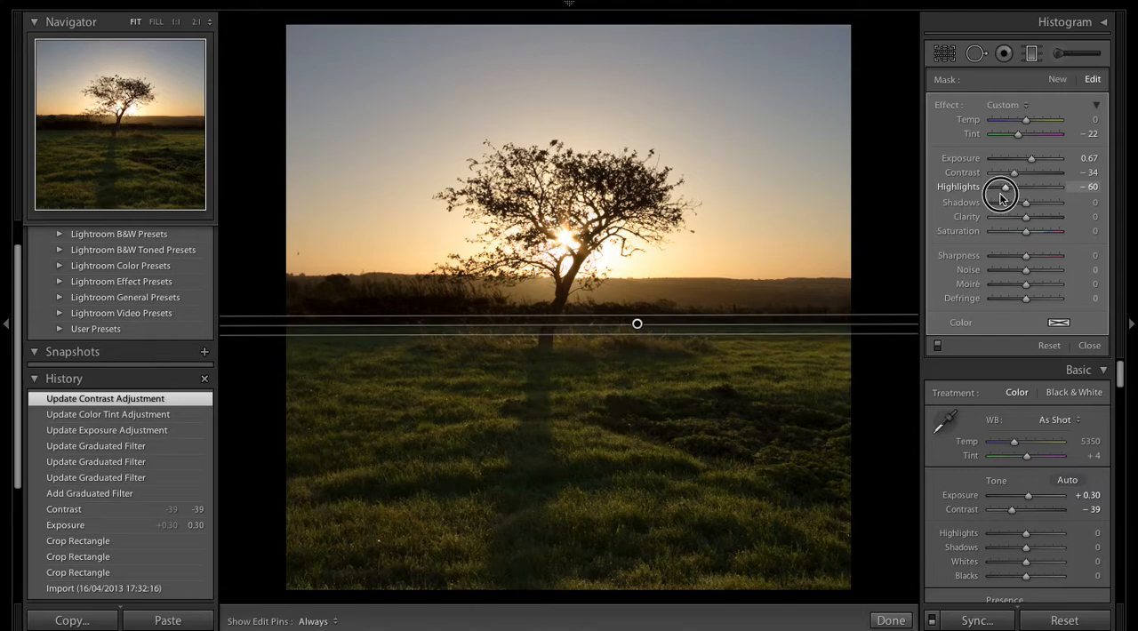
{"action": "left_click_drag", "start_coordinate": [1000, 187], "coordinate": [1034, 187]}
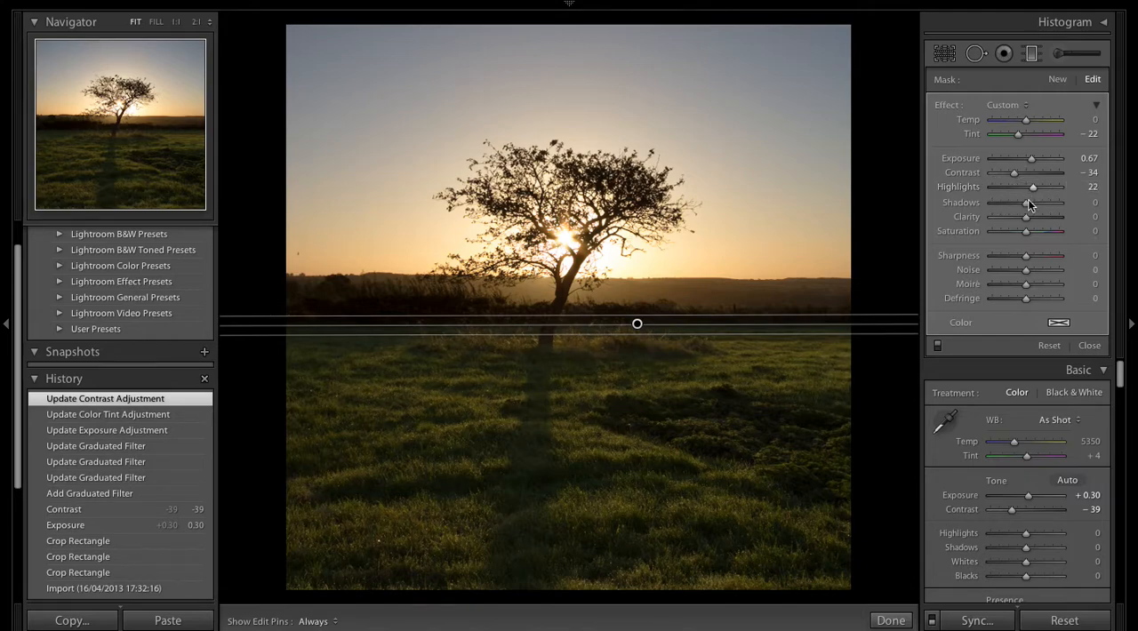
{"action": "left_click_drag", "start_coordinate": [1024, 203], "coordinate": [1032, 203]}
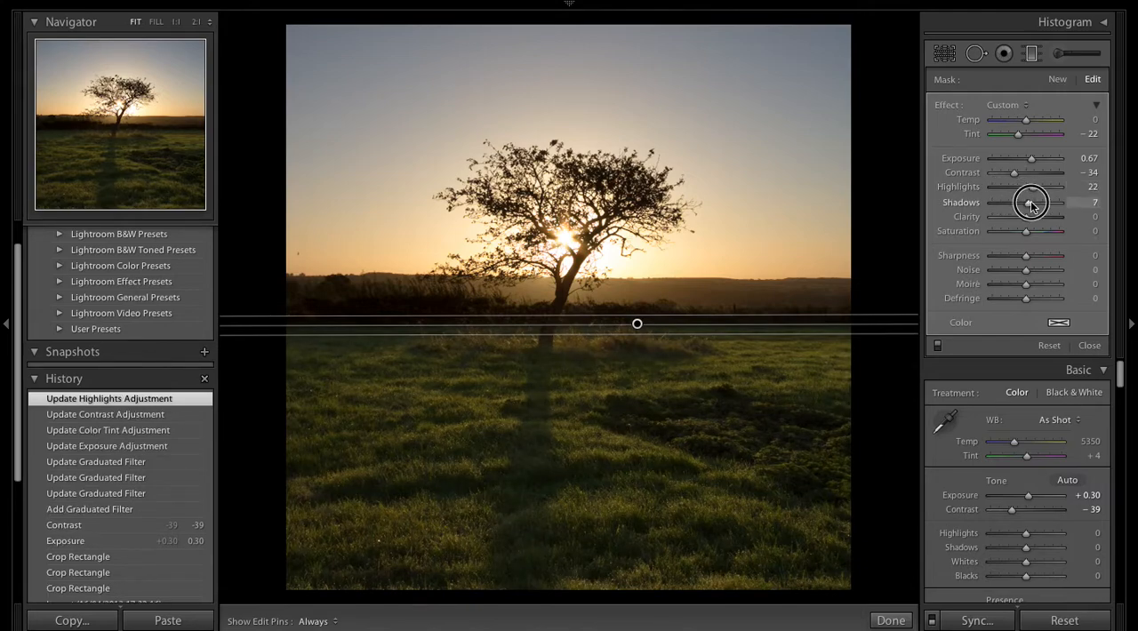
{"action": "left_click_drag", "start_coordinate": [1032, 203], "coordinate": [1034, 203]}
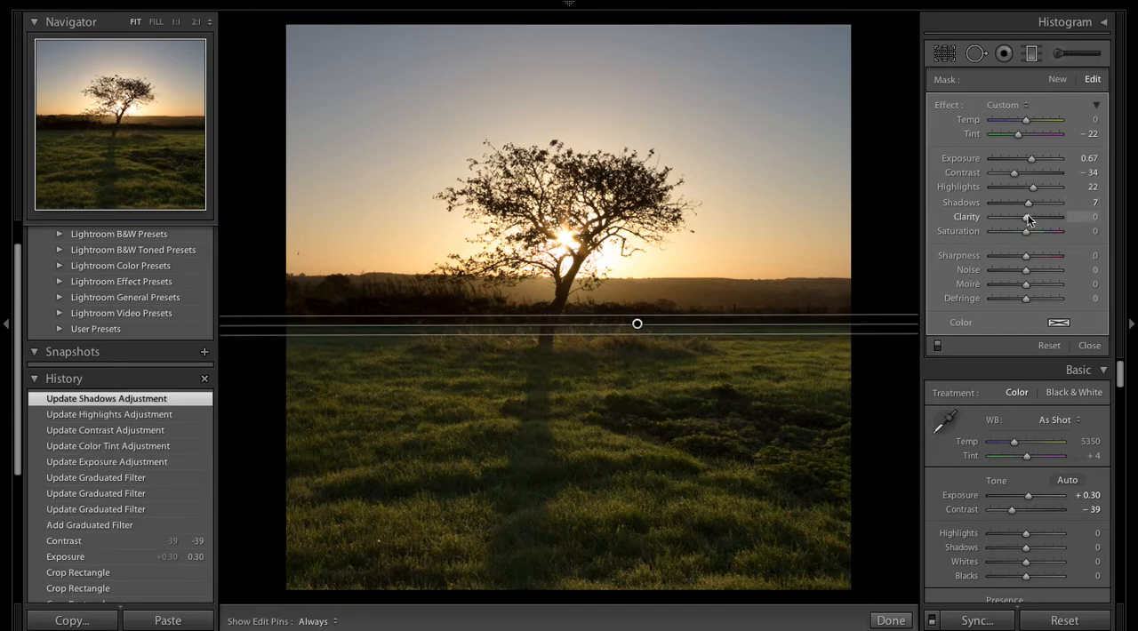
{"action": "left_click_drag", "start_coordinate": [1028, 217], "coordinate": [1034, 217]}
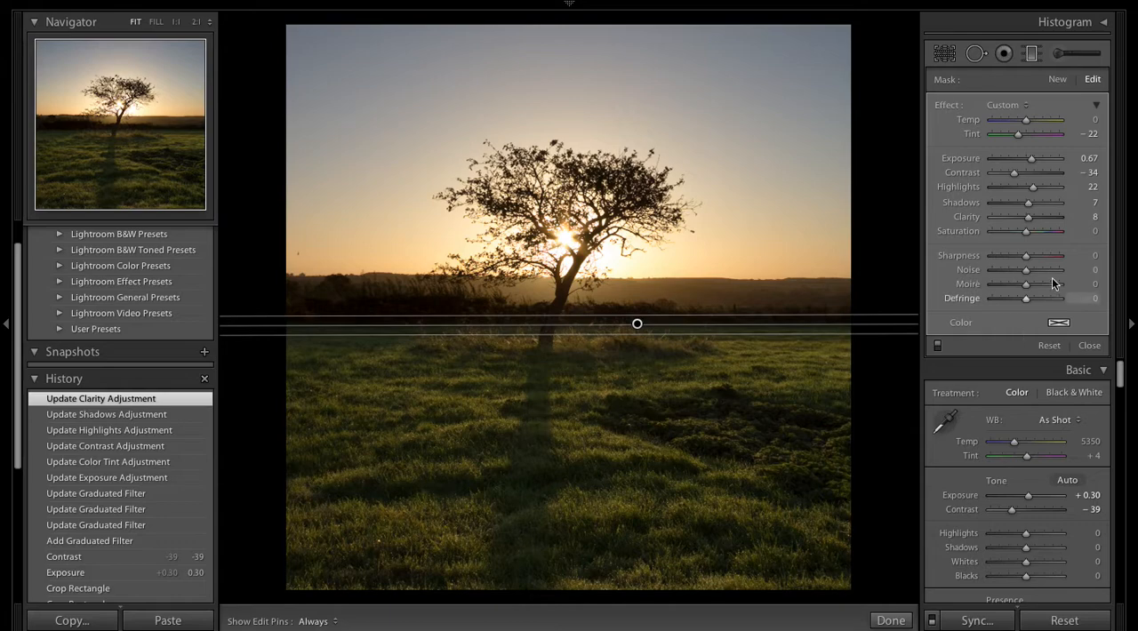
{"action": "left_click_drag", "start_coordinate": [1023, 231], "coordinate": [1028, 231]}
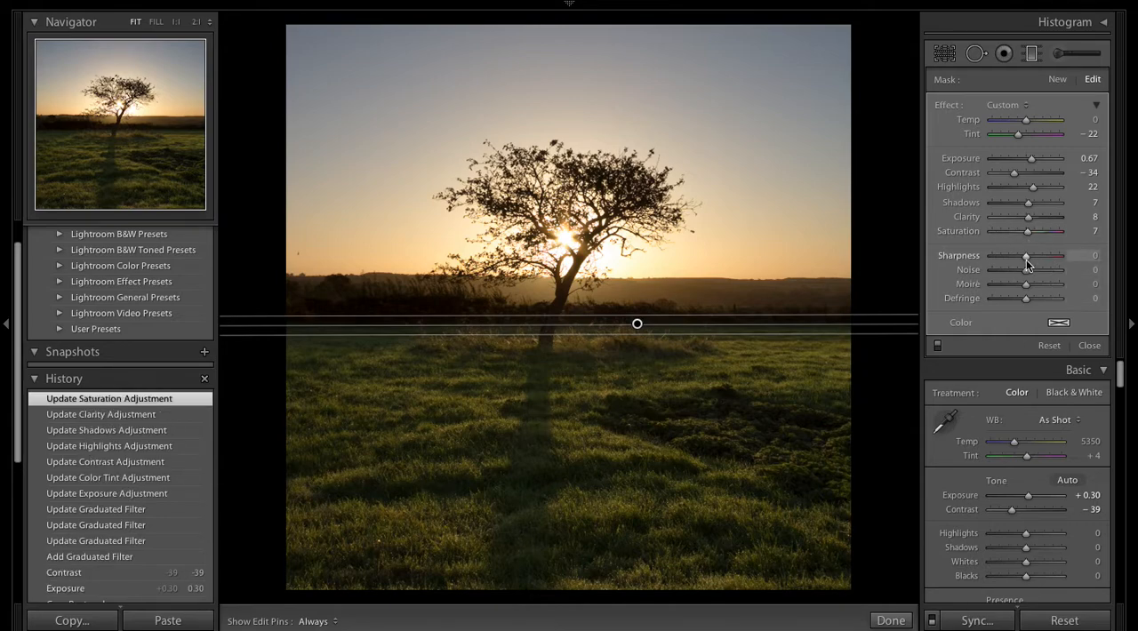
{"action": "left_click_drag", "start_coordinate": [1028, 259], "coordinate": [1030, 259]}
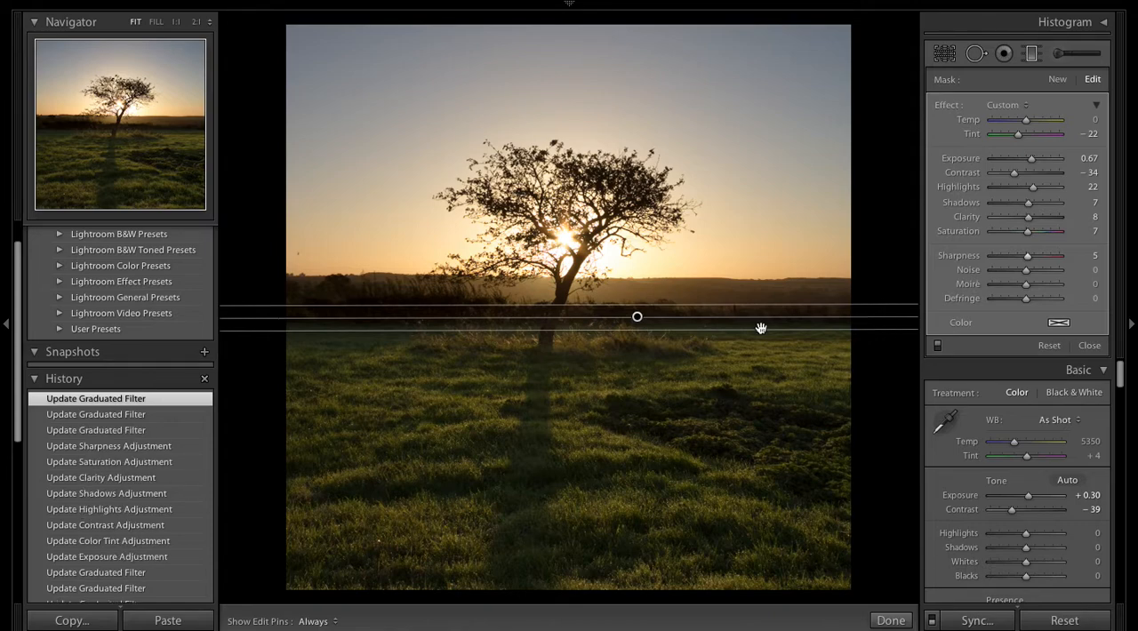
{"action": "mouse_move", "coordinate": [861, 580]}
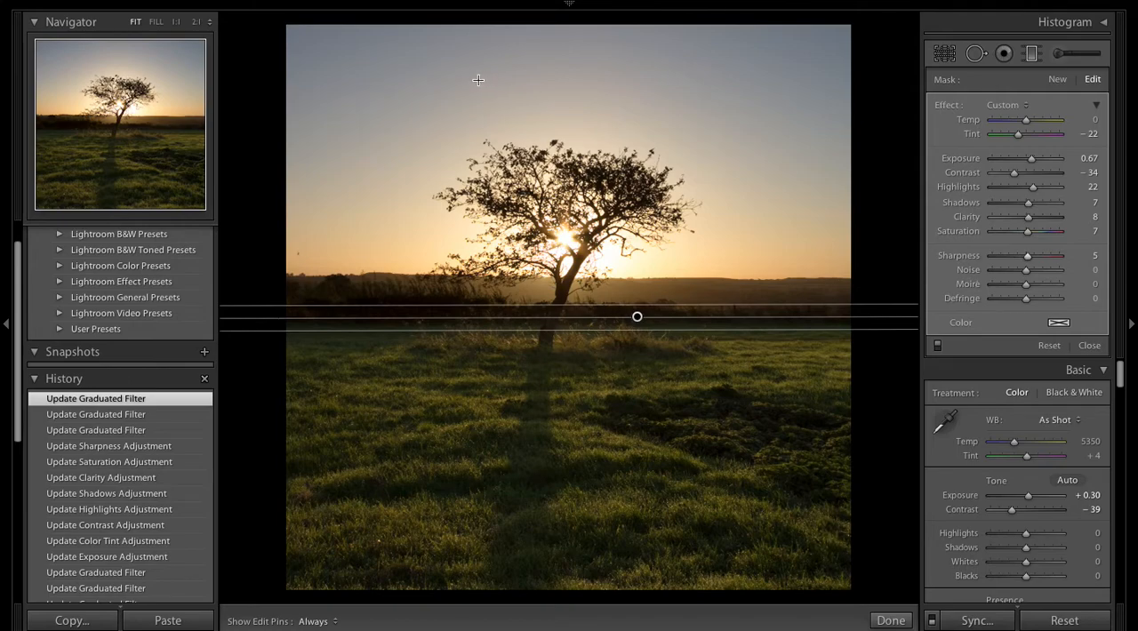
{"action": "mouse_move", "coordinate": [978, 114]}
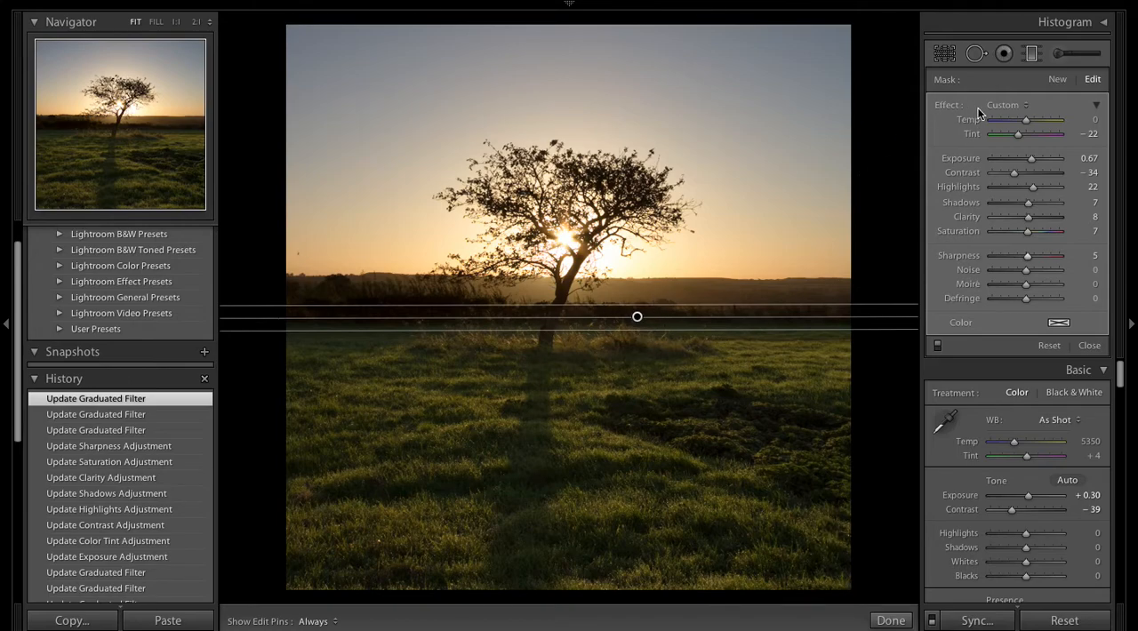
{"action": "mouse_move", "coordinate": [431, 264]}
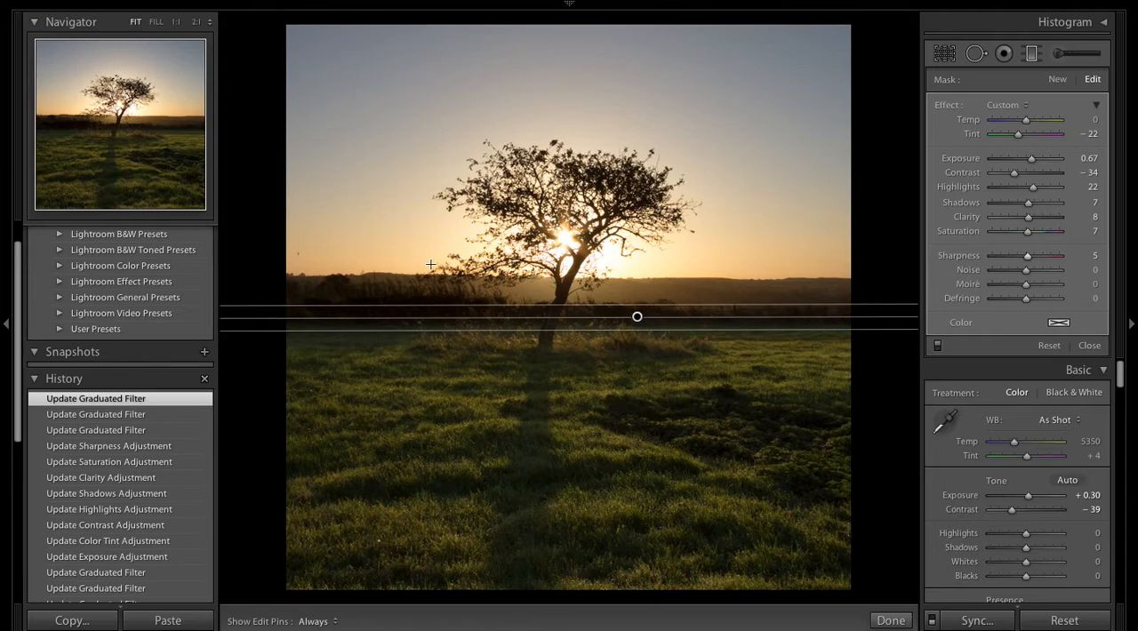
{"action": "mouse_move", "coordinate": [441, 263]}
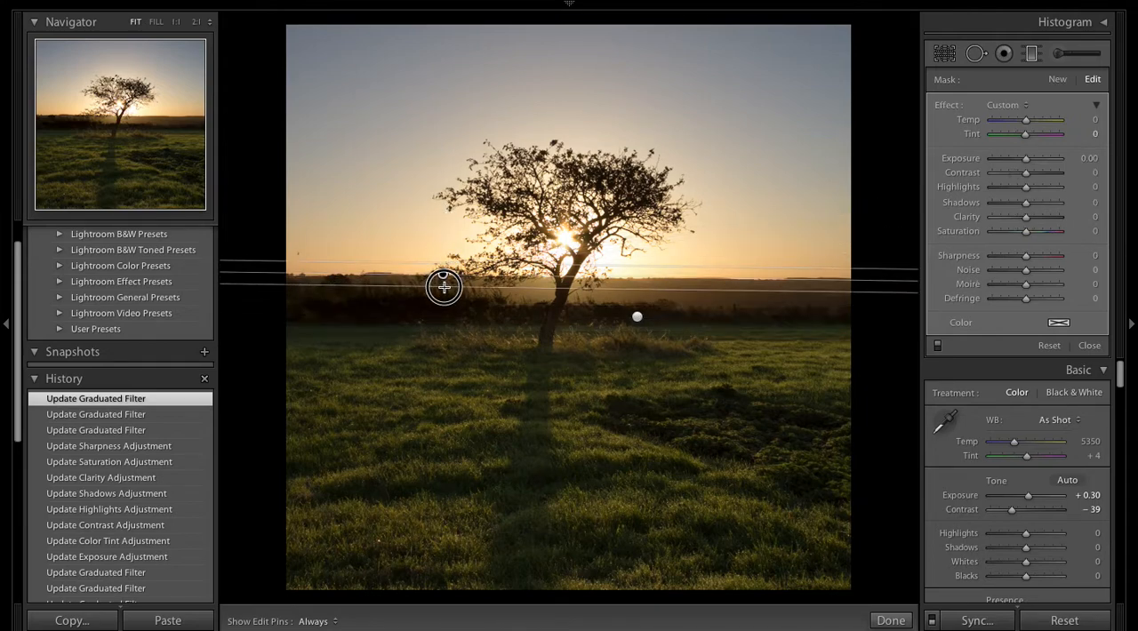
Draw a second graduated filter at the horizon and level it for the sky
{"action": "left_click_drag", "start_coordinate": [444, 287], "coordinate": [445, 294]}
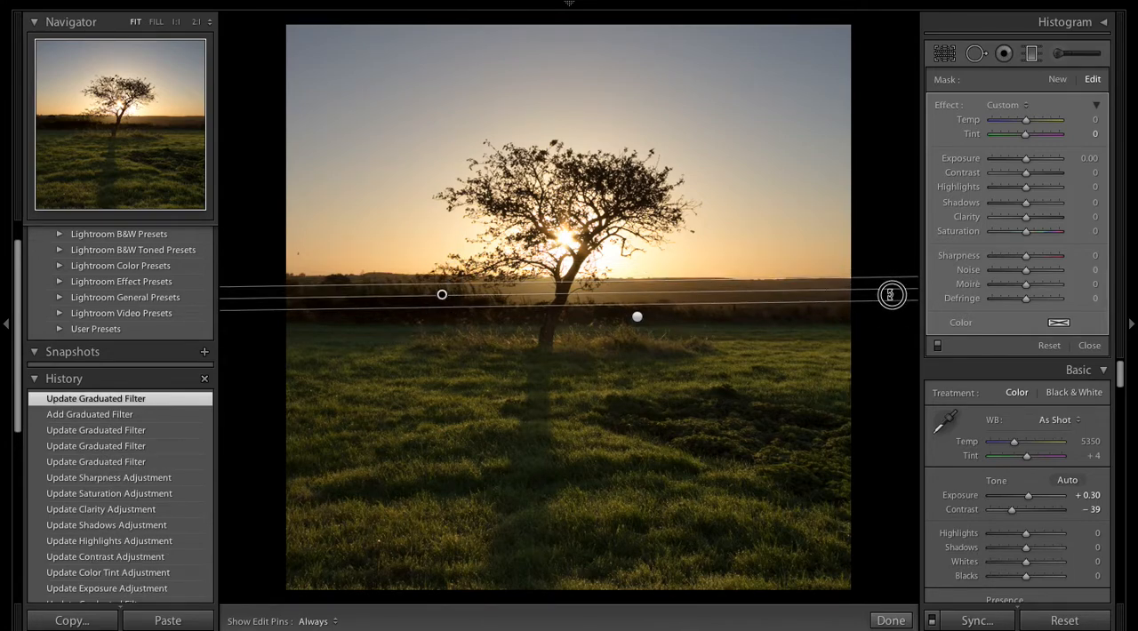
{"action": "left_click_drag", "start_coordinate": [893, 295], "coordinate": [893, 303]}
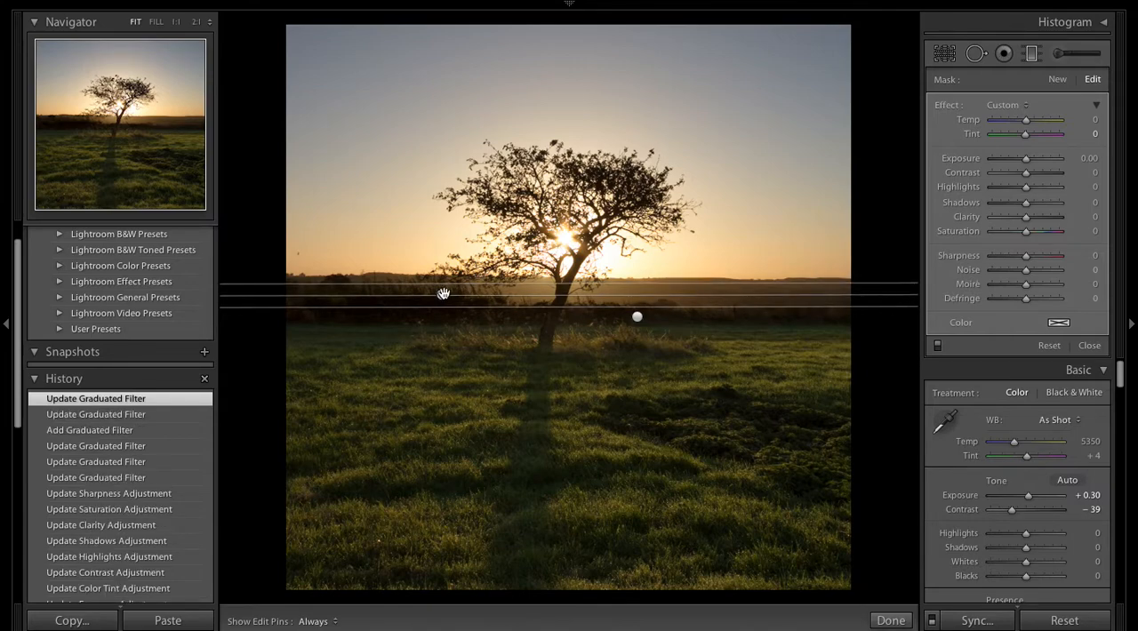
{"action": "left_click_drag", "start_coordinate": [637, 317], "coordinate": [442, 316]}
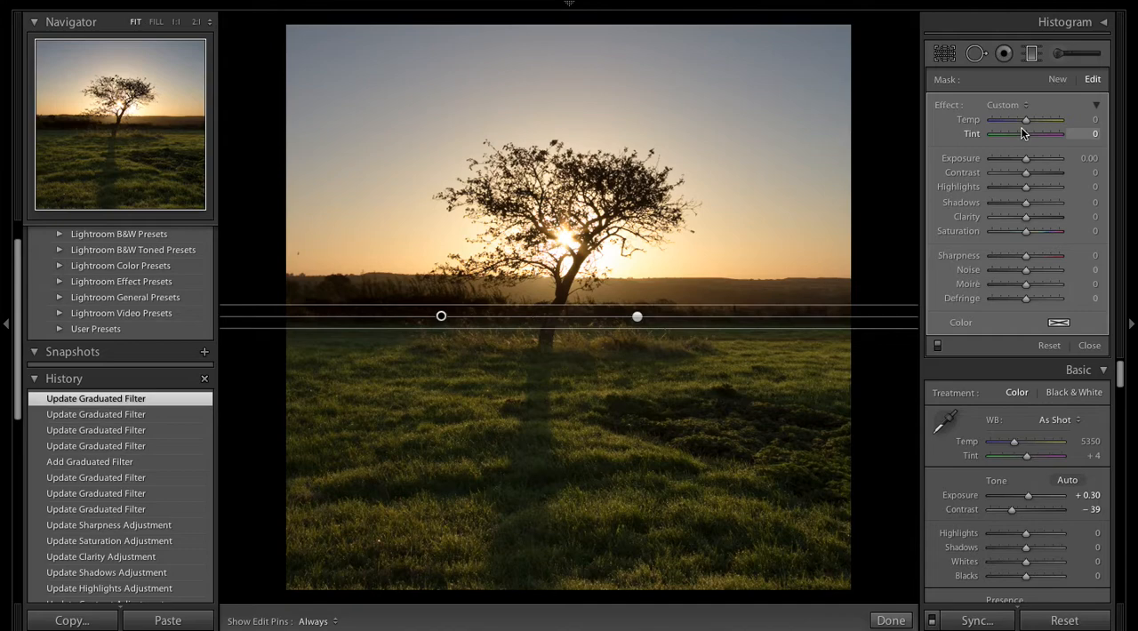
{"action": "mouse_move", "coordinate": [1028, 121]}
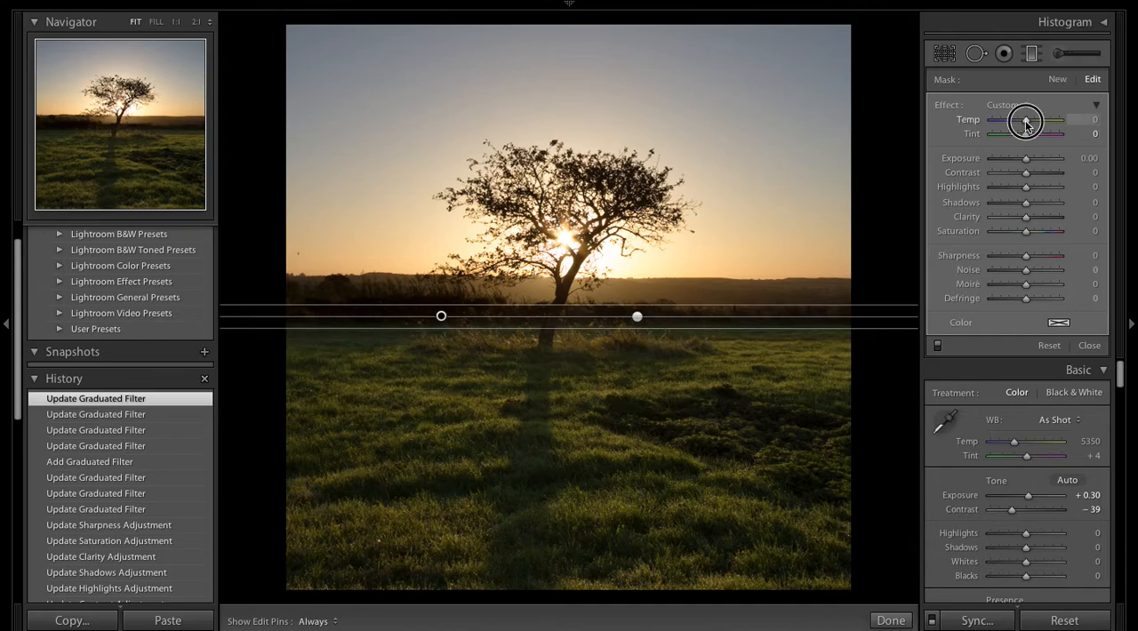
Warm the sky filter to about Temp 95, Exposure -0.35 and contrast around 36
{"action": "left_click_drag", "start_coordinate": [1053, 121], "coordinate": [999, 121]}
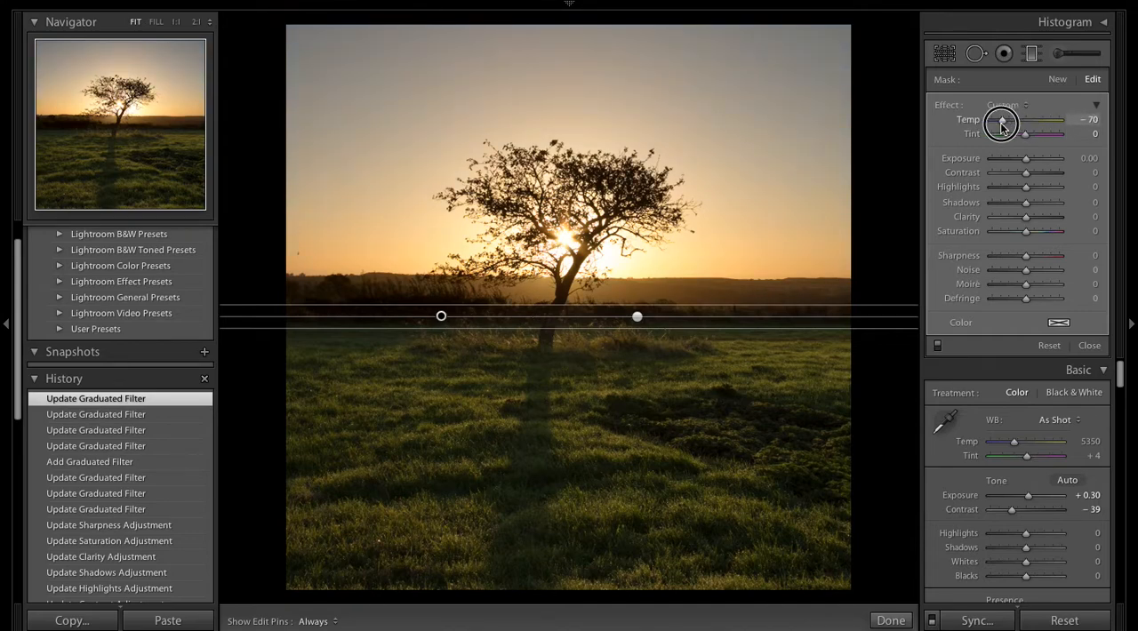
{"action": "left_click_drag", "start_coordinate": [999, 123], "coordinate": [1035, 123]}
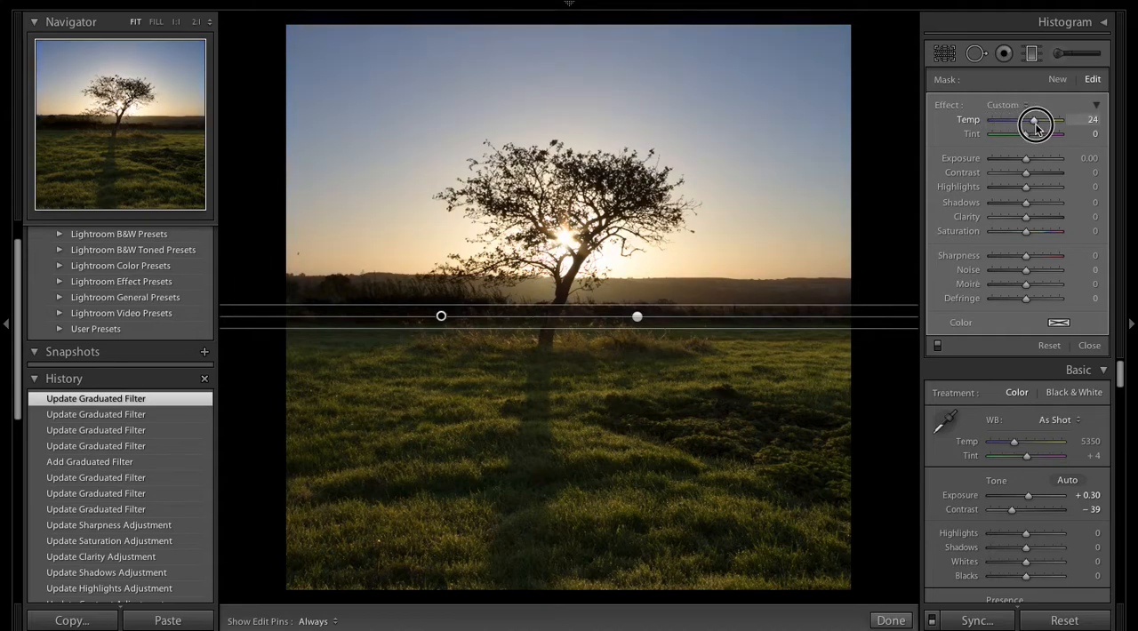
{"action": "left_click_drag", "start_coordinate": [1035, 123], "coordinate": [1053, 123]}
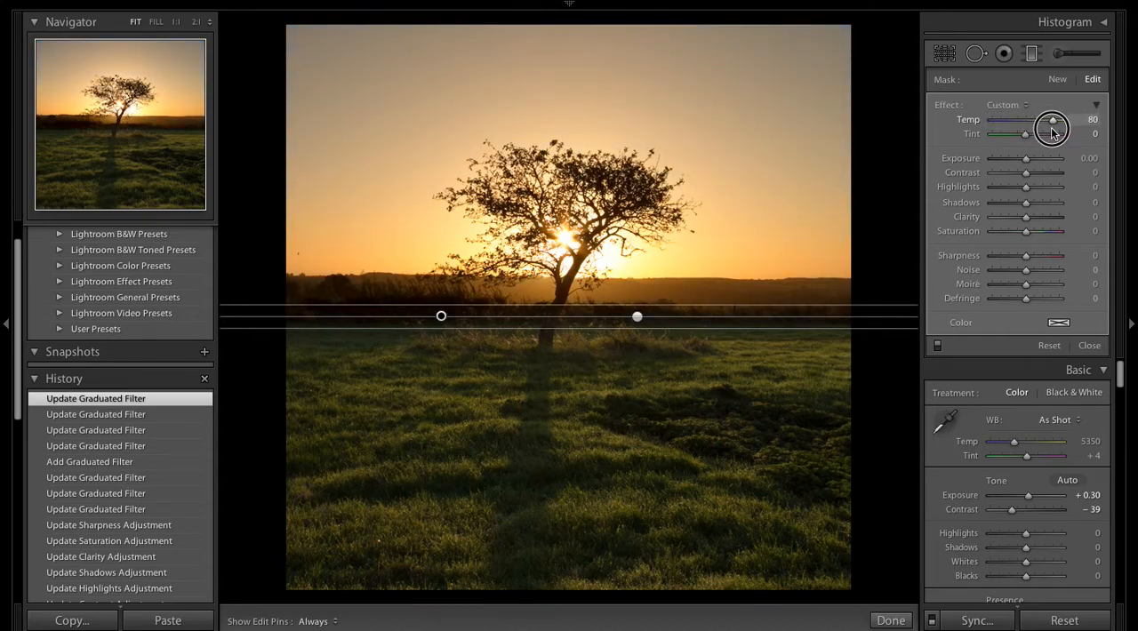
{"action": "left_click_drag", "start_coordinate": [1053, 119], "coordinate": [1050, 119]}
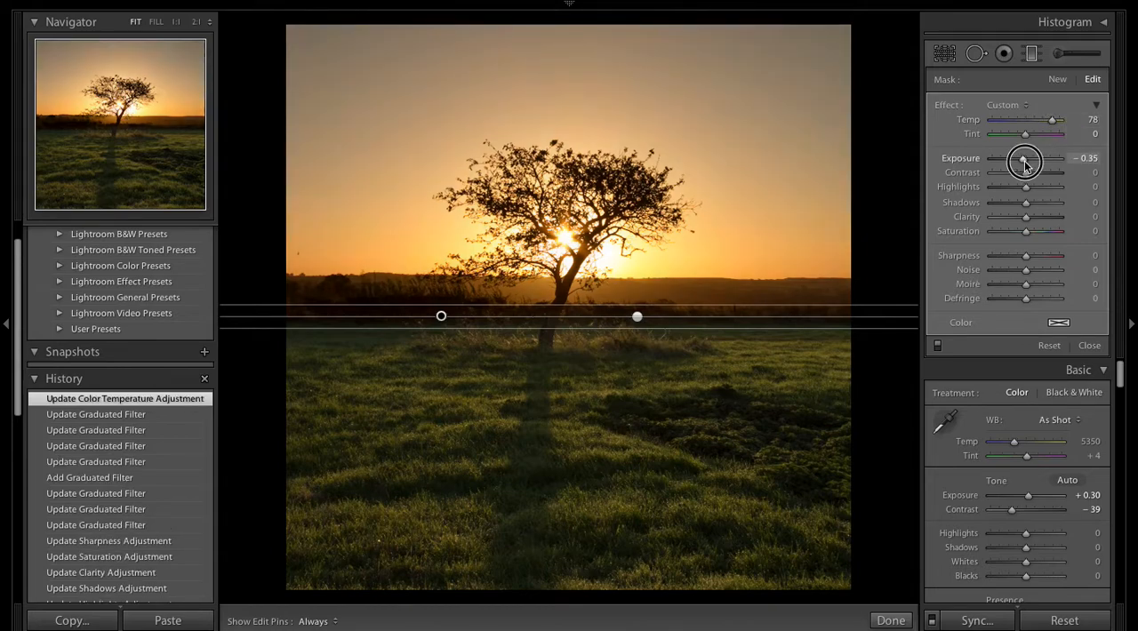
{"action": "left_click_drag", "start_coordinate": [1026, 173], "coordinate": [1033, 172]}
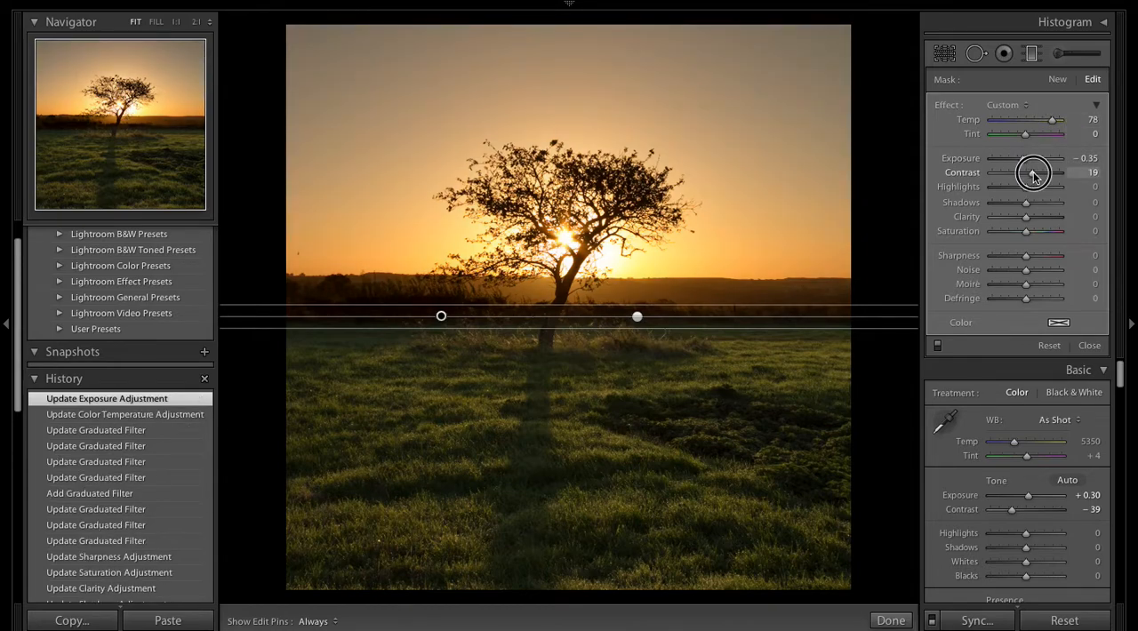
{"action": "left_click_drag", "start_coordinate": [1033, 172], "coordinate": [1013, 176]}
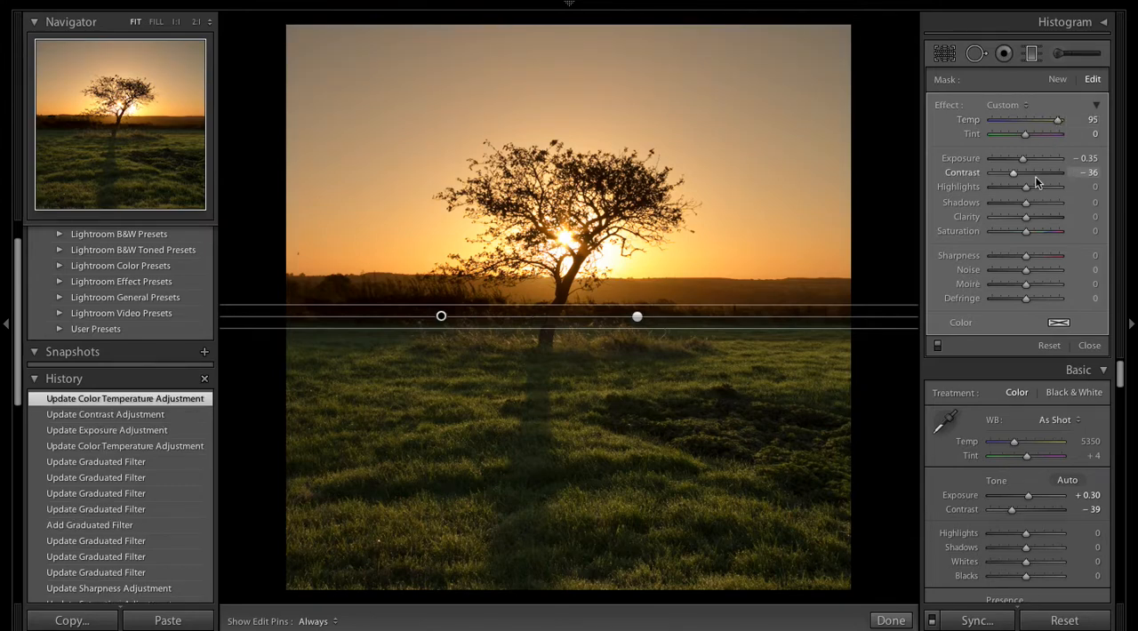
Set the sky filter's highlights to -16, add clarity, saturation 12 and sharpness 9
{"action": "left_click_drag", "start_coordinate": [1028, 186], "coordinate": [1014, 187]}
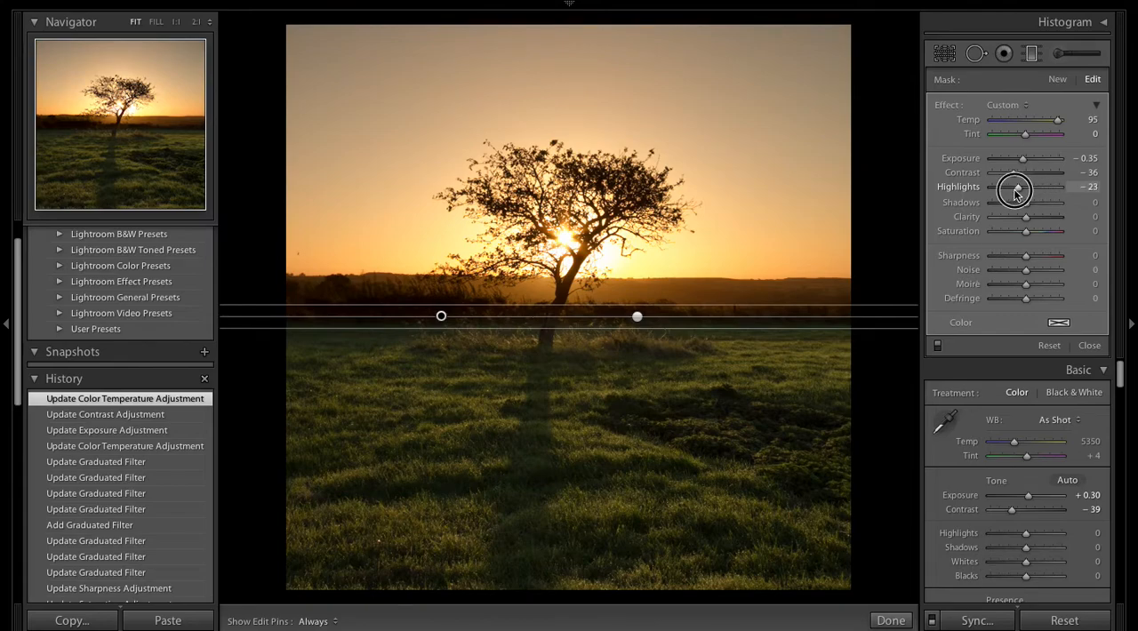
{"action": "left_click_drag", "start_coordinate": [1032, 187], "coordinate": [1013, 187]}
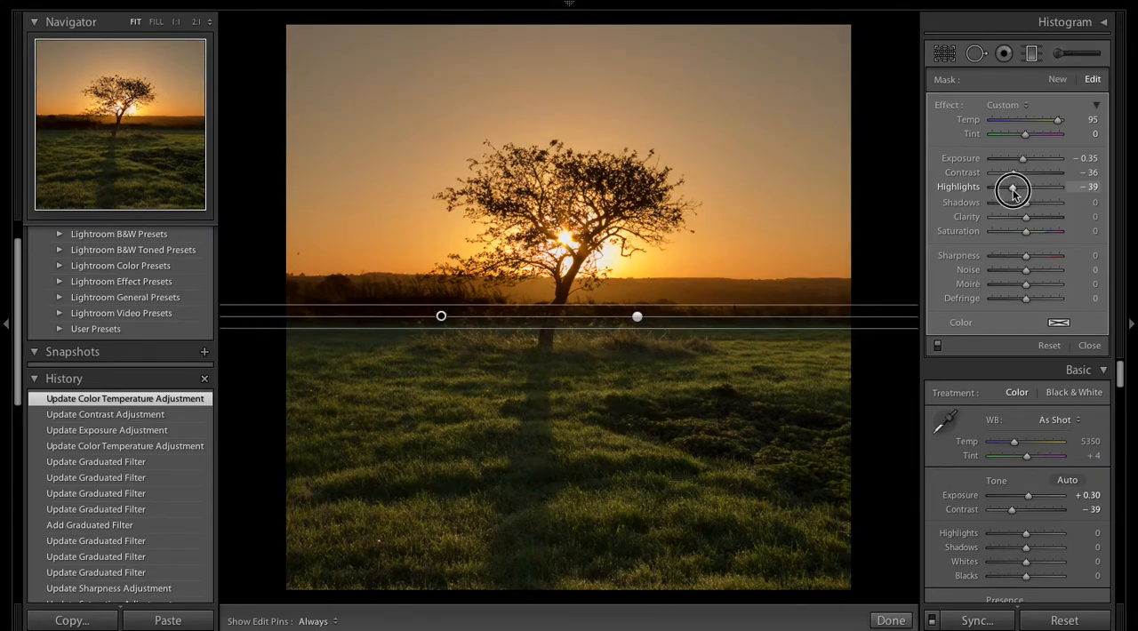
{"action": "left_click_drag", "start_coordinate": [1024, 193], "coordinate": [1018, 192]}
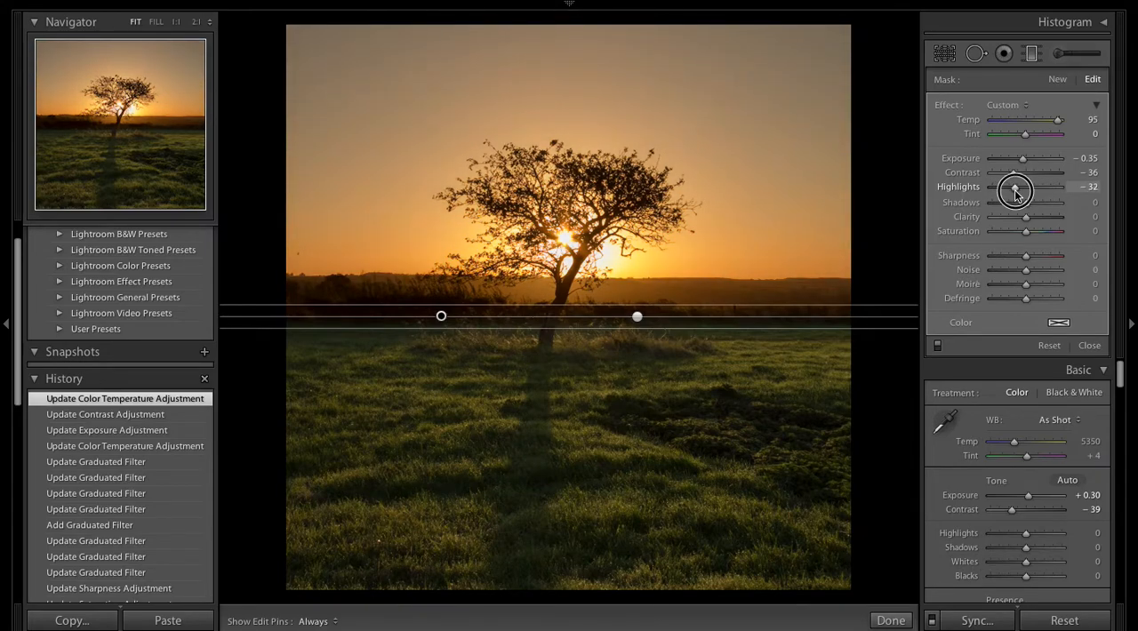
{"action": "left_click_drag", "start_coordinate": [1015, 193], "coordinate": [1020, 192]}
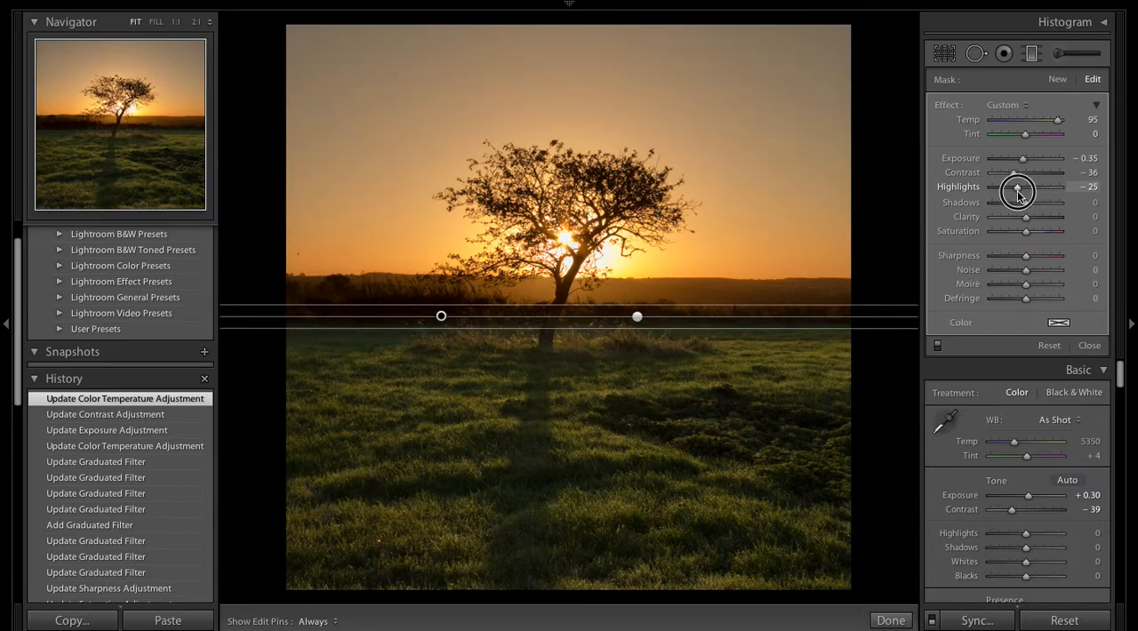
{"action": "left_click_drag", "start_coordinate": [1031, 187], "coordinate": [1021, 194]}
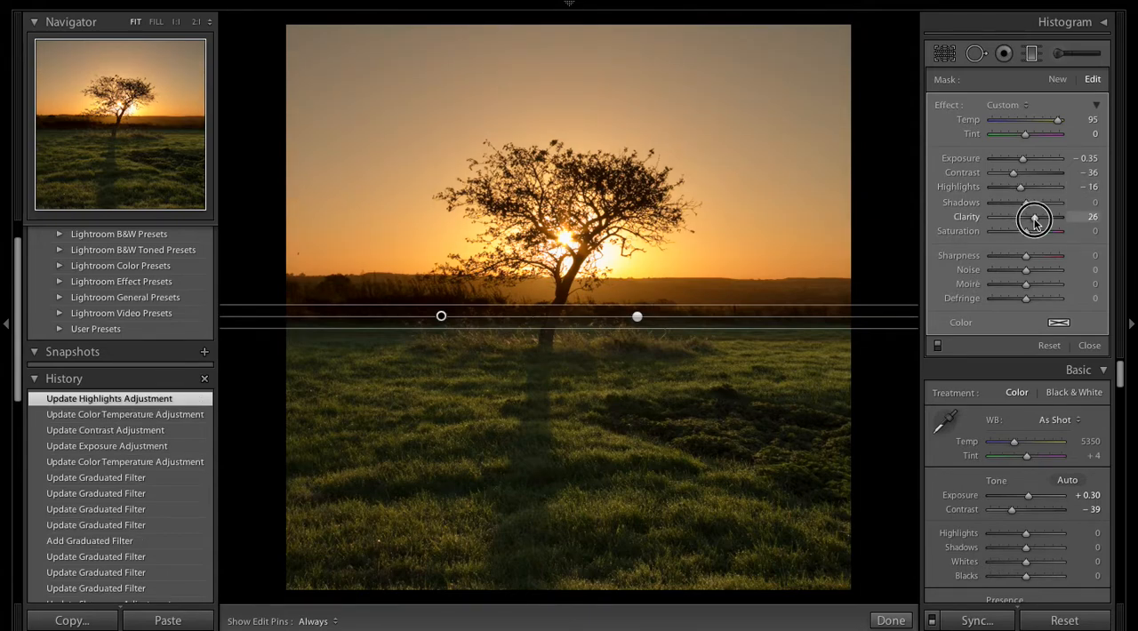
{"action": "left_click_drag", "start_coordinate": [1035, 217], "coordinate": [1031, 217]}
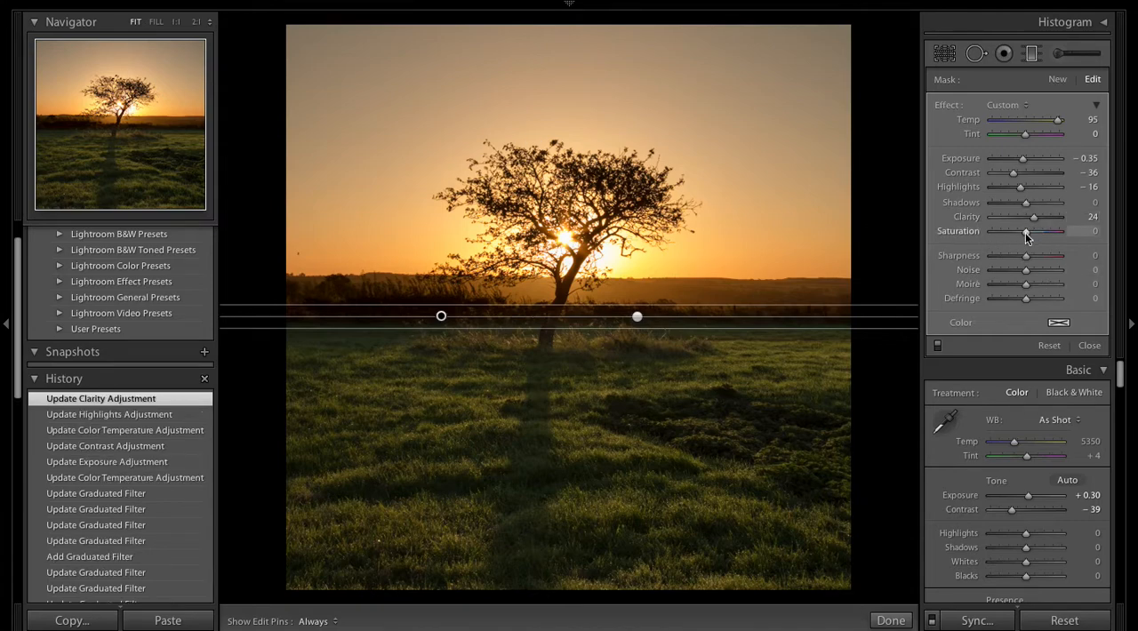
{"action": "left_click_drag", "start_coordinate": [1028, 231], "coordinate": [1031, 231]}
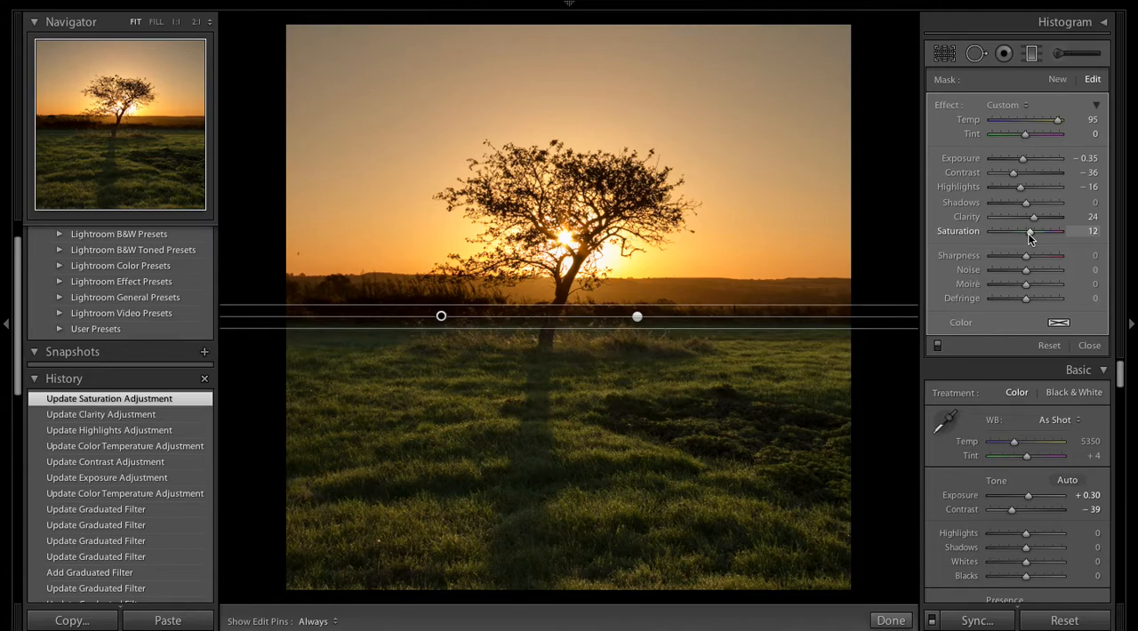
{"action": "mouse_move", "coordinate": [985, 242]}
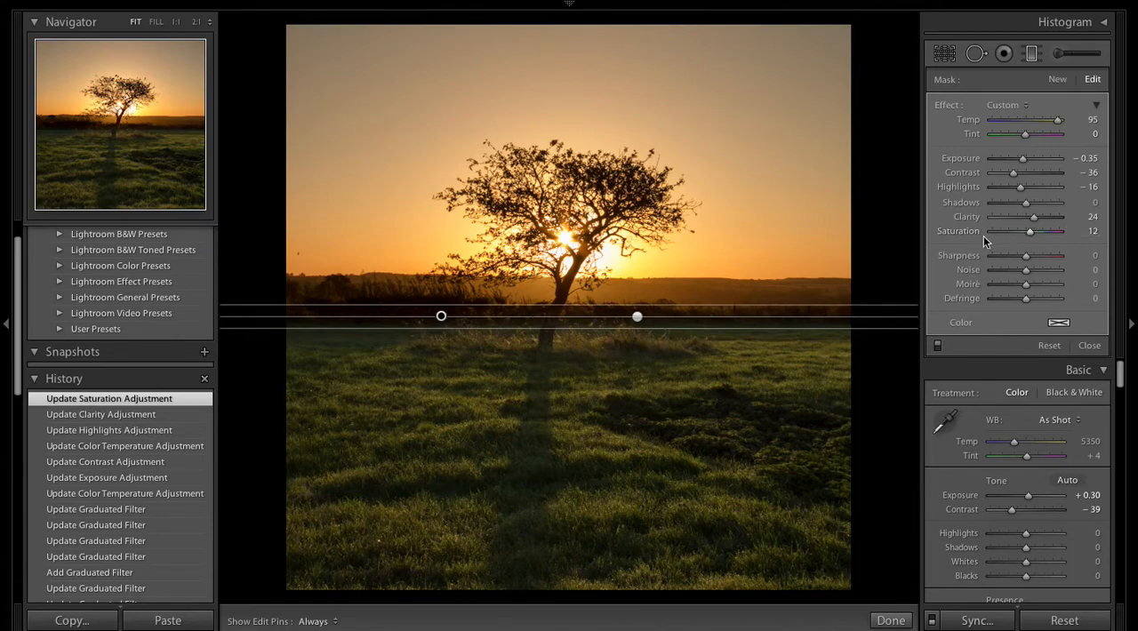
{"action": "left_click_drag", "start_coordinate": [1028, 256], "coordinate": [1035, 256]}
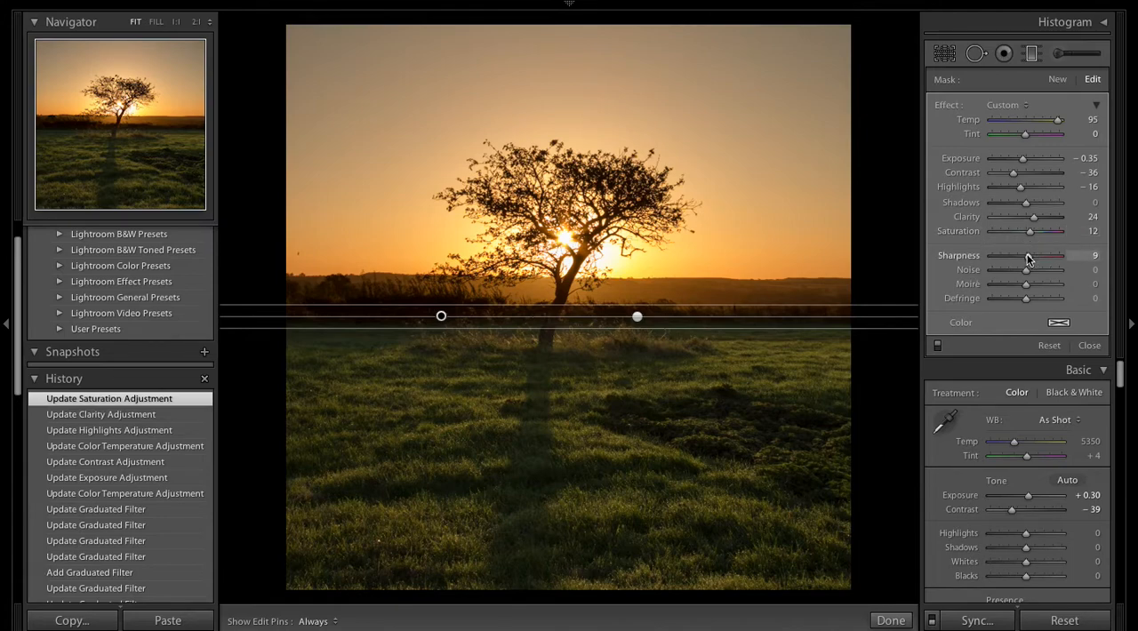
{"action": "left_click_drag", "start_coordinate": [1046, 257], "coordinate": [1053, 256]}
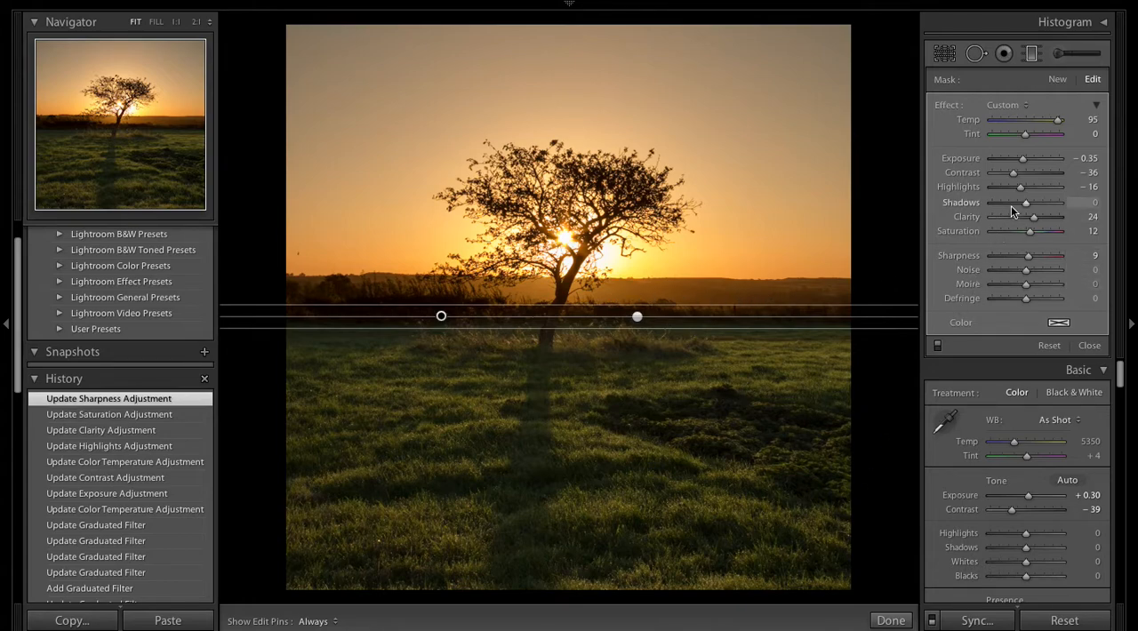
Settle the sky filter's shadows at 32 and clarity at 20
{"action": "left_click_drag", "start_coordinate": [1021, 203], "coordinate": [1035, 203]}
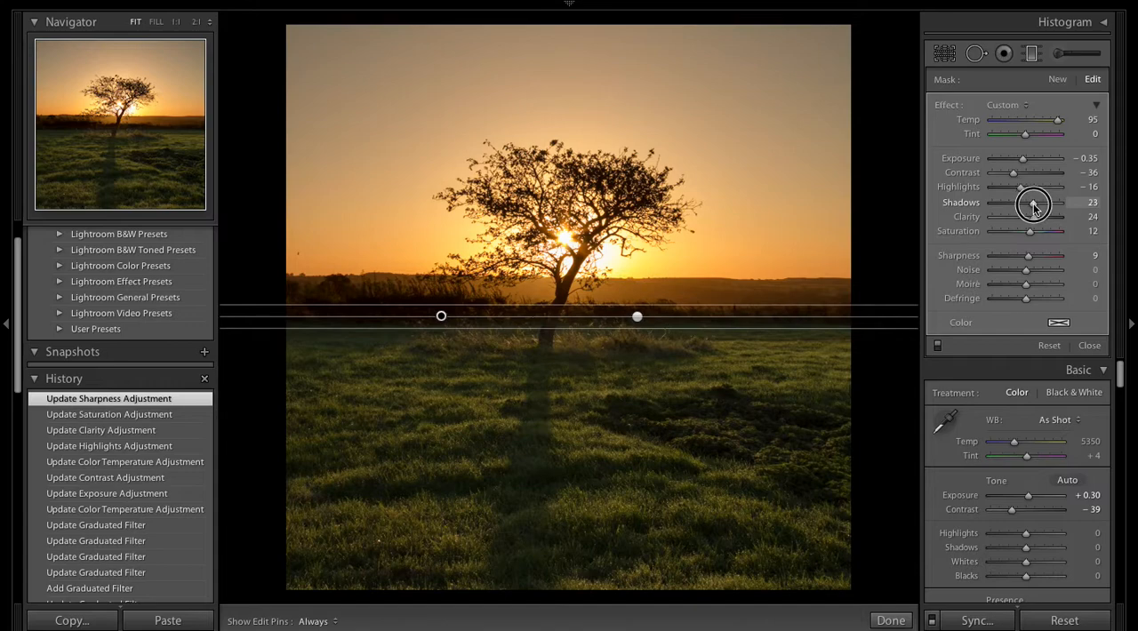
{"action": "left_click_drag", "start_coordinate": [1034, 203], "coordinate": [1040, 203]}
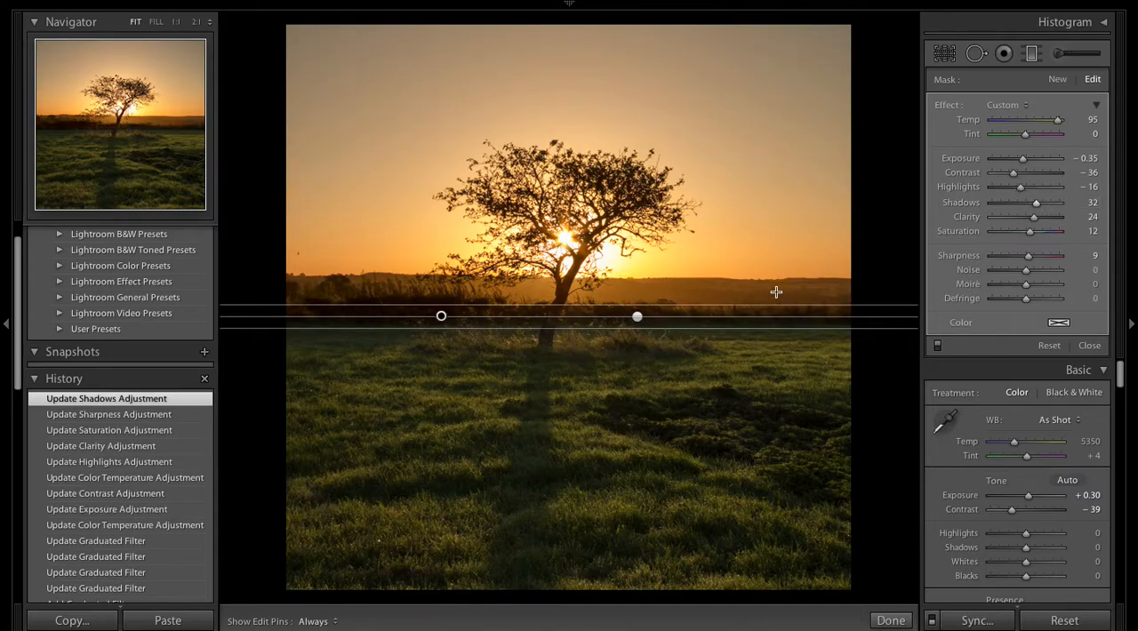
{"action": "left_click_drag", "start_coordinate": [1035, 217], "coordinate": [996, 217]}
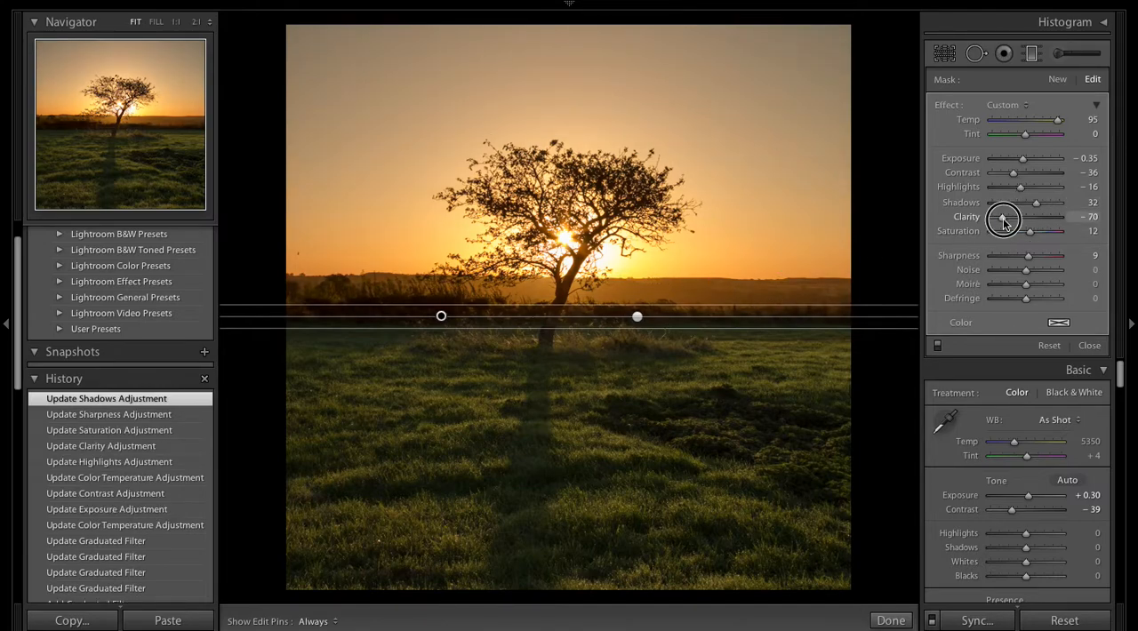
{"action": "left_click_drag", "start_coordinate": [1004, 219], "coordinate": [1033, 219]}
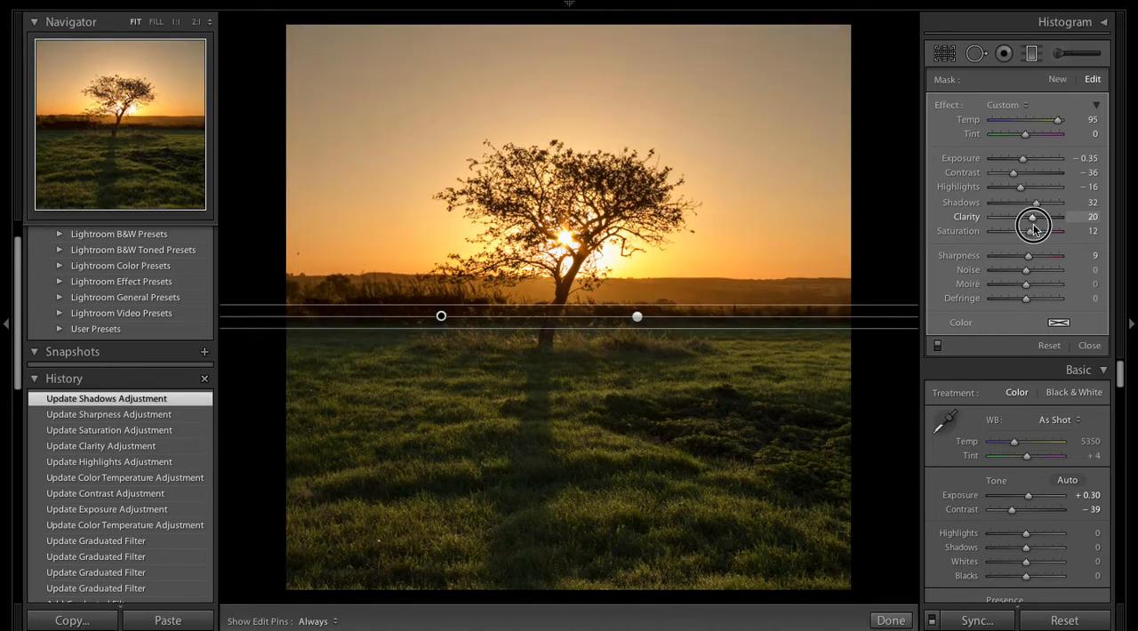
{"action": "left_click_drag", "start_coordinate": [1035, 202], "coordinate": [1003, 202]}
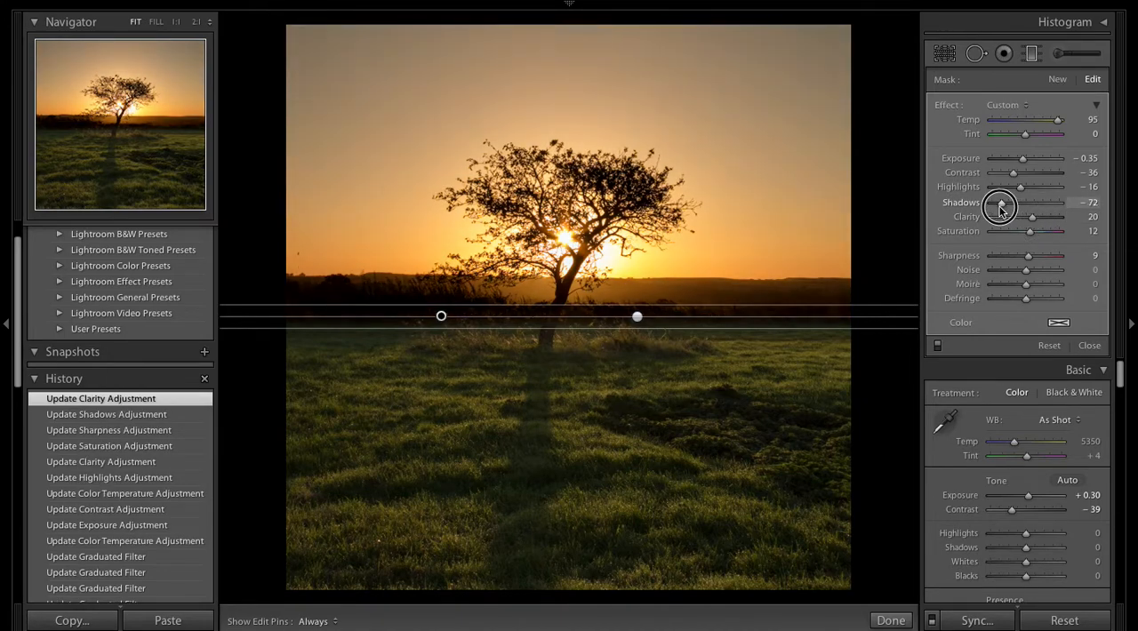
{"action": "left_click_drag", "start_coordinate": [999, 210], "coordinate": [1035, 217]}
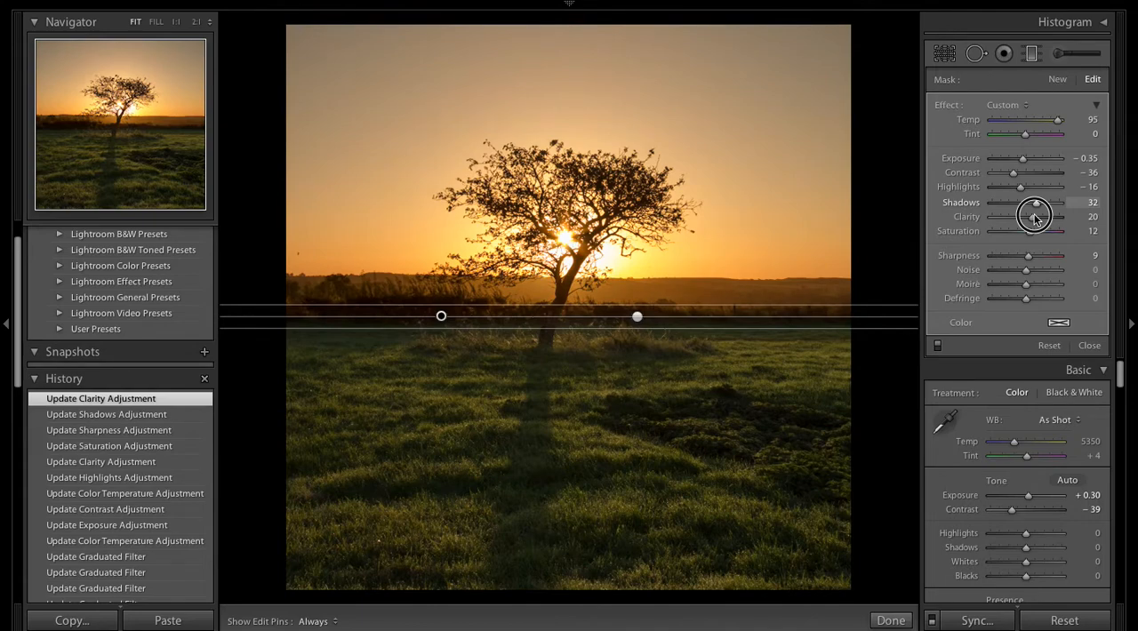
{"action": "left_click_drag", "start_coordinate": [1031, 217], "coordinate": [1032, 217]}
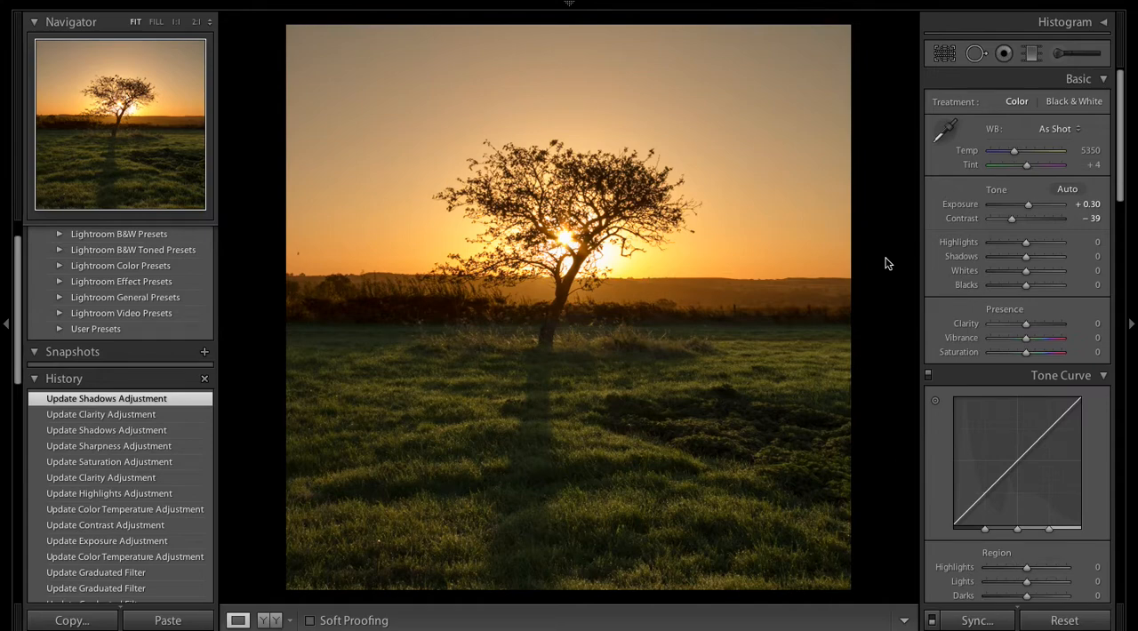
{"action": "mouse_move", "coordinate": [1010, 157]}
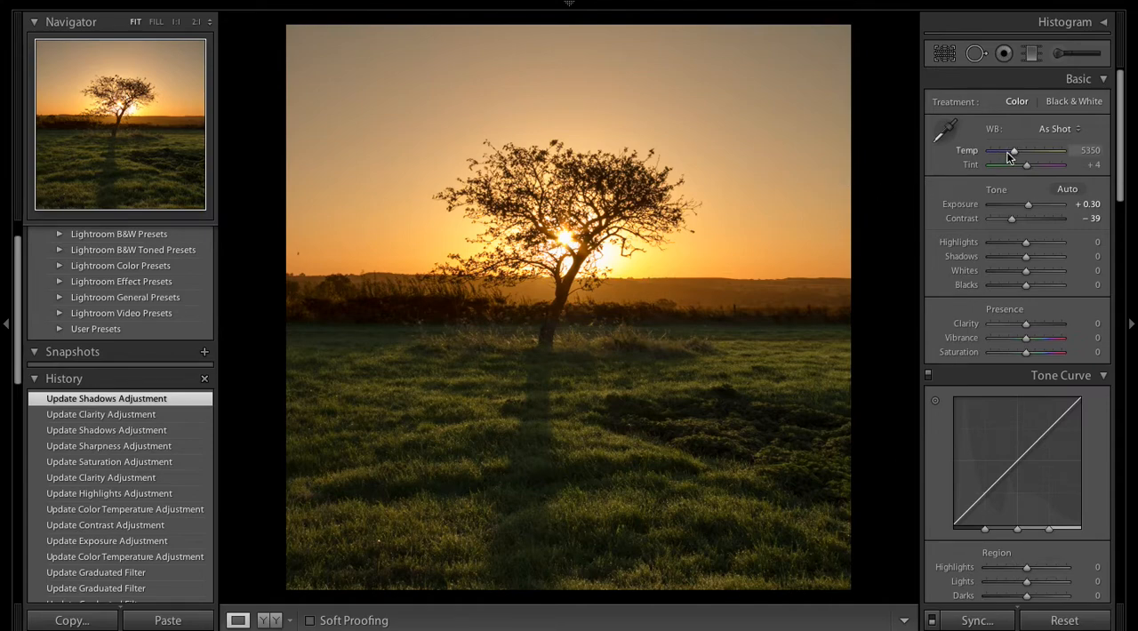
{"action": "mouse_move", "coordinate": [783, 217]}
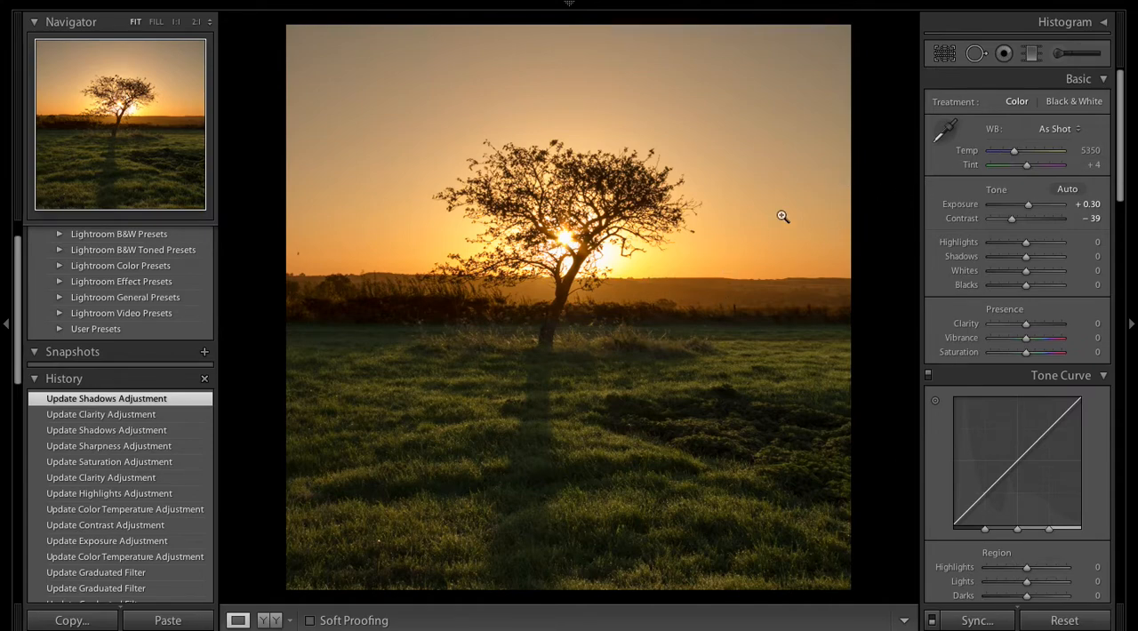
{"action": "mouse_move", "coordinate": [658, 142]}
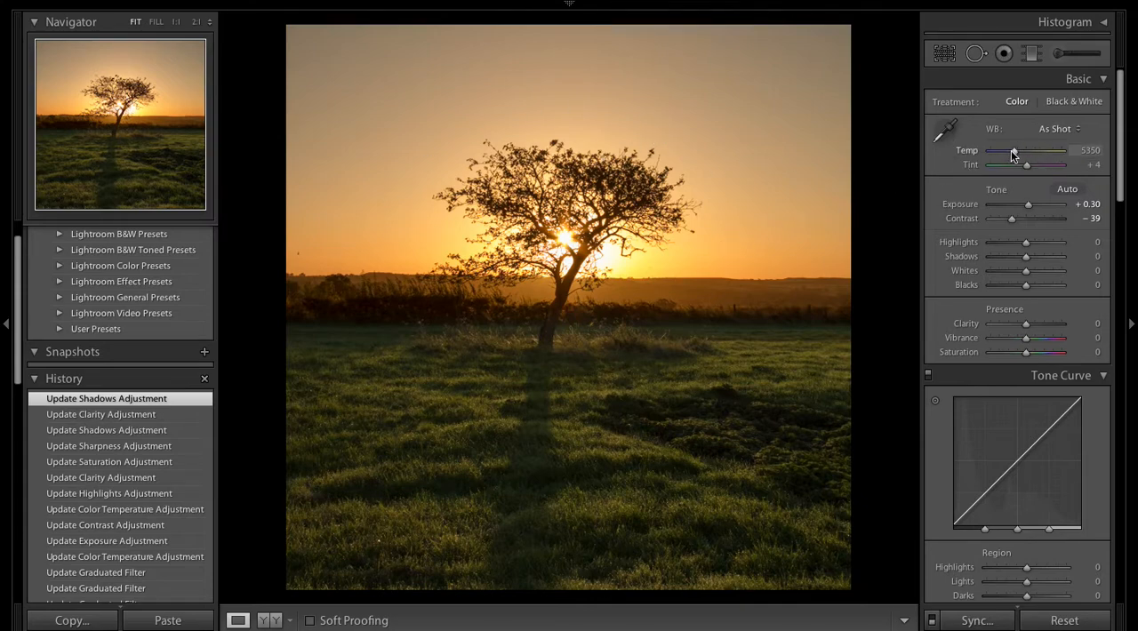
Raise the global white balance Temp from 5350 to about 6118
{"action": "left_click_drag", "start_coordinate": [1012, 149], "coordinate": [1017, 150]}
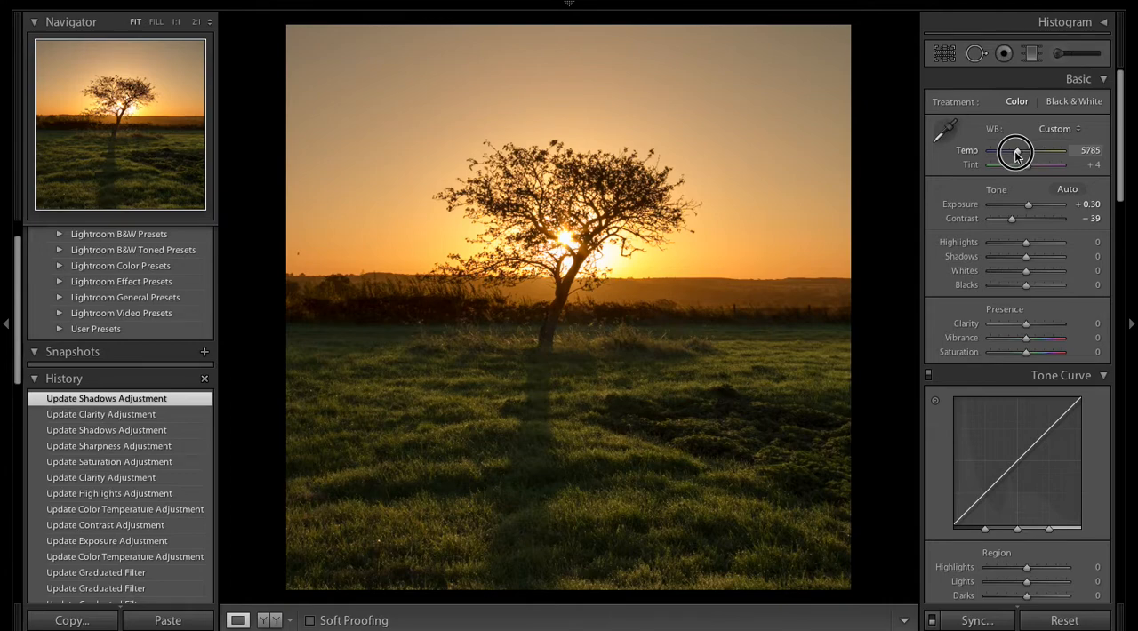
{"action": "left_click_drag", "start_coordinate": [1017, 153], "coordinate": [1032, 153]}
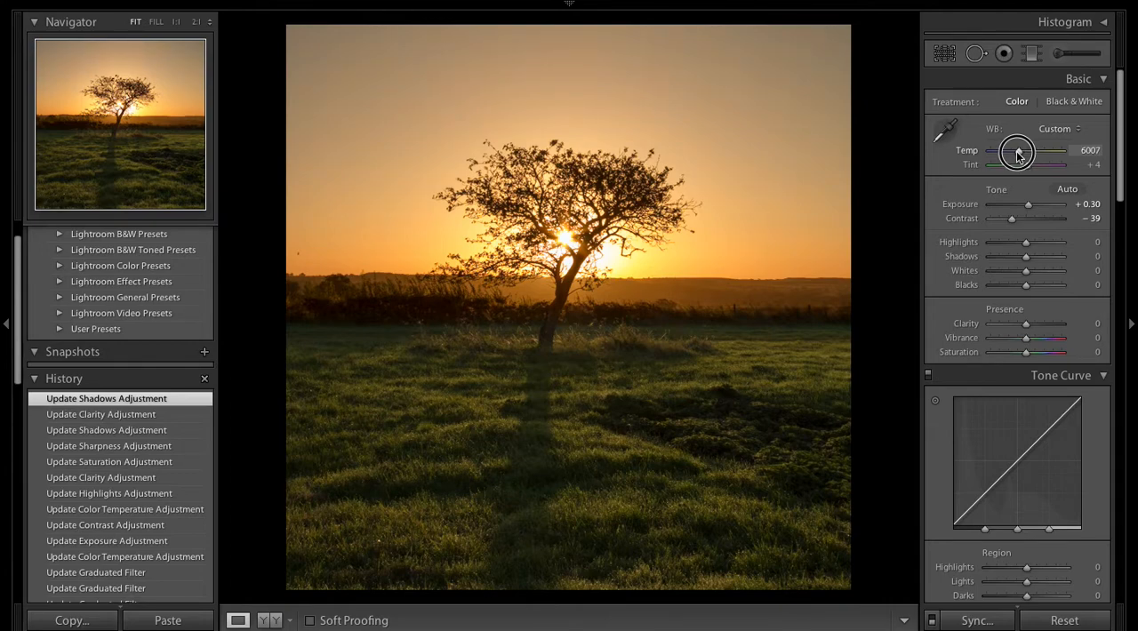
{"action": "left_click_drag", "start_coordinate": [1017, 151], "coordinate": [1022, 151]}
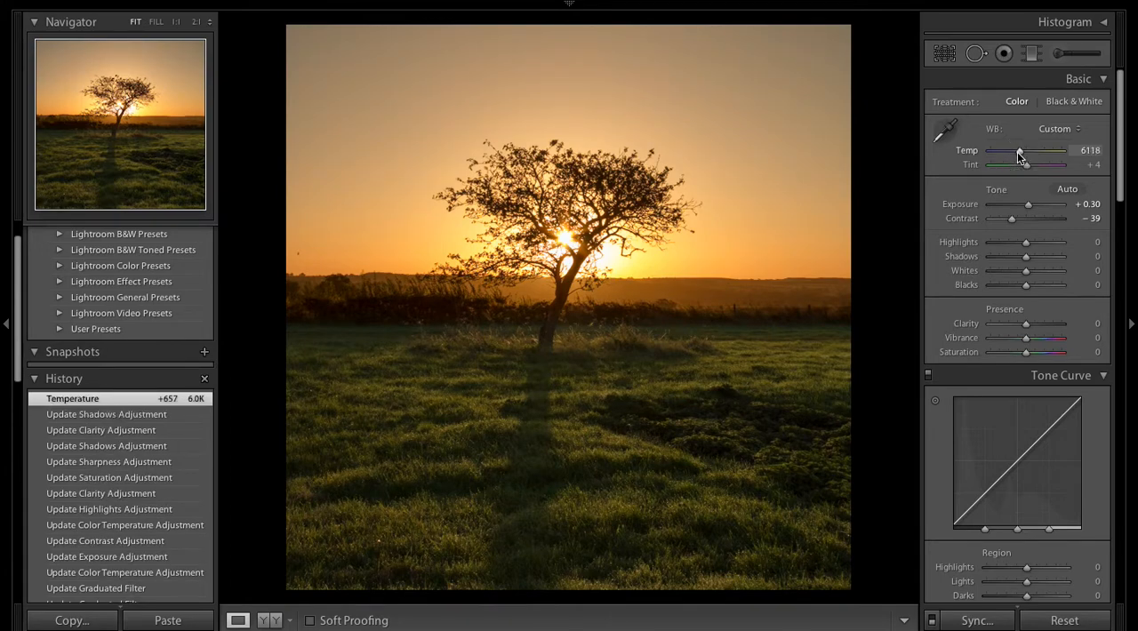
{"action": "left_click_drag", "start_coordinate": [1021, 150], "coordinate": [1021, 149]}
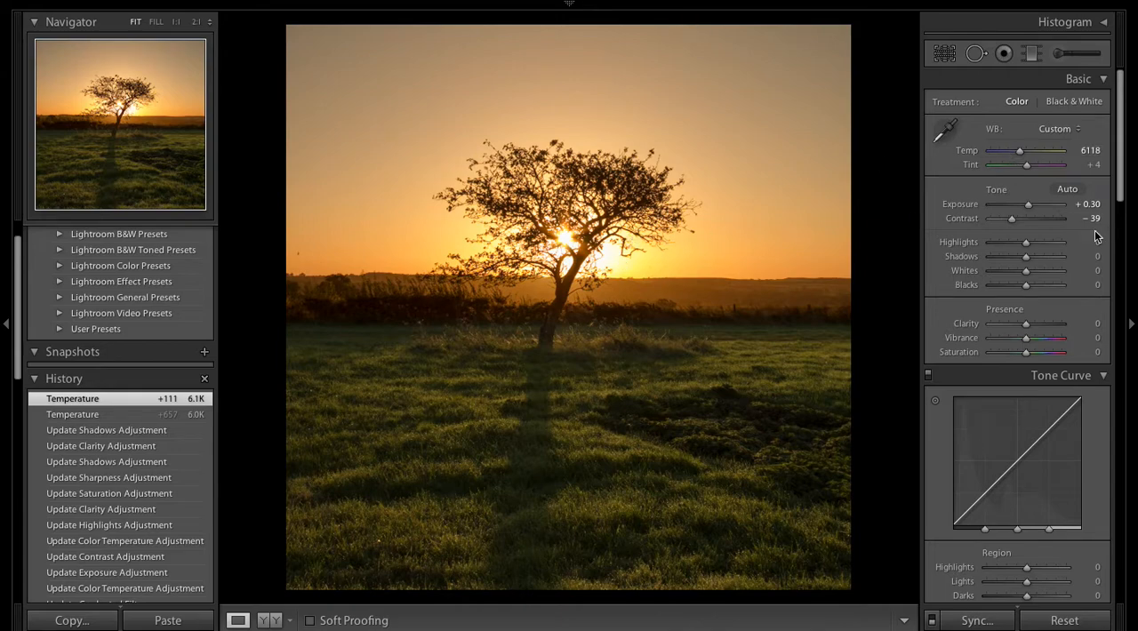
Set global highlights to -13, shadows to +15 and whites to -18
{"action": "left_click_drag", "start_coordinate": [1026, 241], "coordinate": [1017, 242]}
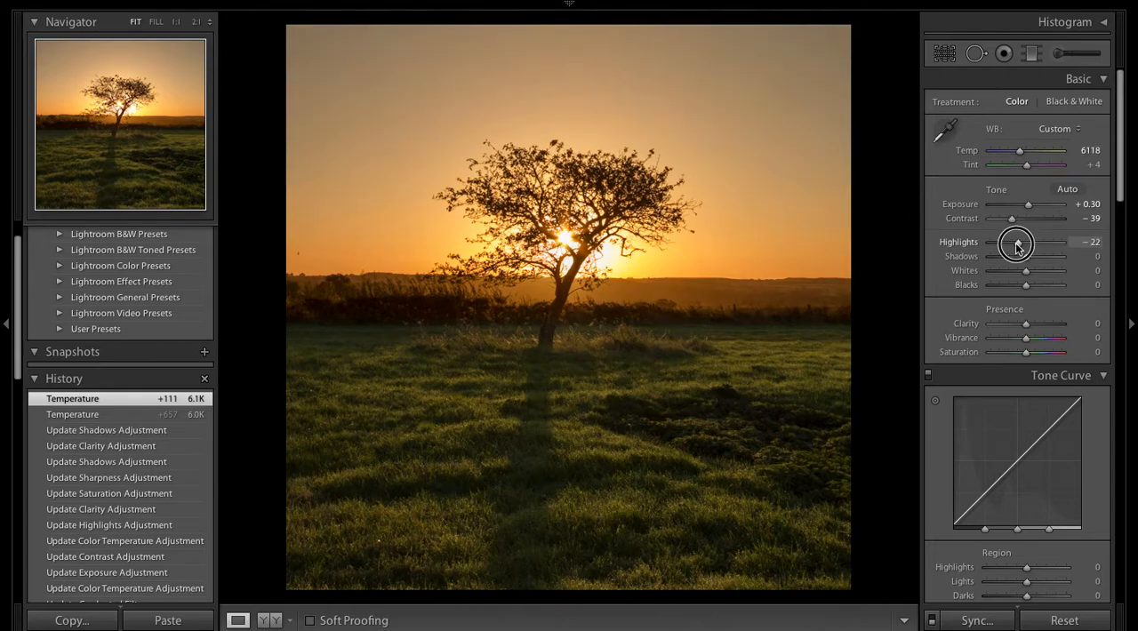
{"action": "left_click_drag", "start_coordinate": [1017, 242], "coordinate": [1023, 242]}
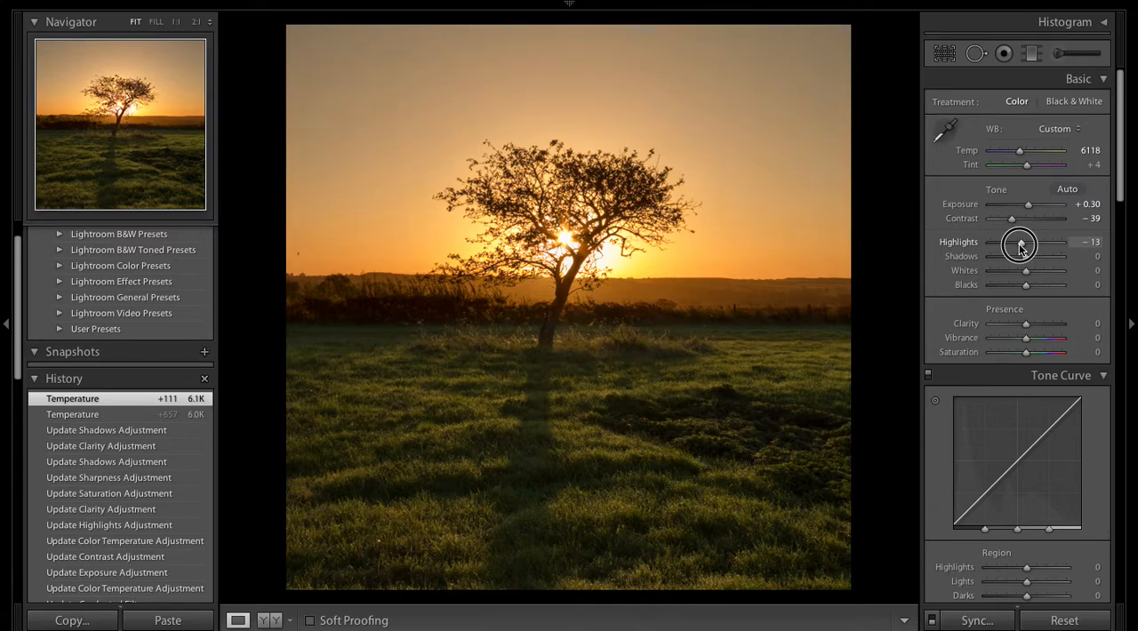
{"action": "left_click_drag", "start_coordinate": [1028, 257], "coordinate": [1035, 256]}
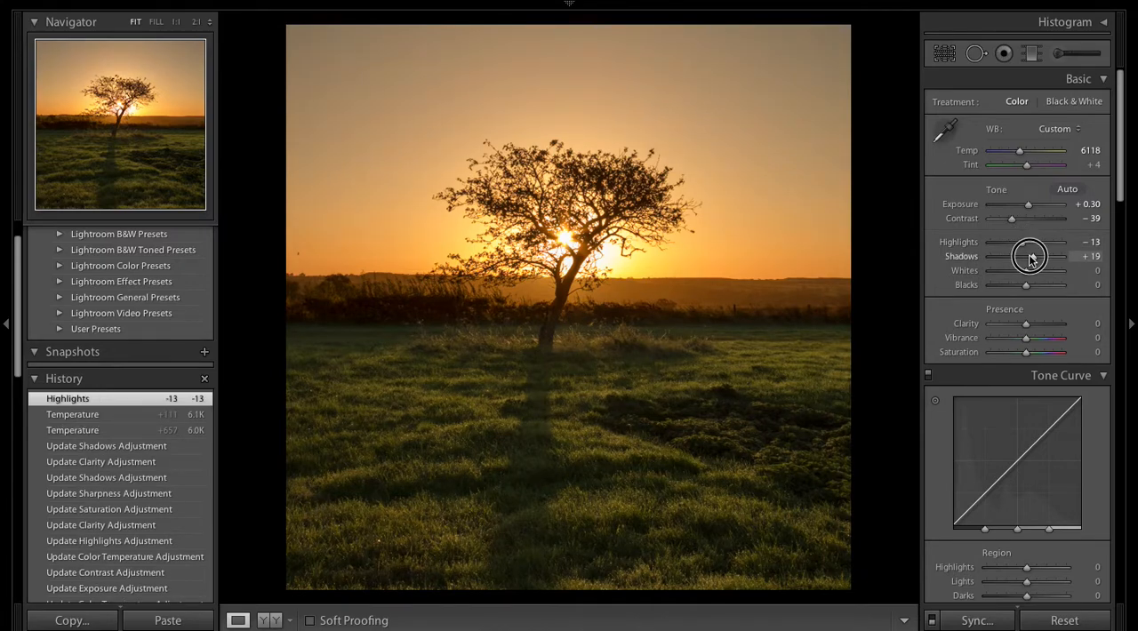
{"action": "left_click_drag", "start_coordinate": [1031, 256], "coordinate": [1028, 256]}
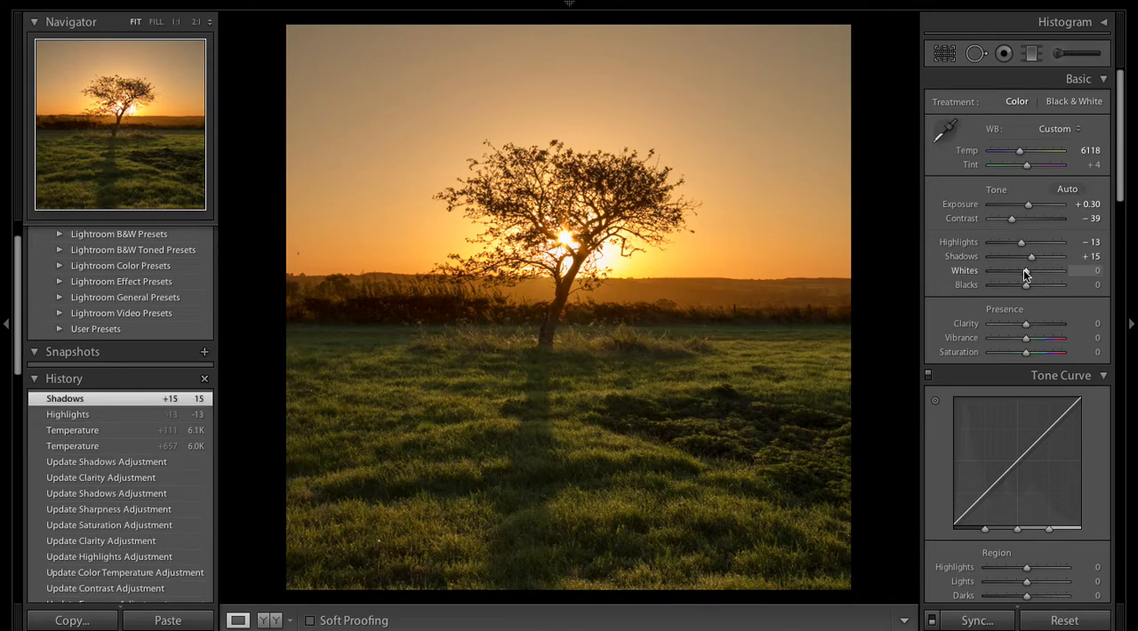
{"action": "left_click_drag", "start_coordinate": [1049, 270], "coordinate": [1017, 270]}
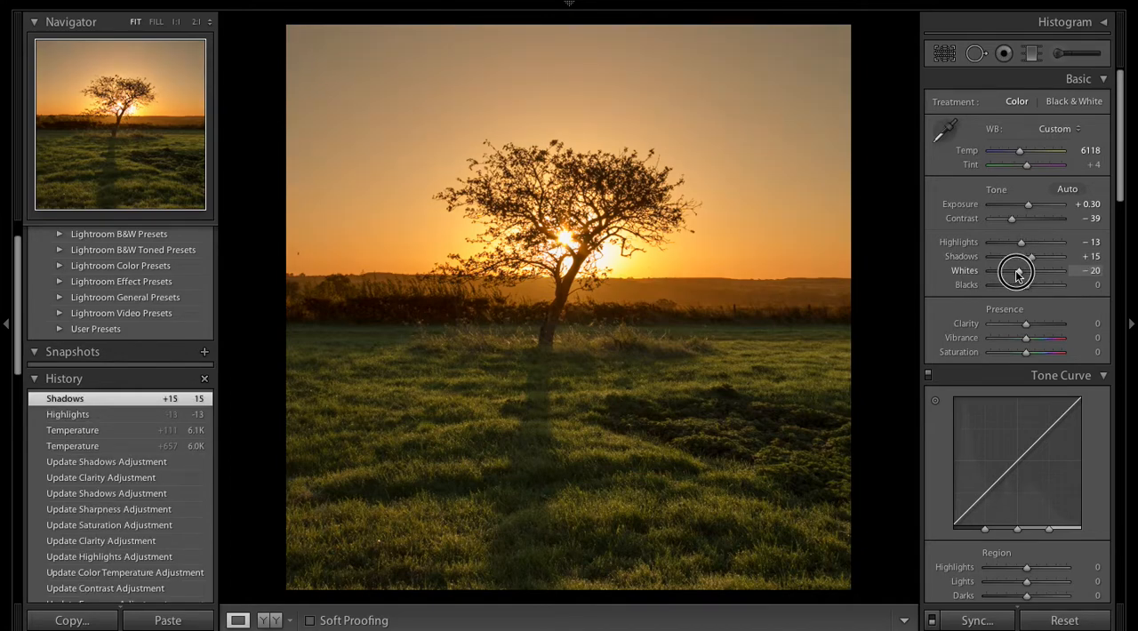
Settle the blacks at +8 and boost the photo's vibrance
{"action": "left_click_drag", "start_coordinate": [1018, 271], "coordinate": [1032, 285]}
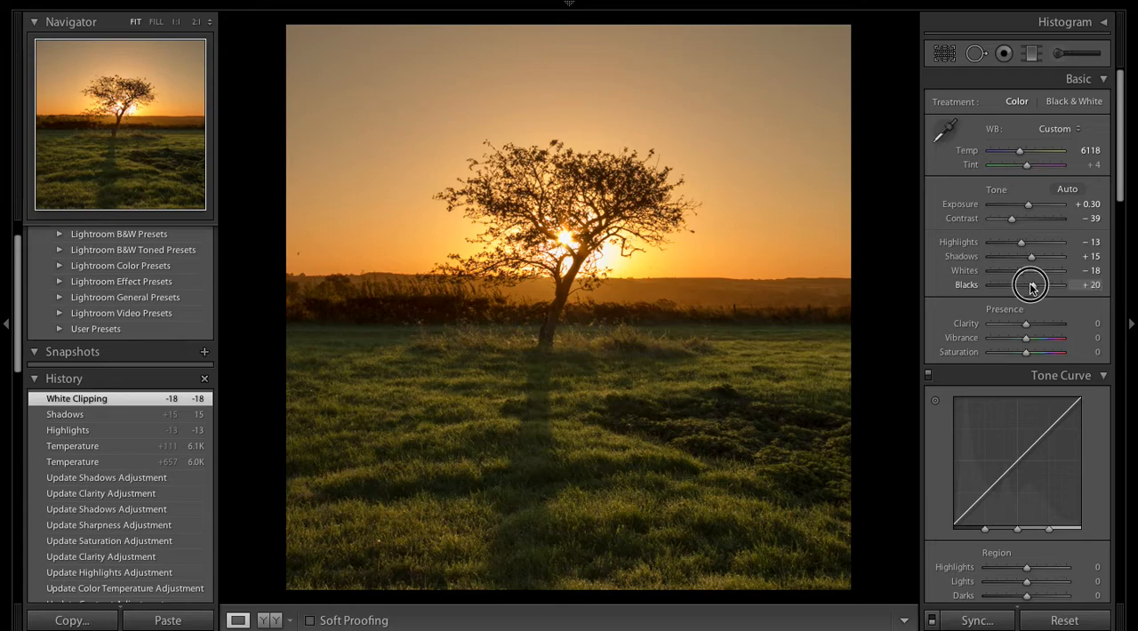
{"action": "left_click_drag", "start_coordinate": [1031, 285], "coordinate": [1018, 286]}
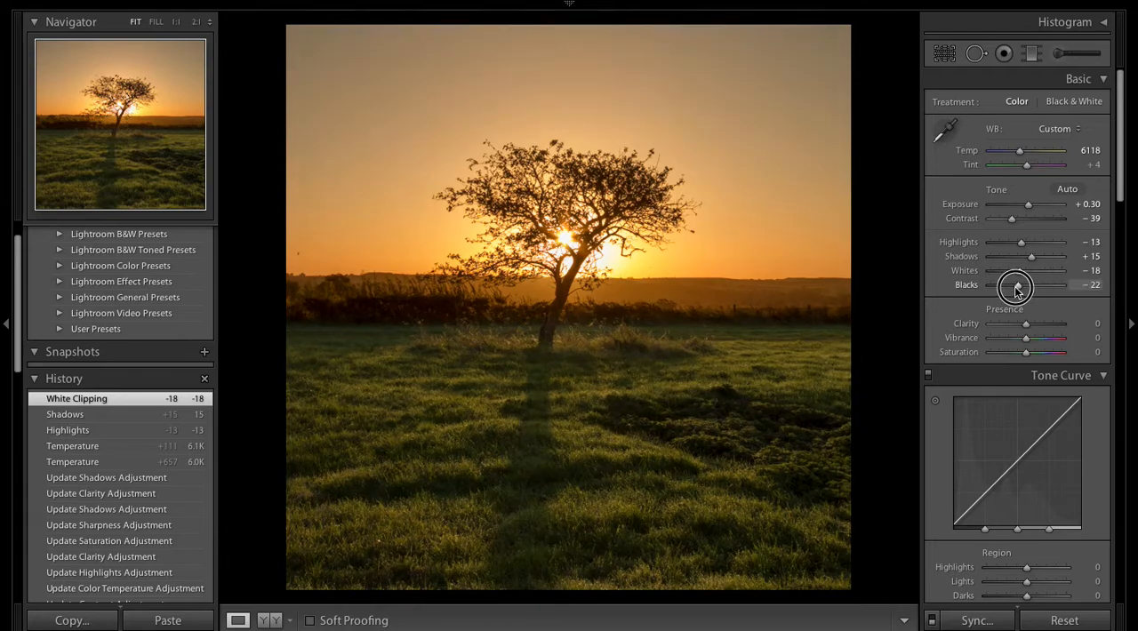
{"action": "left_click_drag", "start_coordinate": [1018, 284], "coordinate": [1028, 284]}
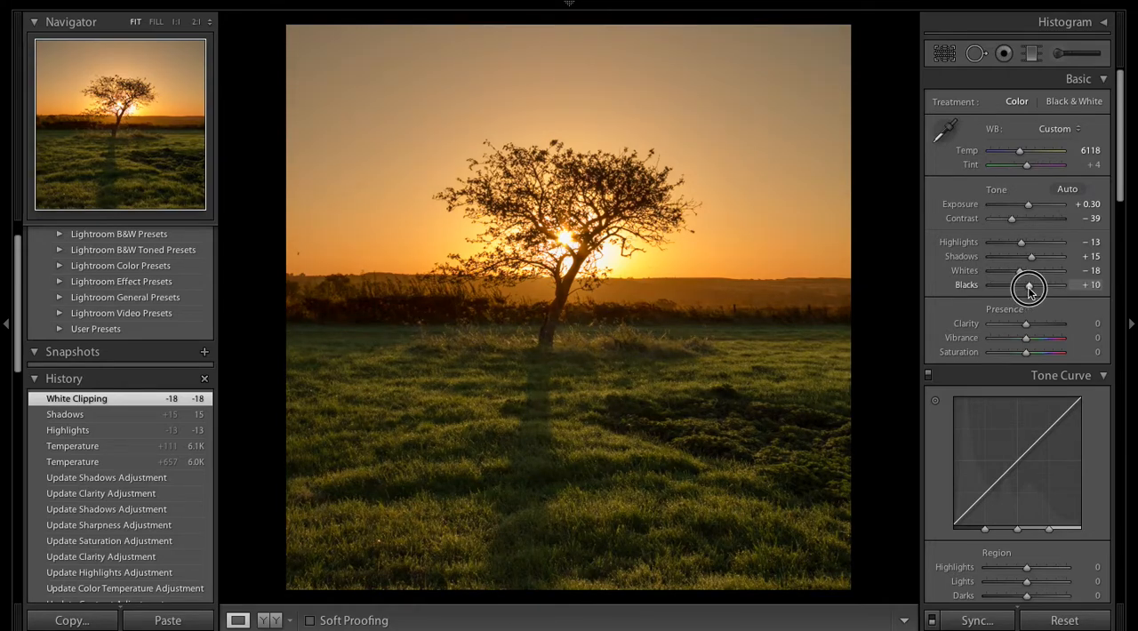
{"action": "left_click_drag", "start_coordinate": [1028, 285], "coordinate": [1049, 284]}
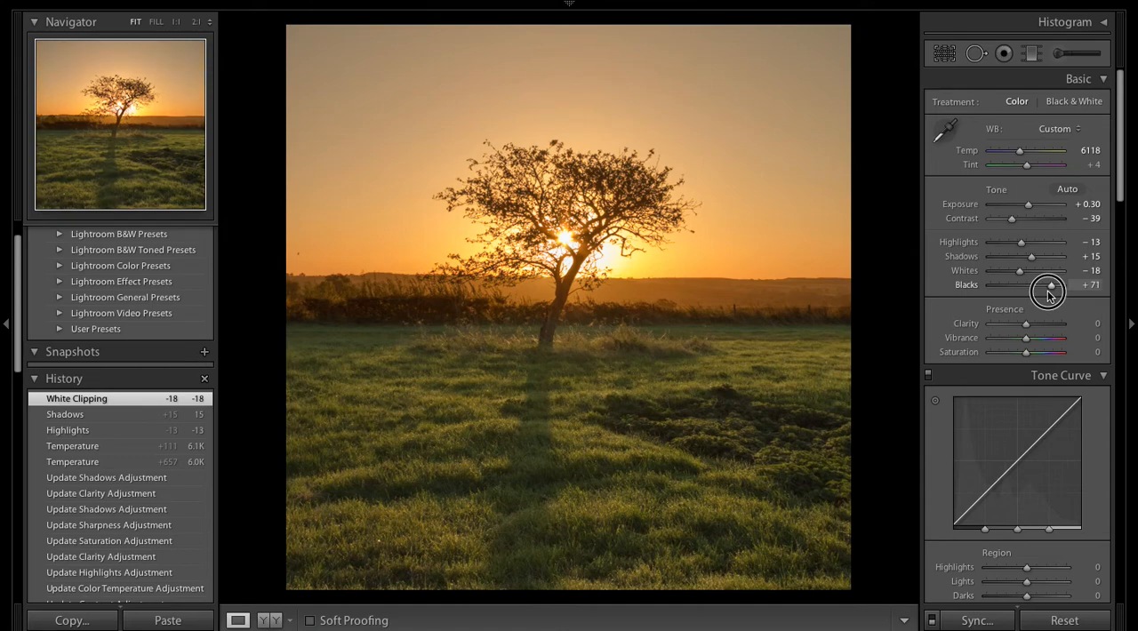
{"action": "left_click_drag", "start_coordinate": [1049, 285], "coordinate": [1028, 284]}
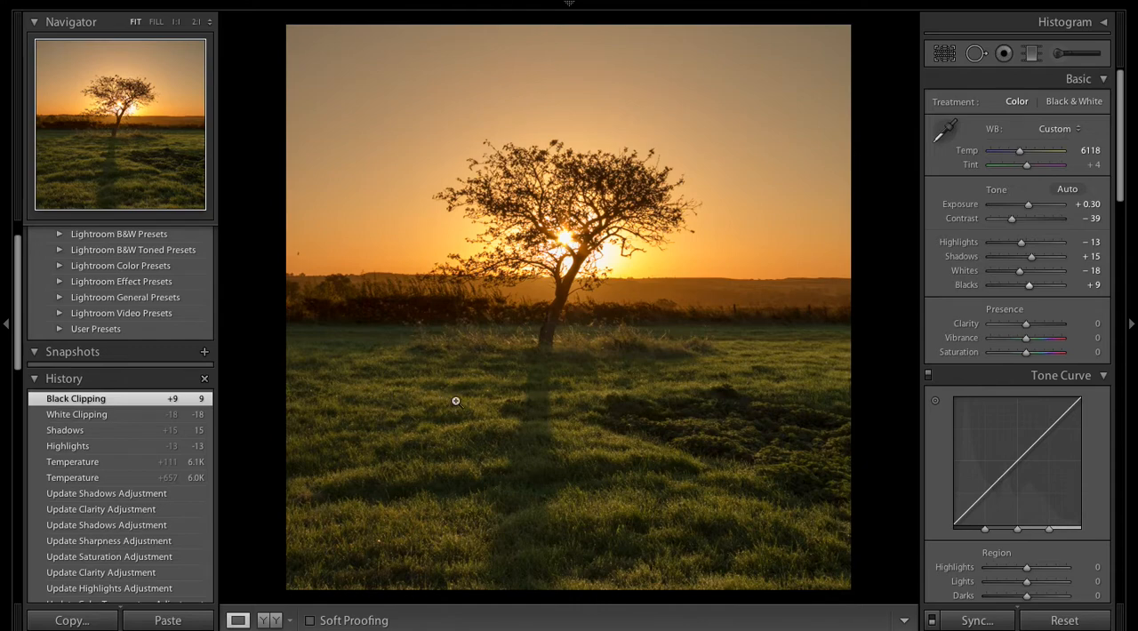
{"action": "left_click_drag", "start_coordinate": [1032, 285], "coordinate": [1028, 284]}
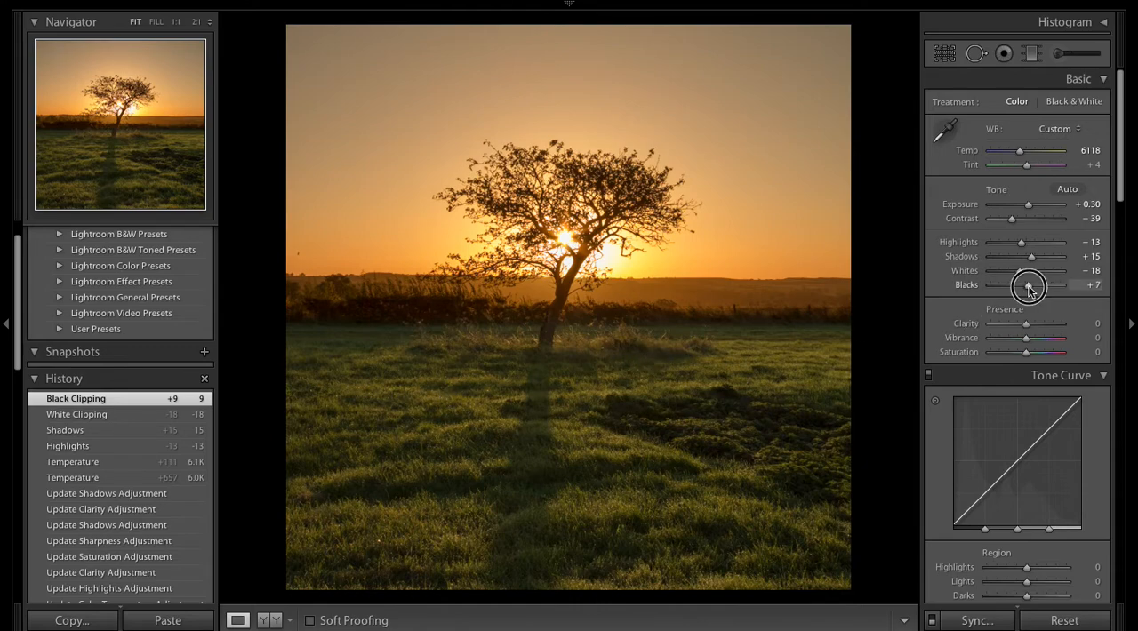
{"action": "left_click_drag", "start_coordinate": [1030, 285], "coordinate": [1032, 285]}
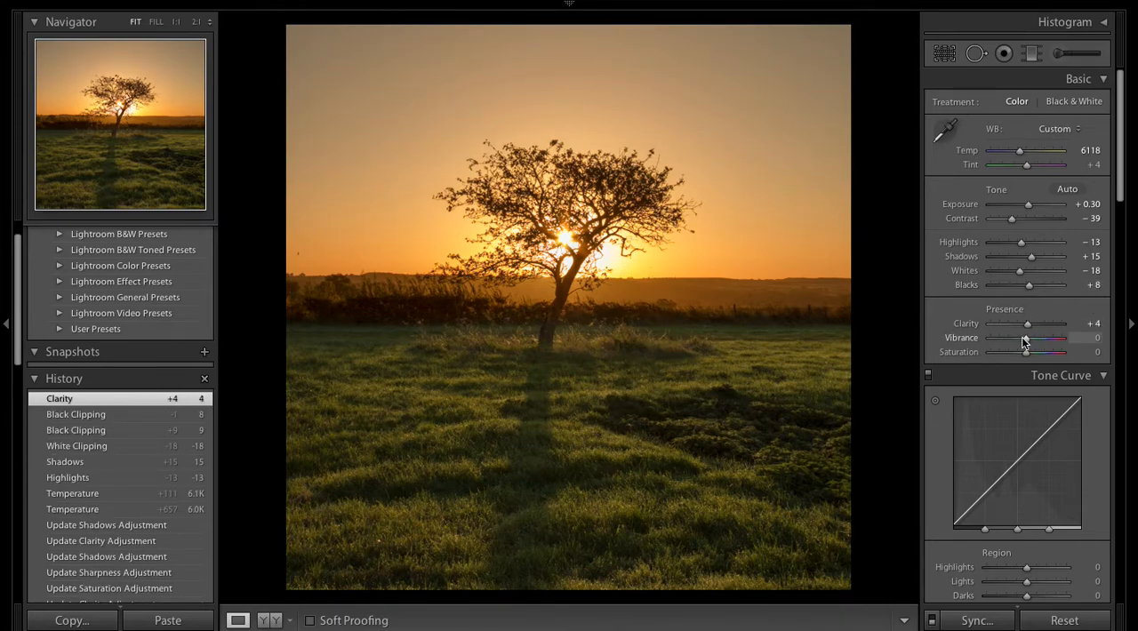
{"action": "left_click_drag", "start_coordinate": [1029, 352], "coordinate": [1058, 352]}
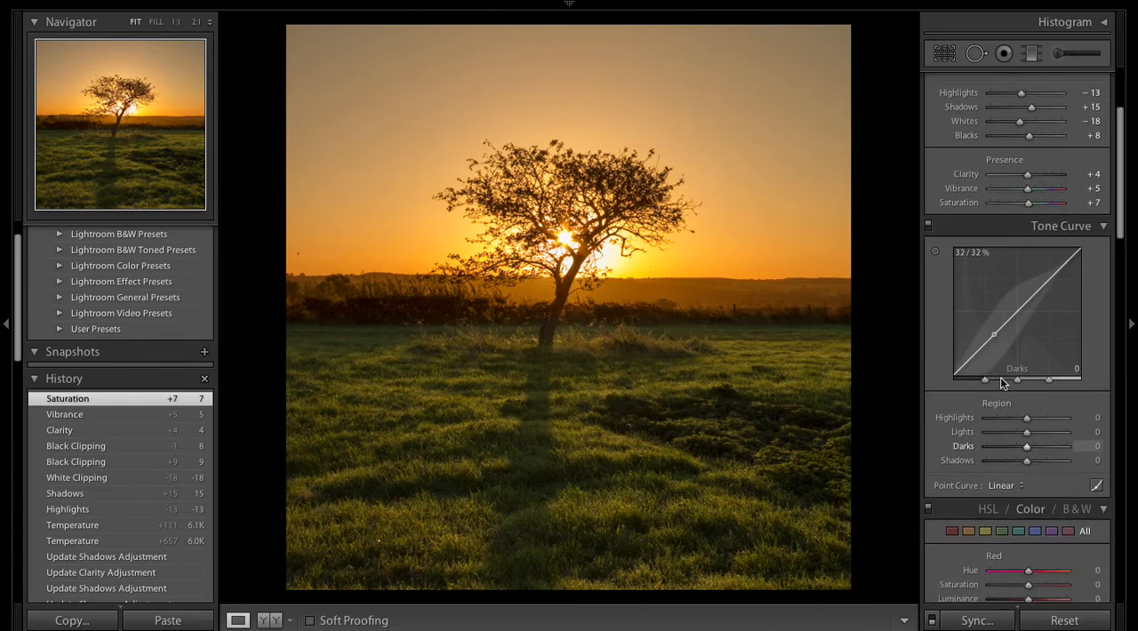
Set the Tone Curve regions to Highlights +3, Lights -15, Darks -4 and Shadows +8
{"action": "scroll", "scroll_direction": "down", "scroll_amount": 3}
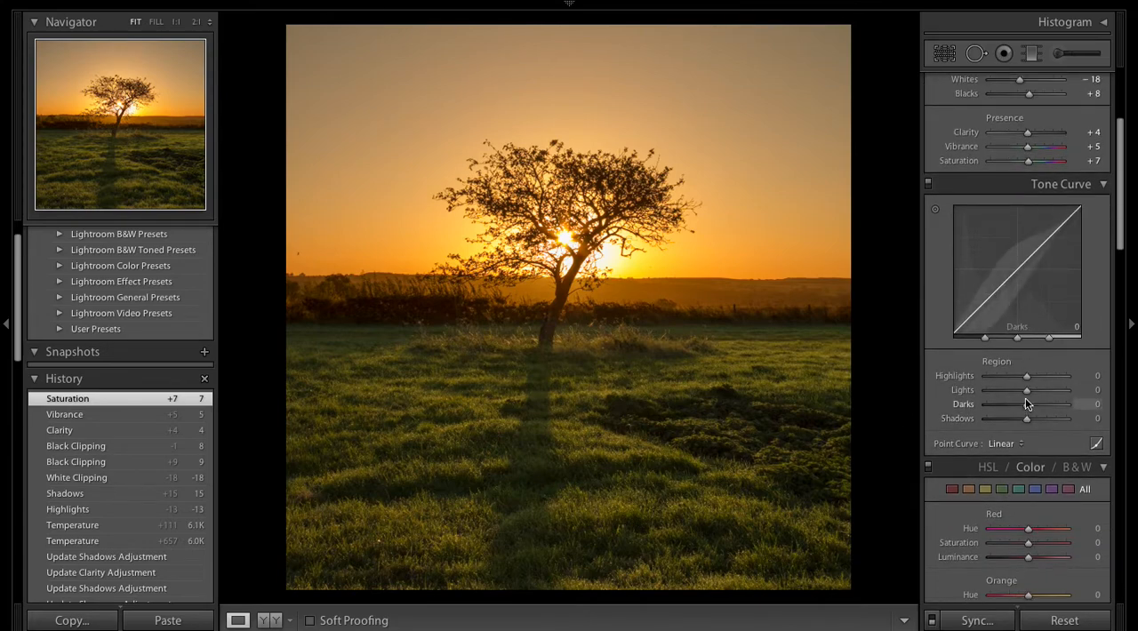
{"action": "left_click_drag", "start_coordinate": [1028, 375], "coordinate": [1005, 376]}
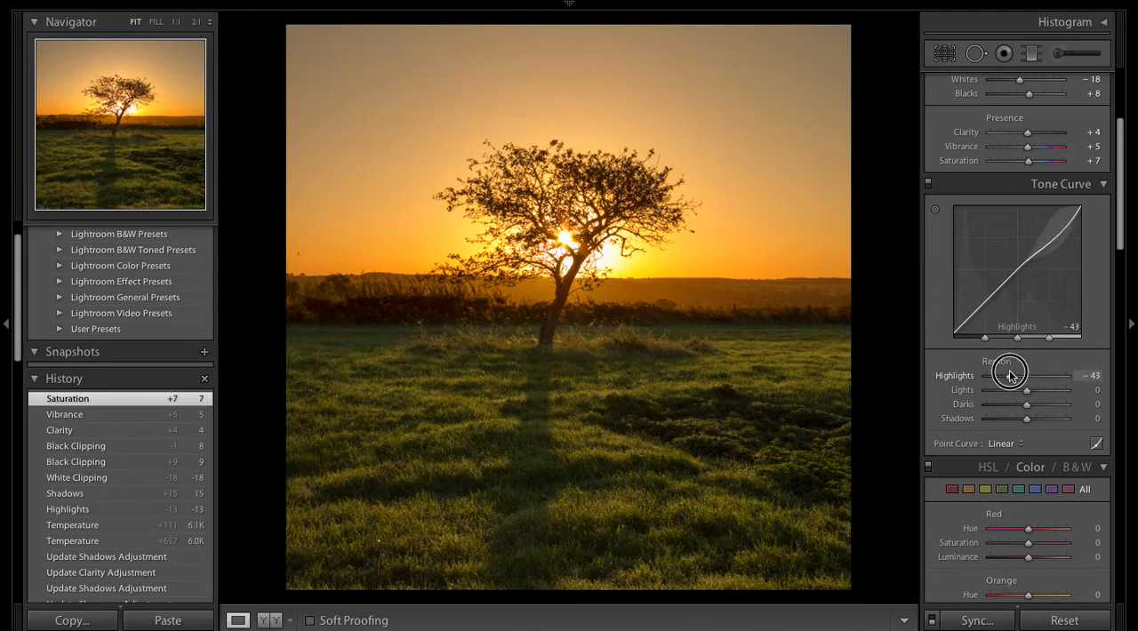
{"action": "left_click_drag", "start_coordinate": [1010, 376], "coordinate": [1028, 375]}
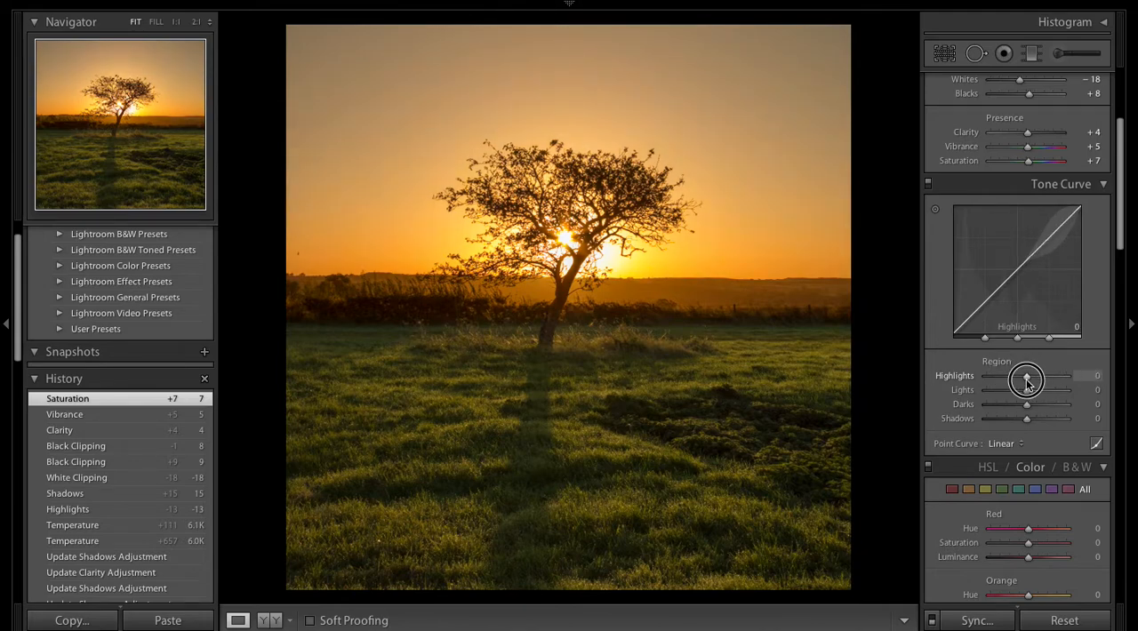
{"action": "left_click_drag", "start_coordinate": [1057, 381], "coordinate": [1028, 381]}
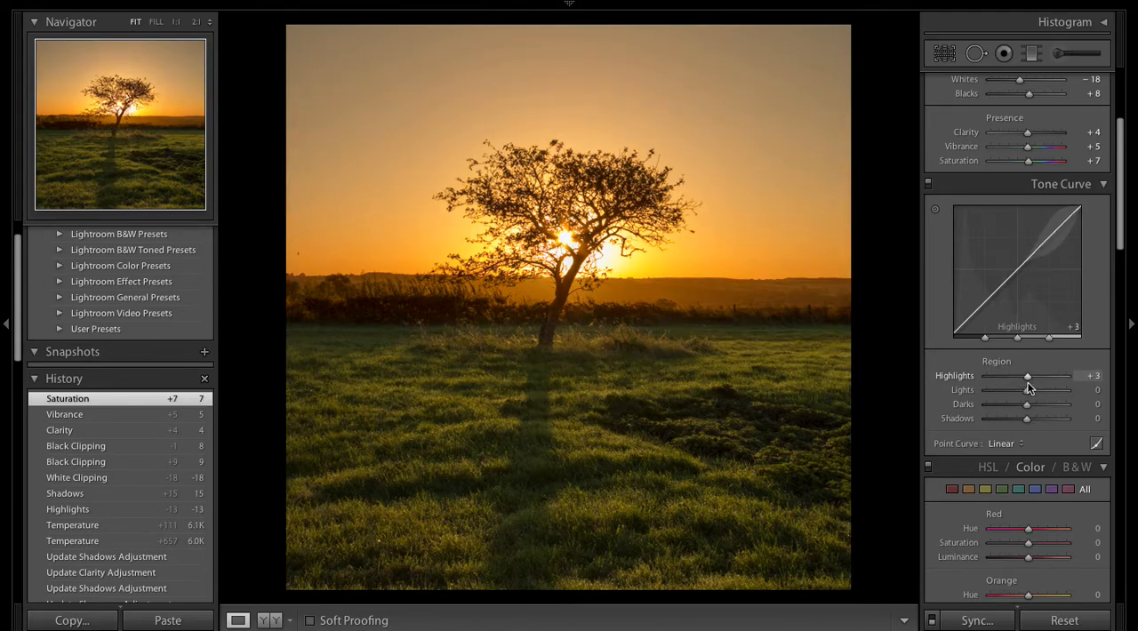
{"action": "left_click_drag", "start_coordinate": [1028, 390], "coordinate": [1000, 389]}
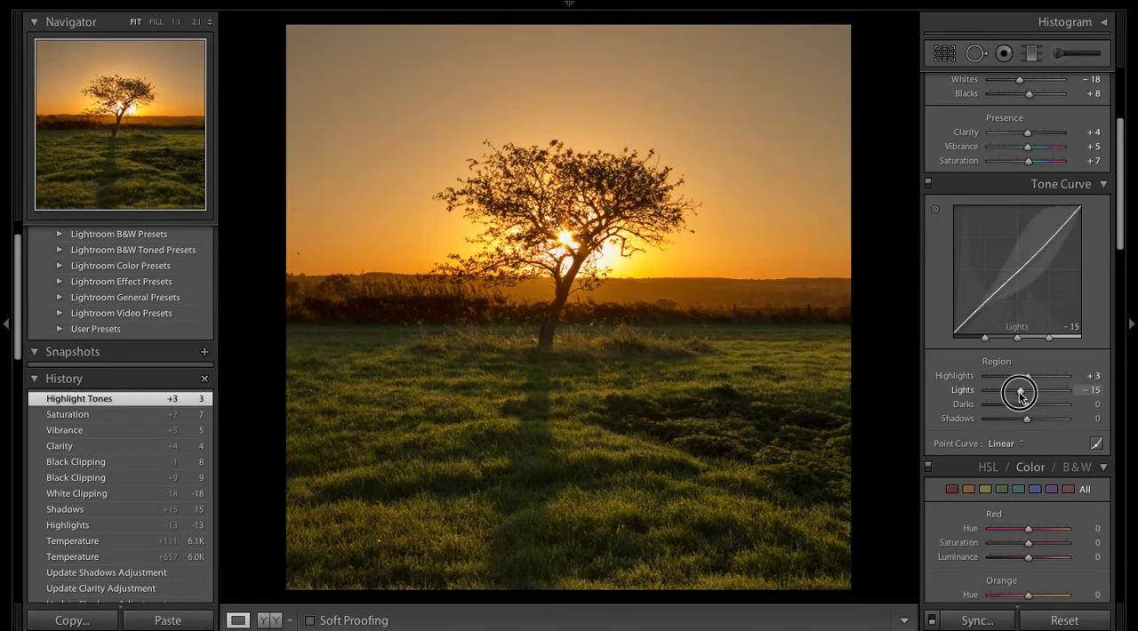
{"action": "left_click_drag", "start_coordinate": [1021, 405], "coordinate": [1032, 407]}
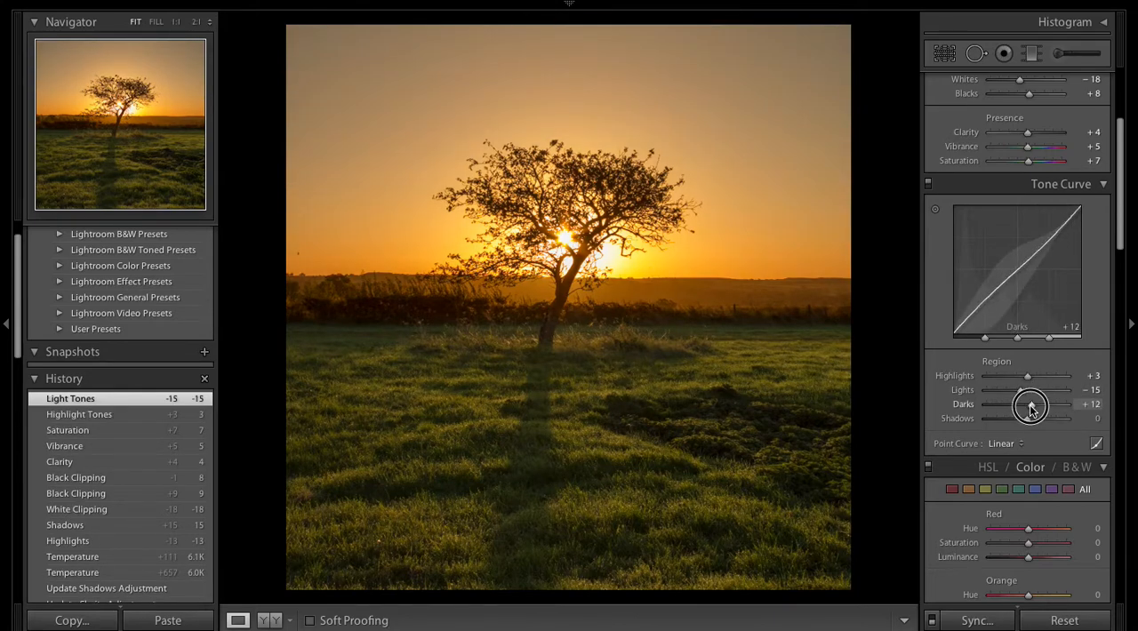
{"action": "left_click_drag", "start_coordinate": [1050, 404], "coordinate": [1023, 404]}
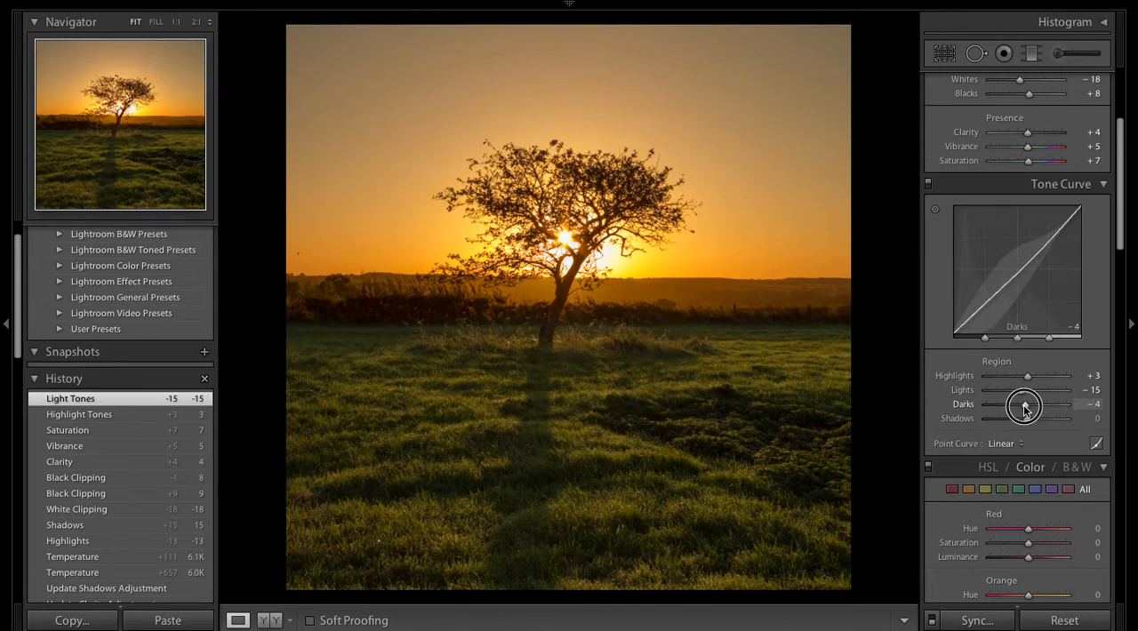
{"action": "left_click_drag", "start_coordinate": [1028, 418], "coordinate": [1049, 418]}
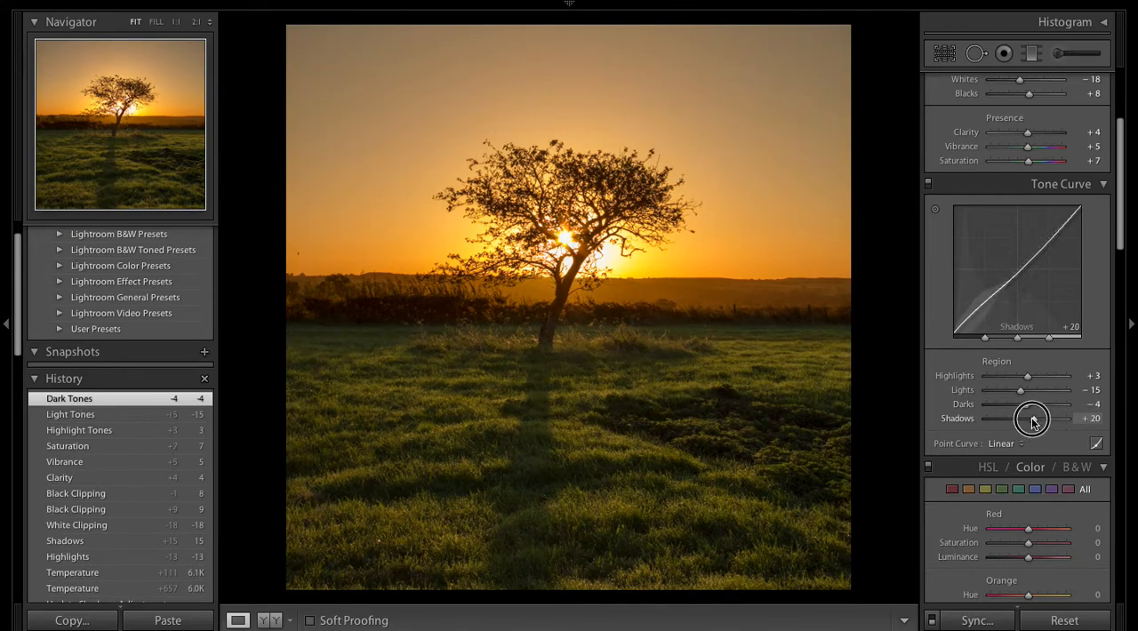
{"action": "left_click_drag", "start_coordinate": [1049, 419], "coordinate": [1029, 420]}
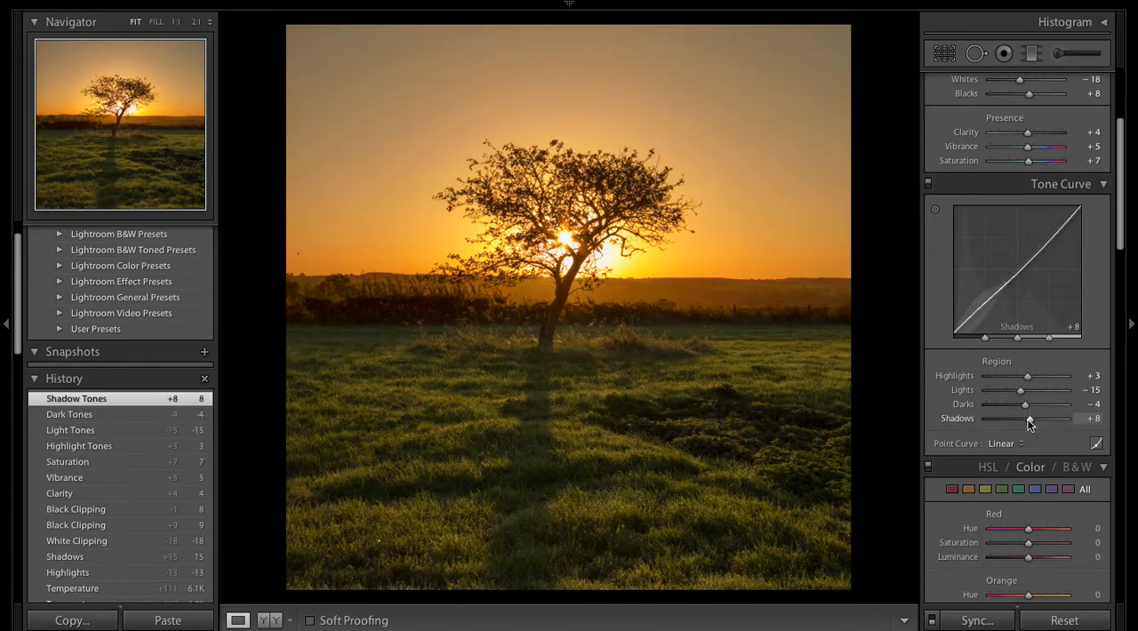
In HSL, set Yellow saturation -10, Orange saturation -3 and Green saturation +8
{"action": "scroll", "scroll_direction": "down", "scroll_amount": 3}
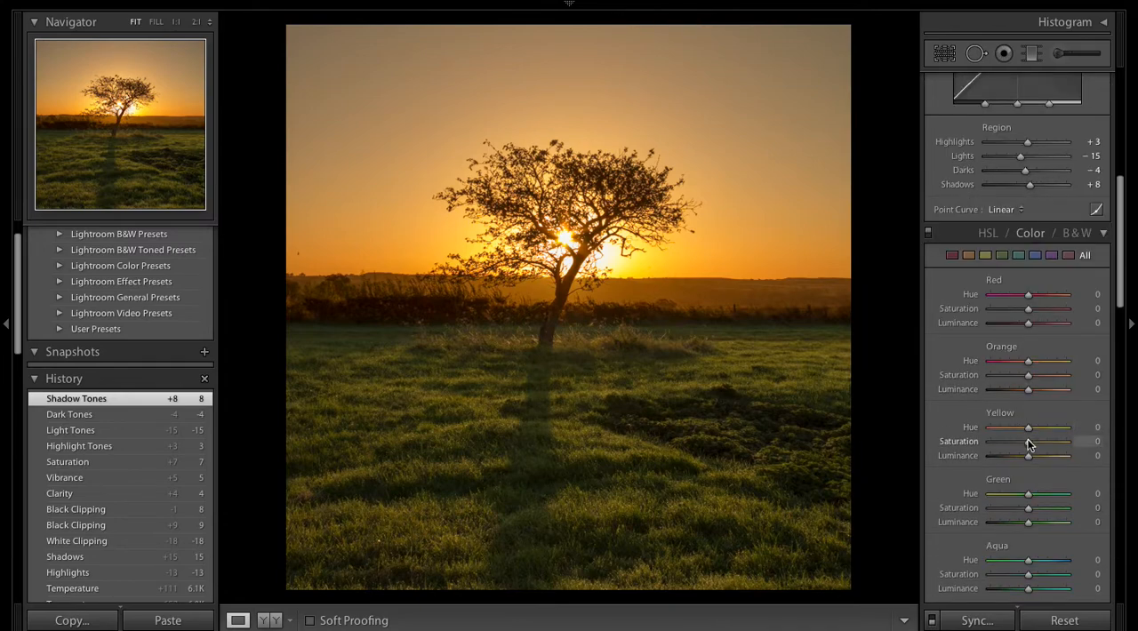
{"action": "left_click_drag", "start_coordinate": [1028, 441], "coordinate": [1010, 441]}
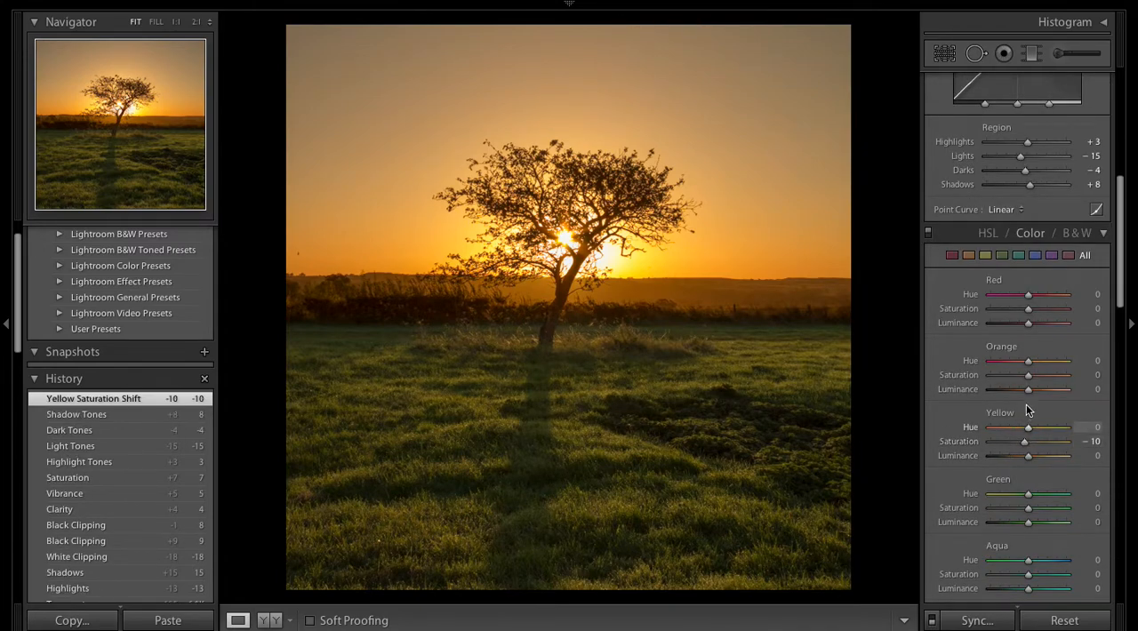
{"action": "left_click_drag", "start_coordinate": [1028, 374], "coordinate": [1023, 374]}
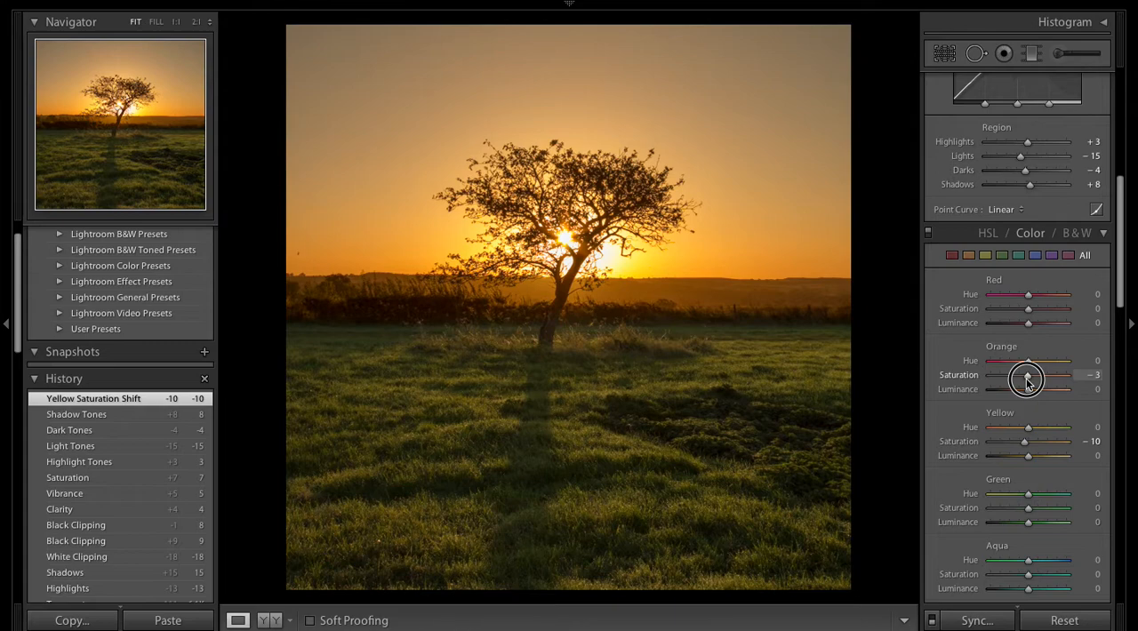
{"action": "left_click_drag", "start_coordinate": [1030, 374], "coordinate": [1022, 374]}
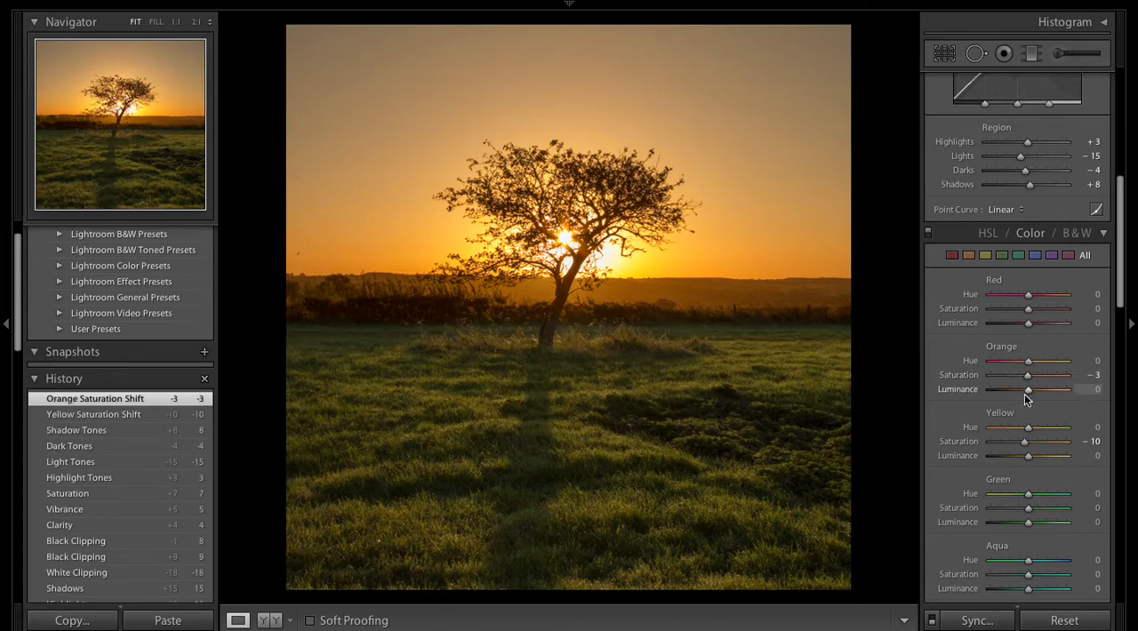
{"action": "left_click_drag", "start_coordinate": [1028, 509], "coordinate": [1032, 509]}
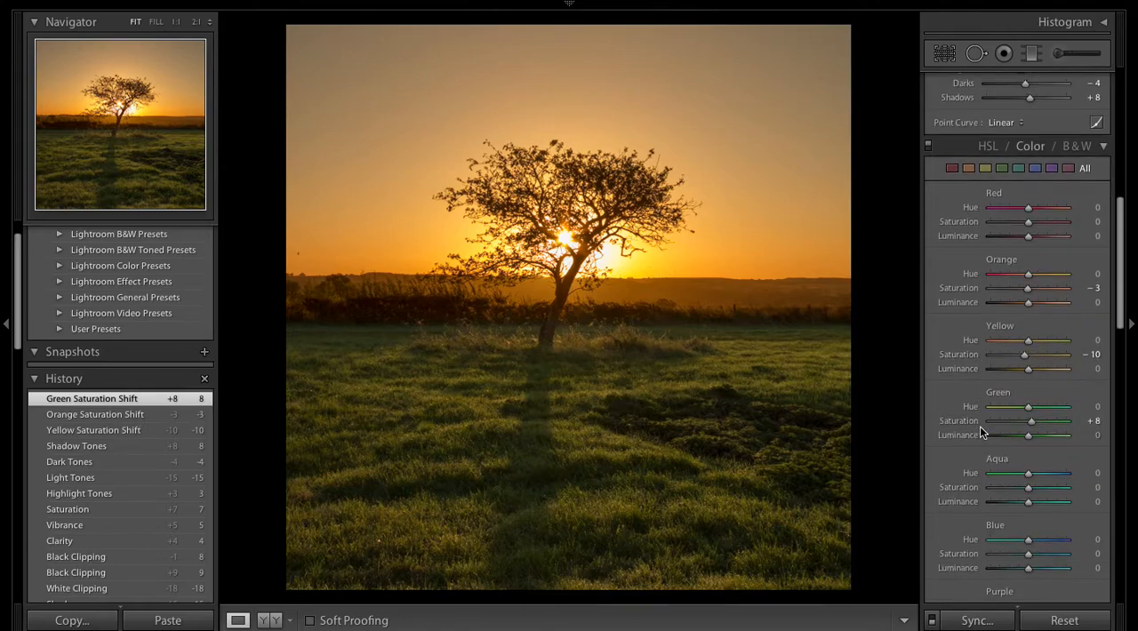
Raise Green luminance to +53 to brighten the grass, after comparing darker settings
{"action": "scroll", "scroll_direction": "down", "scroll_amount": 3}
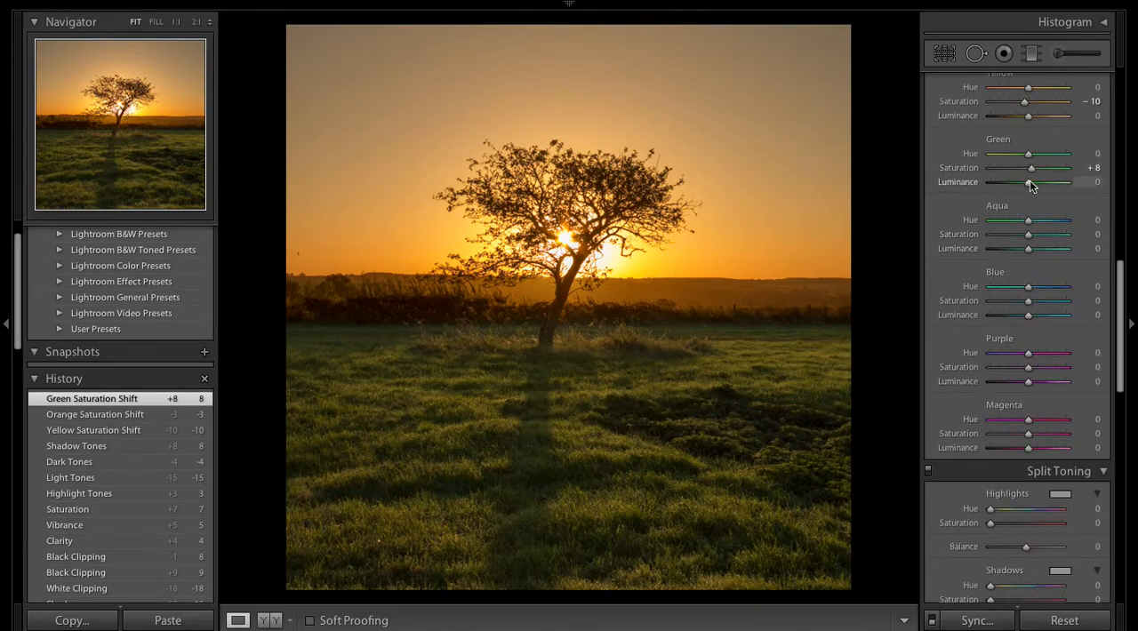
{"action": "left_click_drag", "start_coordinate": [1028, 182], "coordinate": [1053, 181]}
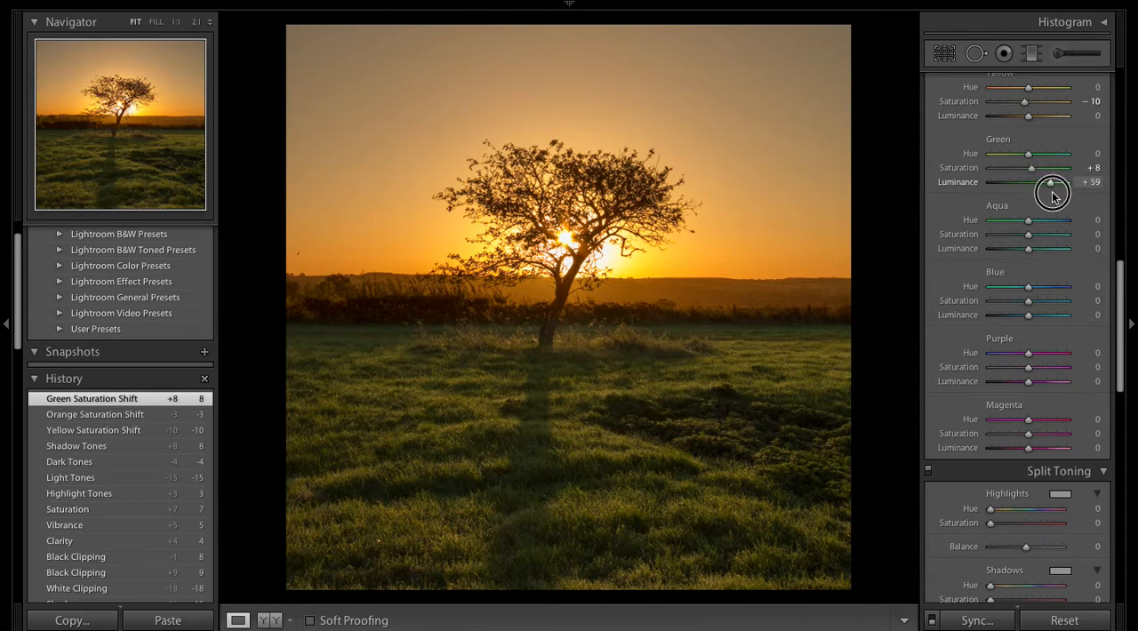
{"action": "left_click_drag", "start_coordinate": [1053, 188], "coordinate": [994, 181]}
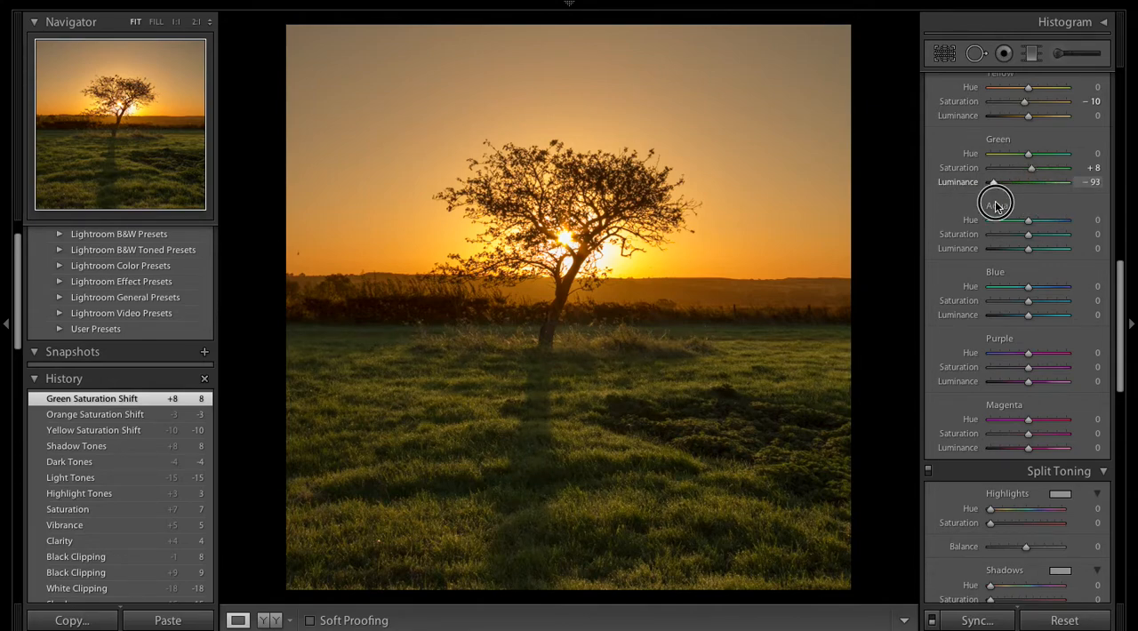
{"action": "left_click_drag", "start_coordinate": [996, 181], "coordinate": [1053, 182]}
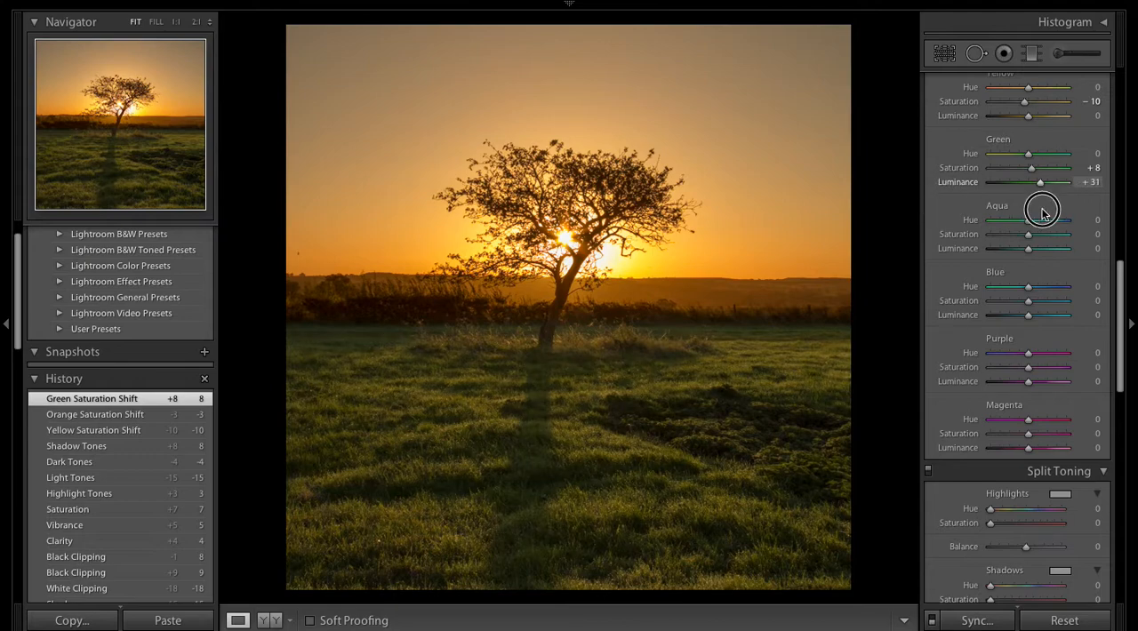
{"action": "left_click_drag", "start_coordinate": [1056, 181], "coordinate": [1050, 182]}
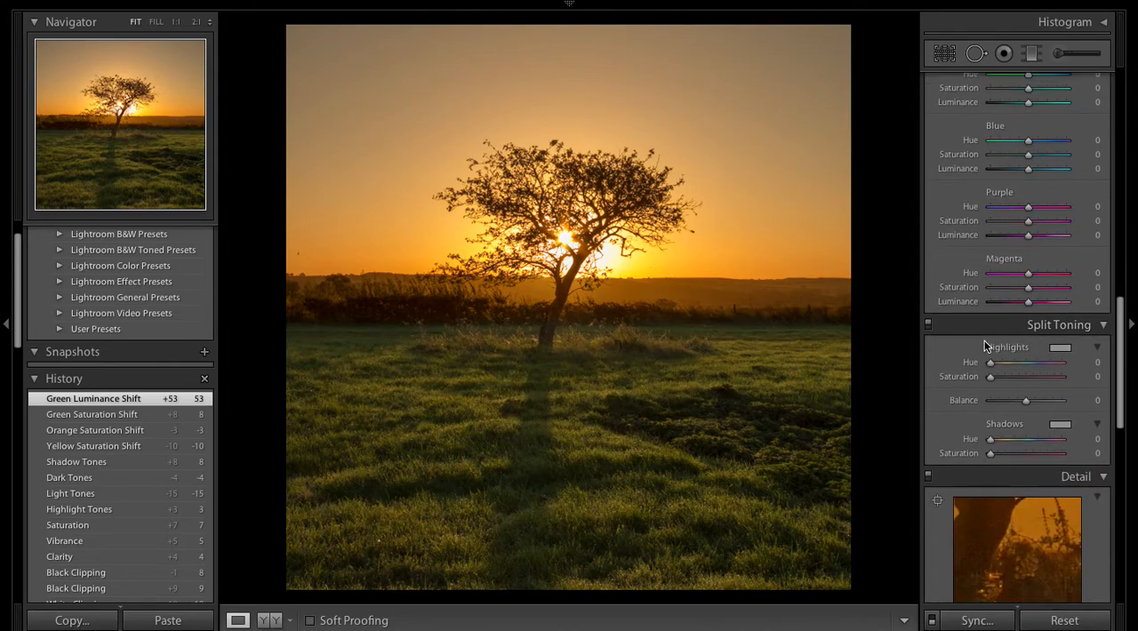
Set Sharpening Amount to 68 and Detail to 35 after comparing higher and lower amounts
{"action": "scroll", "scroll_direction": "down", "scroll_amount": 3}
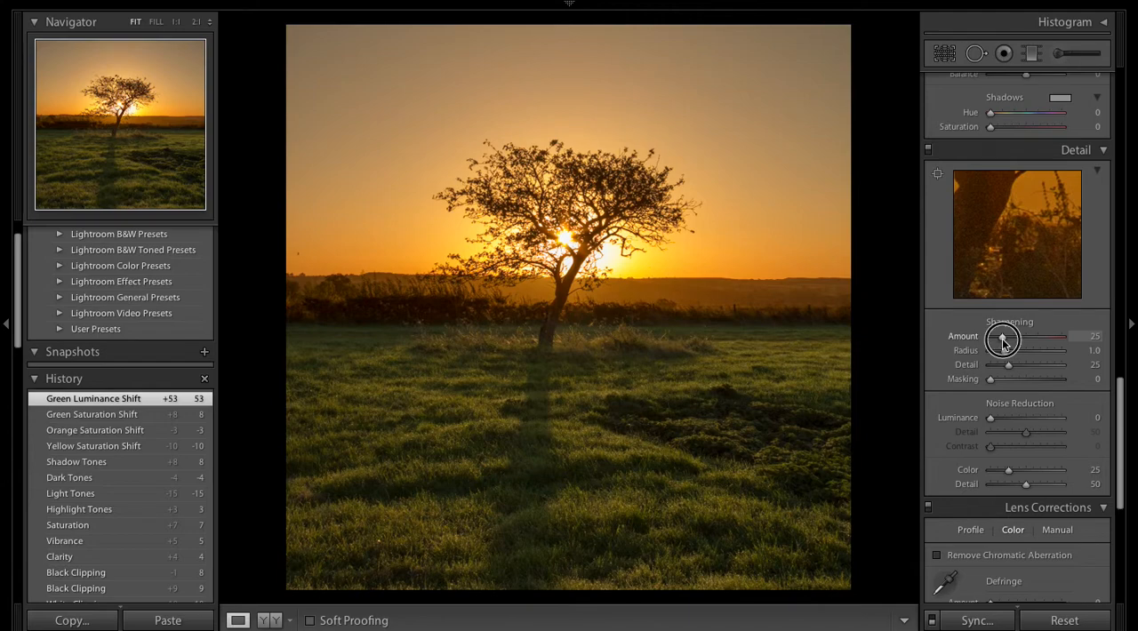
{"action": "left_click_drag", "start_coordinate": [1003, 337], "coordinate": [1048, 336]}
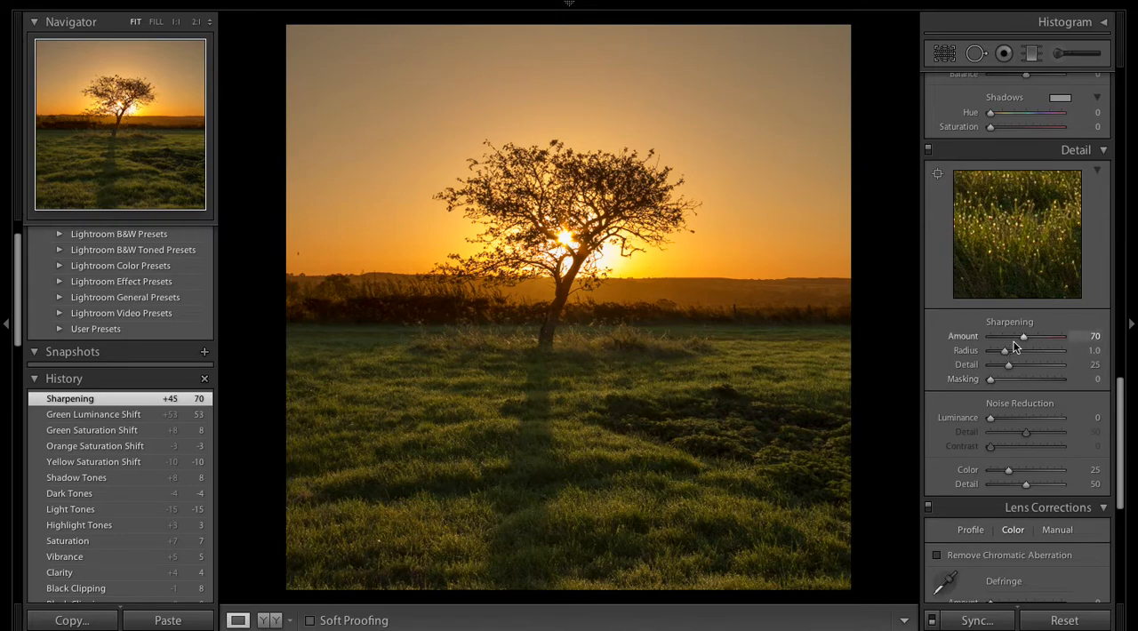
{"action": "left_click_drag", "start_coordinate": [1022, 336], "coordinate": [993, 336]}
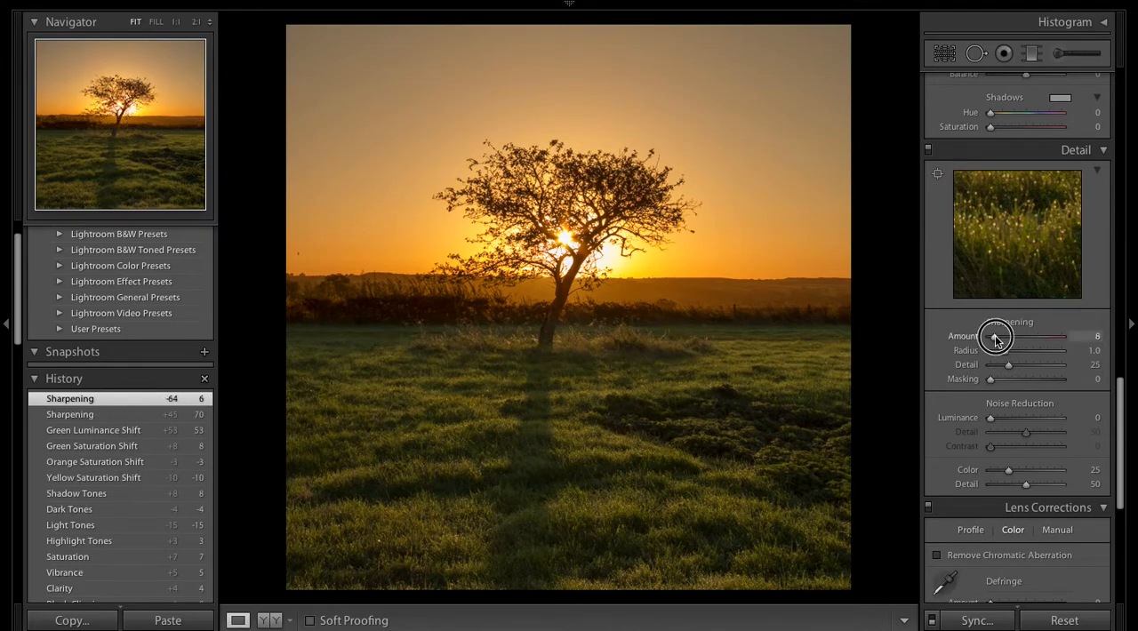
{"action": "left_click_drag", "start_coordinate": [996, 337], "coordinate": [1022, 345]}
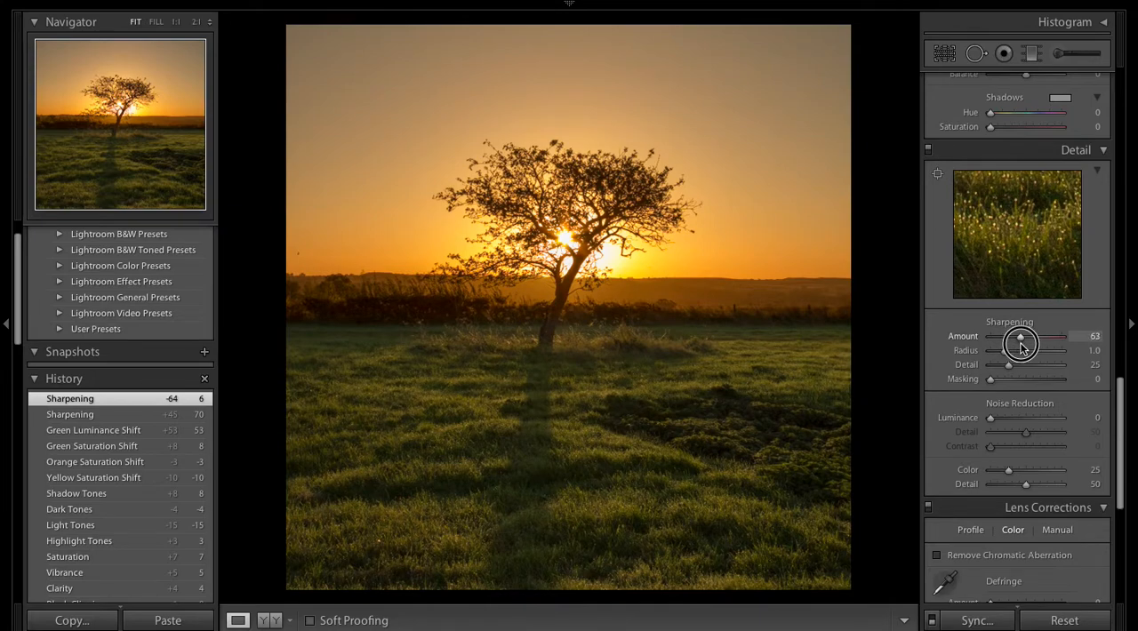
{"action": "left_click_drag", "start_coordinate": [1021, 336], "coordinate": [1024, 336]}
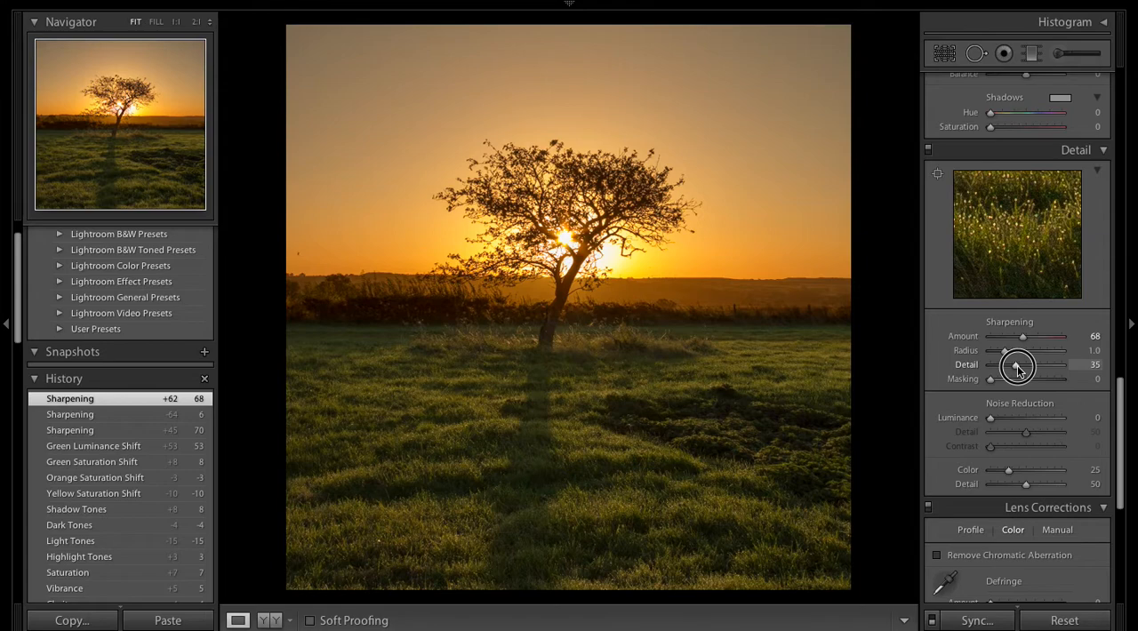
{"action": "left_click_drag", "start_coordinate": [1028, 364], "coordinate": [1014, 364]}
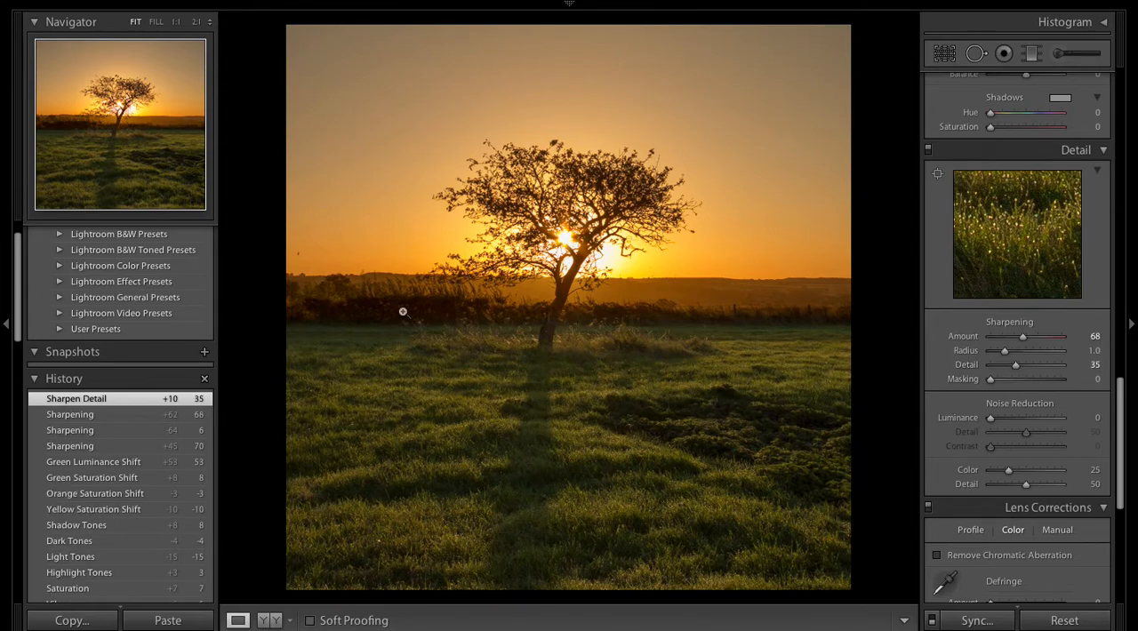
{"action": "mouse_move", "coordinate": [710, 396]}
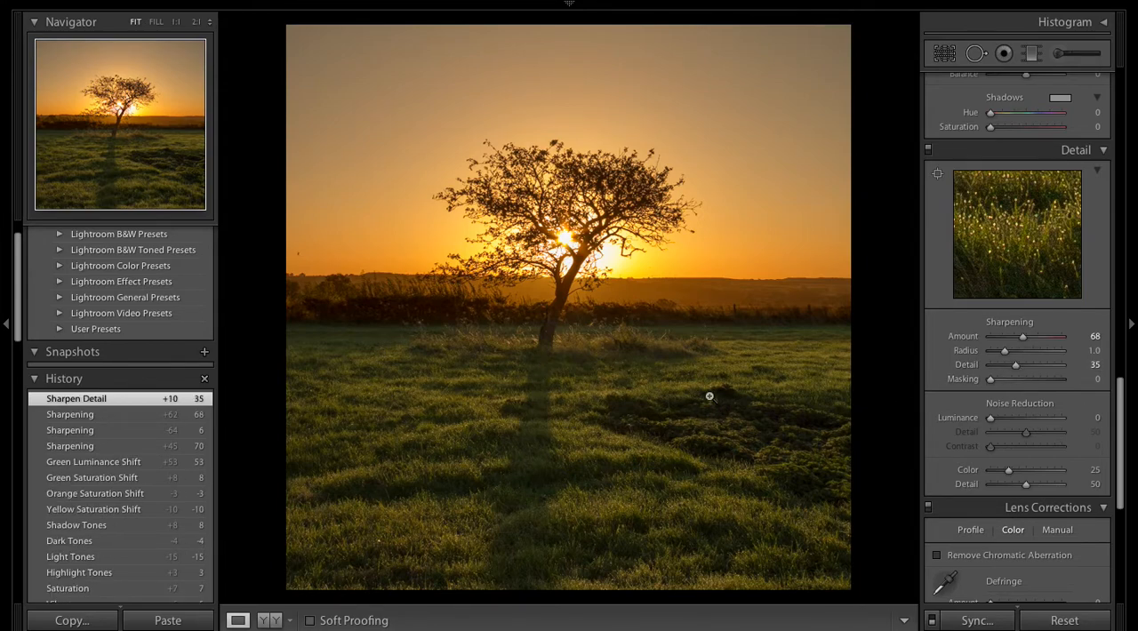
{"action": "mouse_move", "coordinate": [747, 389]}
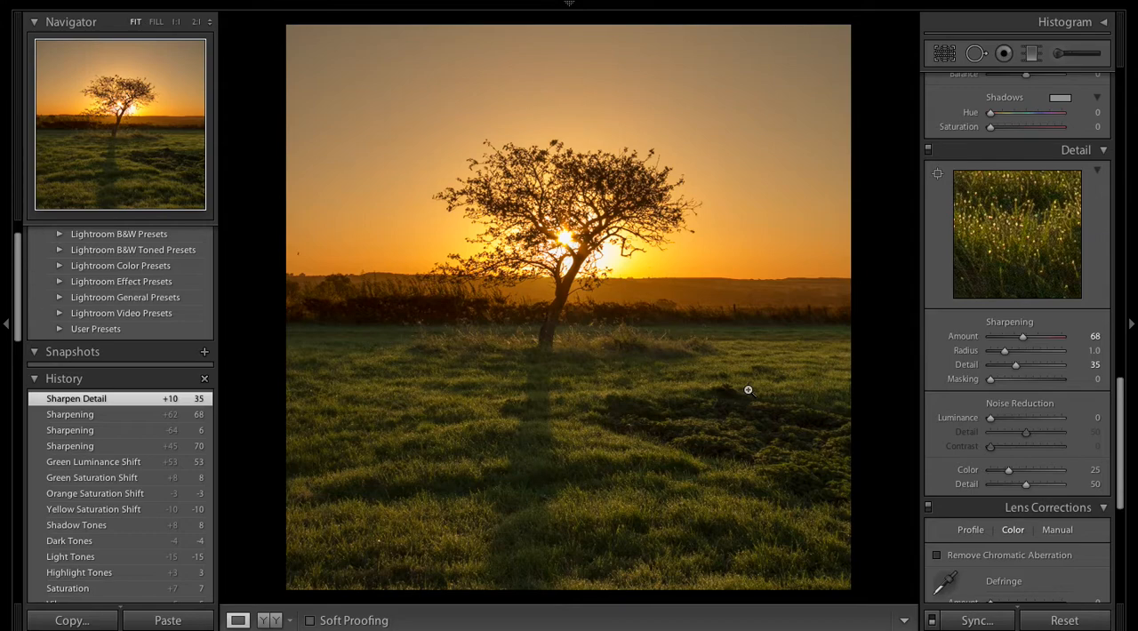
{"action": "mouse_move", "coordinate": [822, 404]}
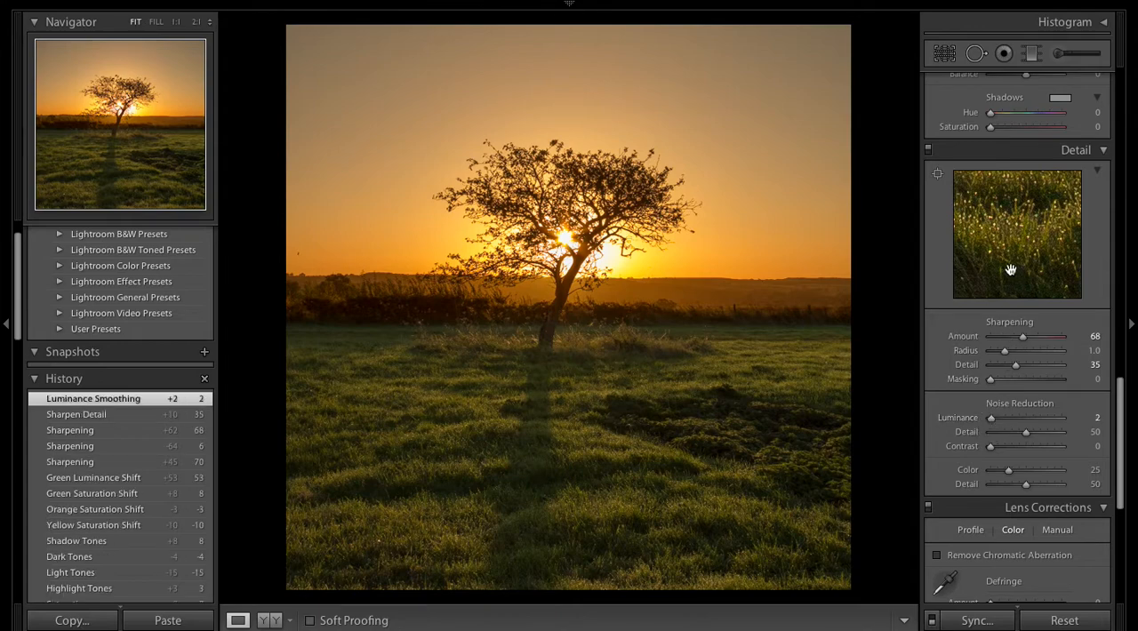
{"action": "mouse_move", "coordinate": [709, 290]}
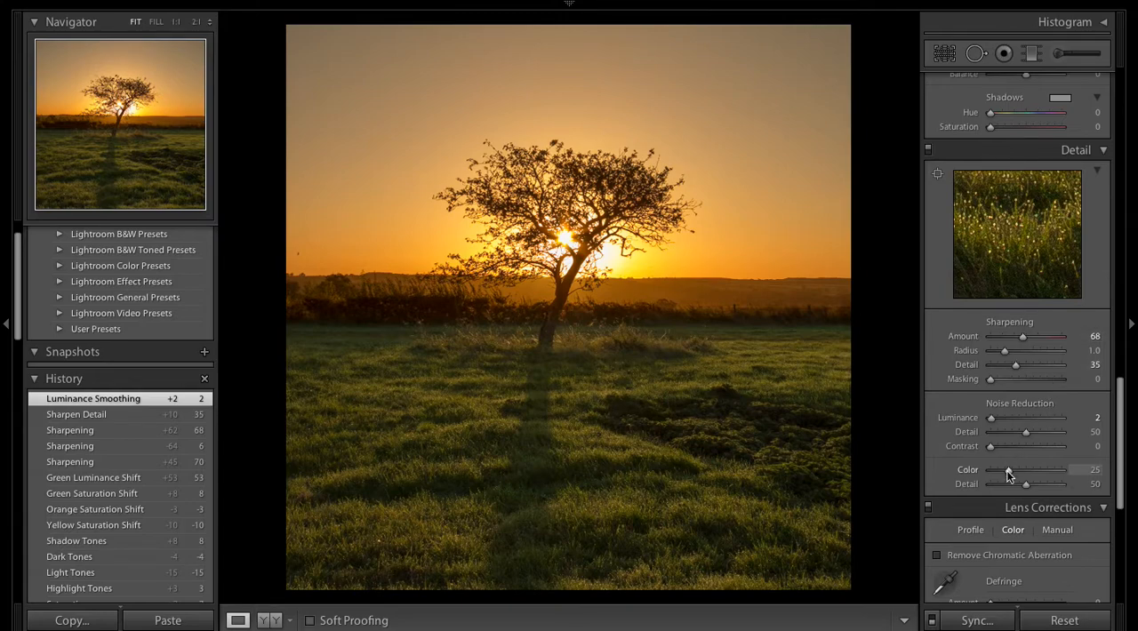
Raise the Noise Reduction Color slider to about 31
{"action": "left_click_drag", "start_coordinate": [1007, 470], "coordinate": [1012, 469]}
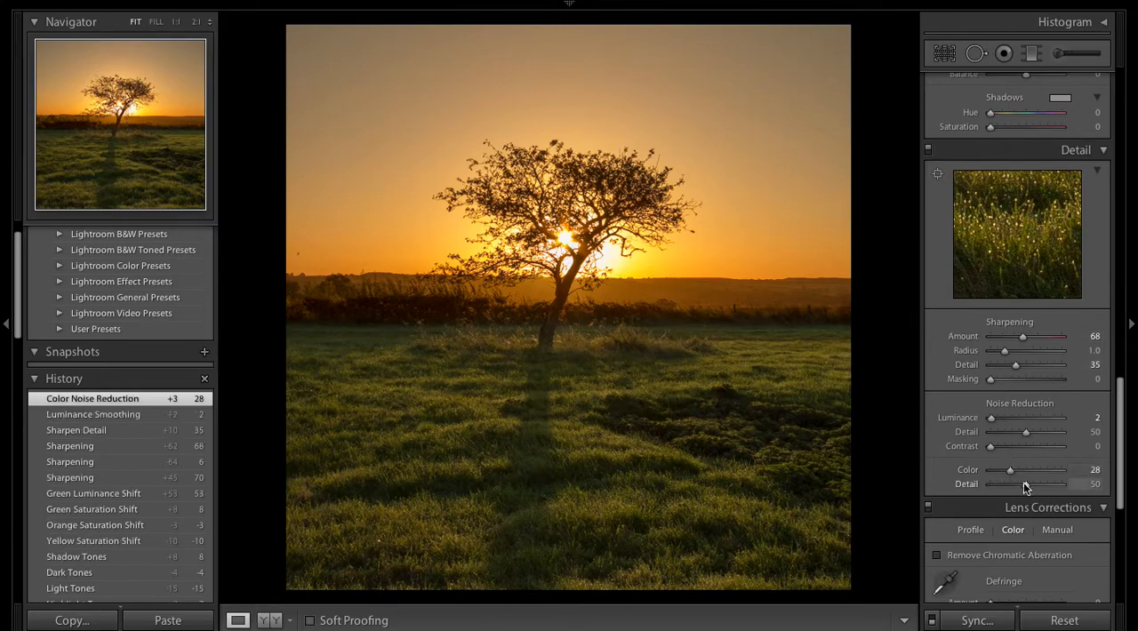
{"action": "mouse_move", "coordinate": [733, 152]}
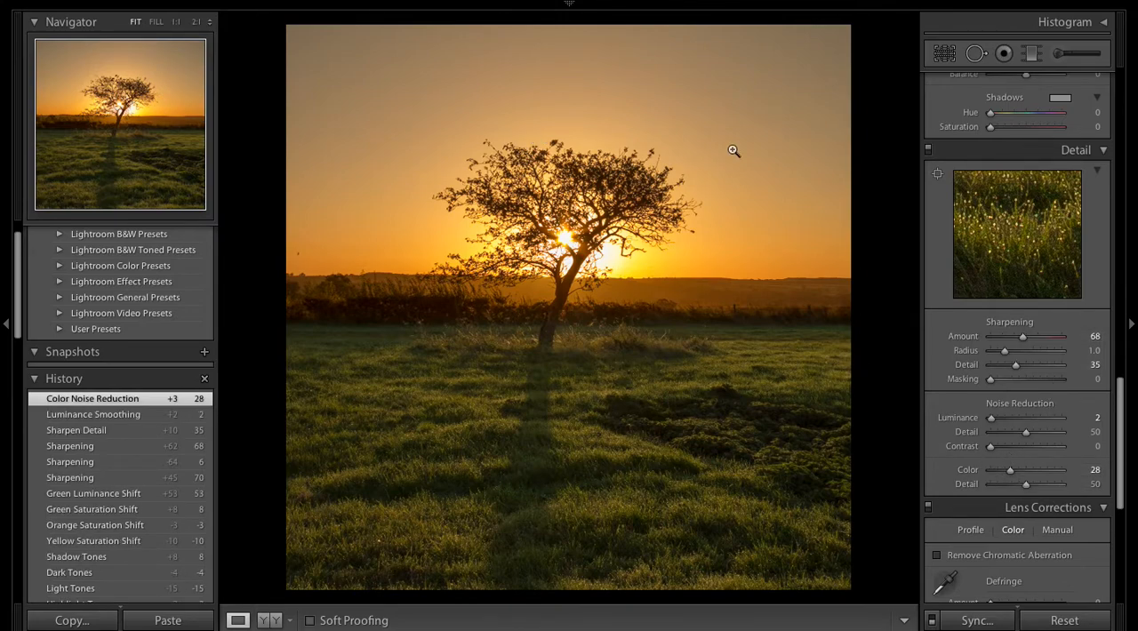
{"action": "mouse_move", "coordinate": [632, 284]}
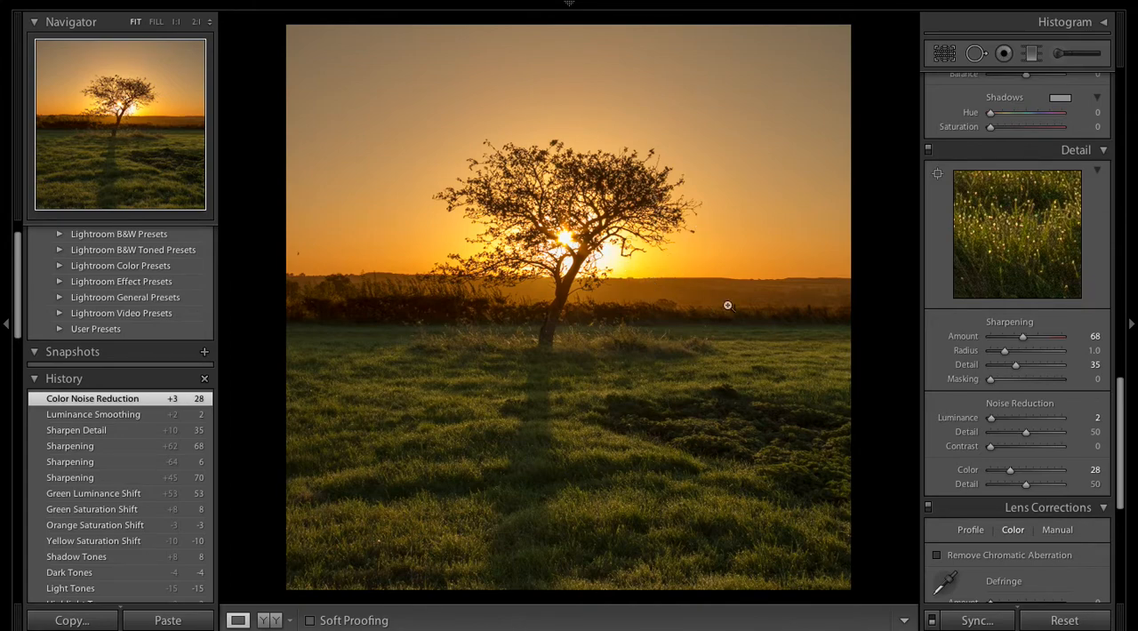
{"action": "left_click_drag", "start_coordinate": [1010, 470], "coordinate": [1018, 469]}
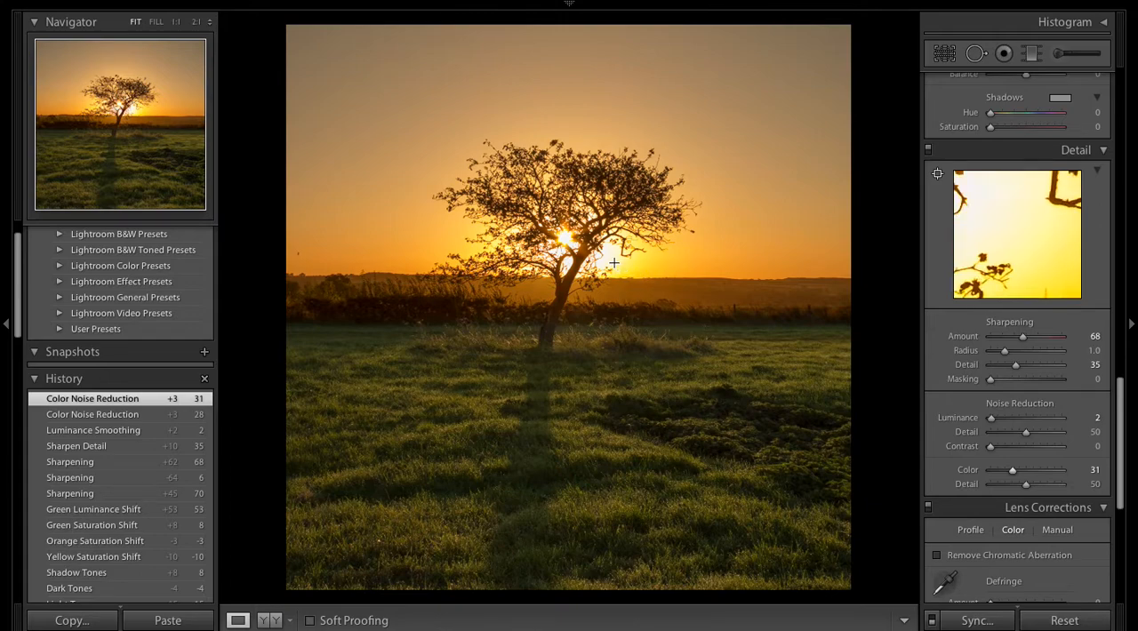
{"action": "mouse_move", "coordinate": [601, 293]}
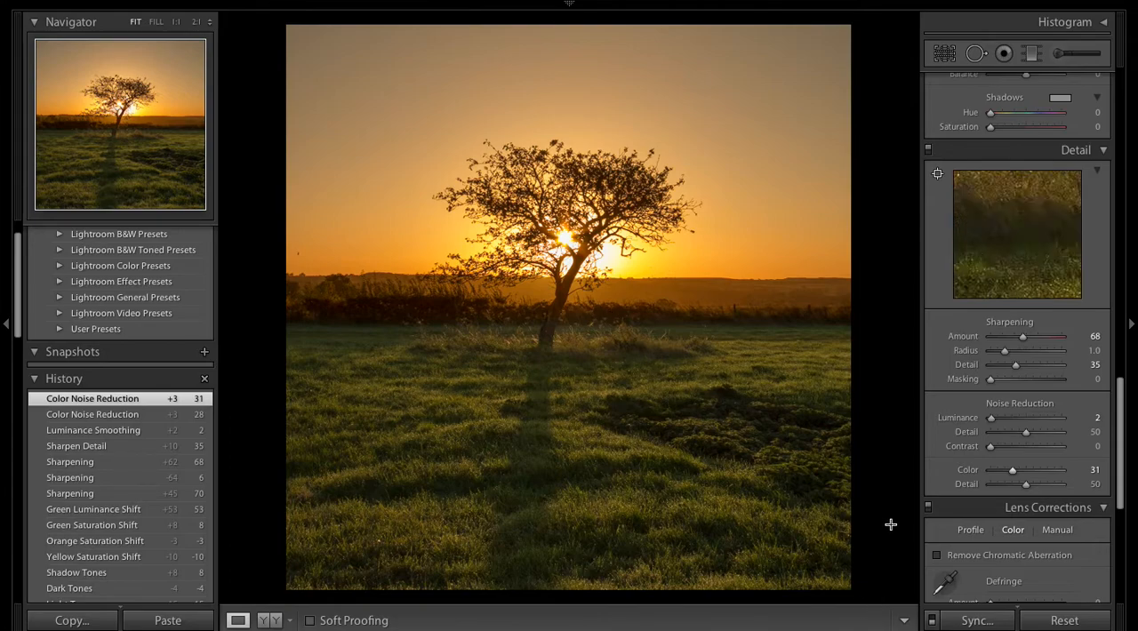
Tick Remove Chromatic Aberration in Lens Corrections' Color settings
{"action": "left_click", "coordinate": [936, 555]}
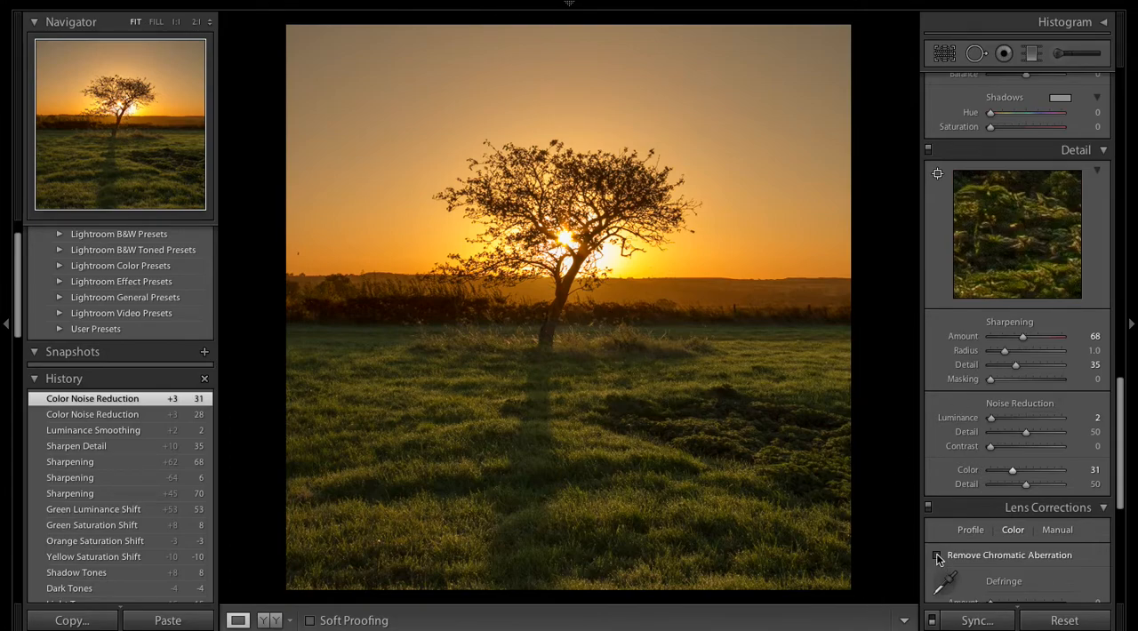
{"action": "left_click", "coordinate": [938, 555]}
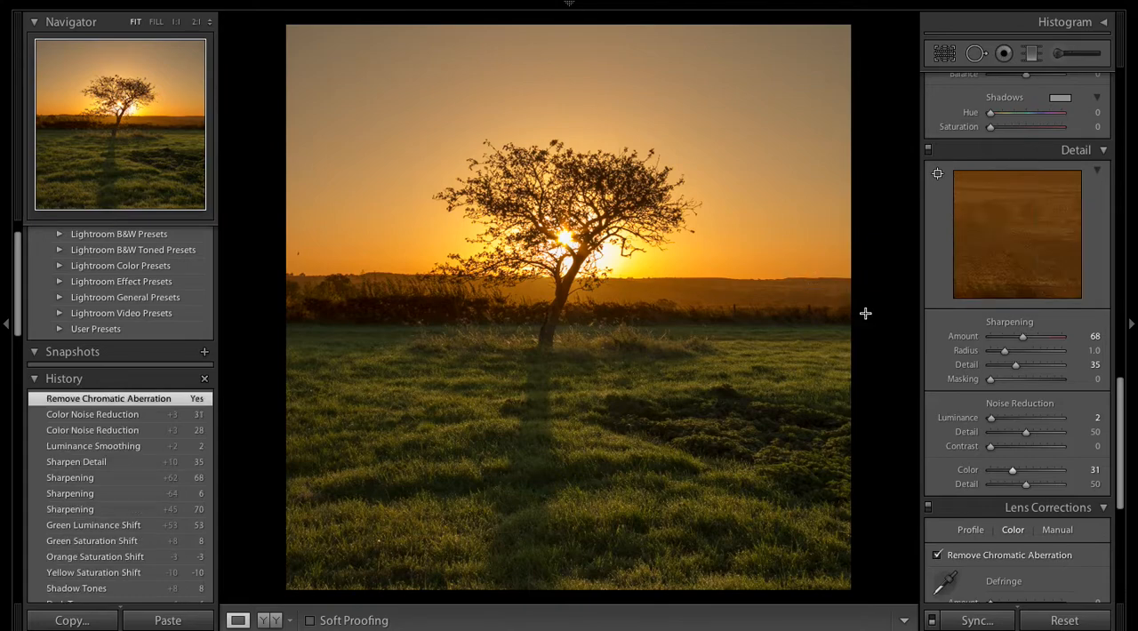
{"action": "scroll", "scroll_direction": "down", "scroll_amount": 3}
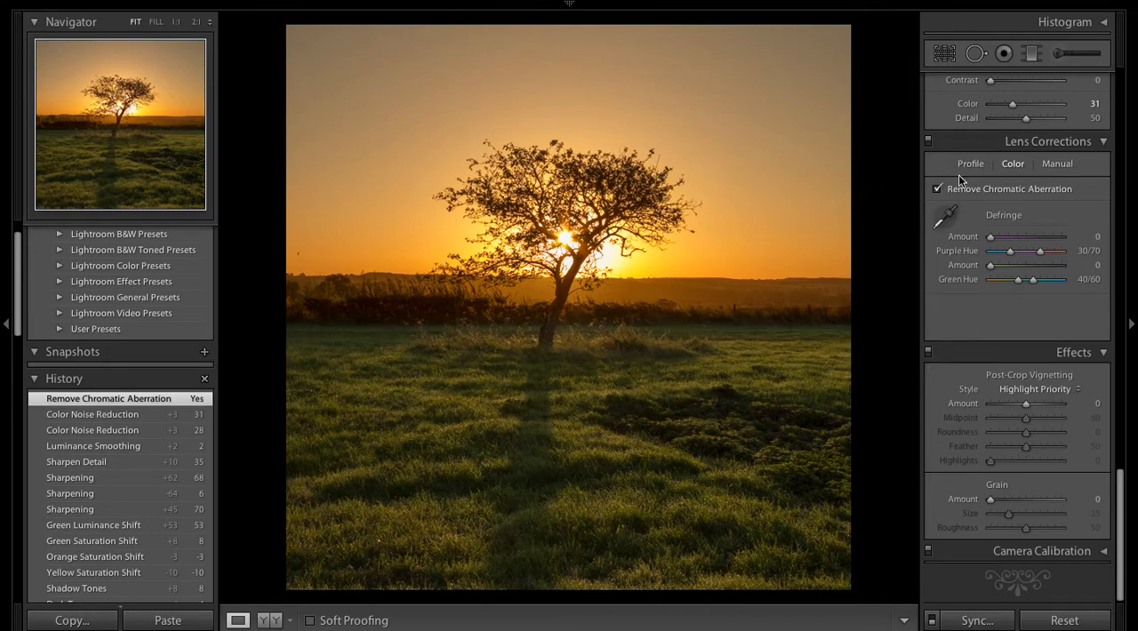
{"action": "mouse_move", "coordinate": [1028, 407]}
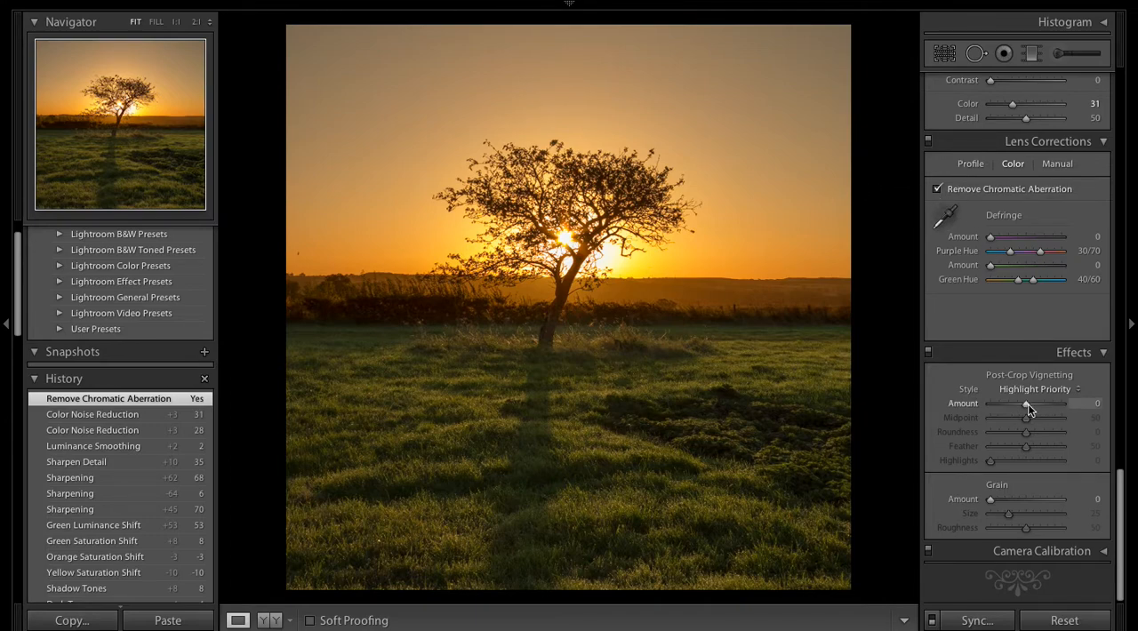
Set Post-Crop Vignetting Amount to -13 and Midpoint to 16, then return toward Basic
{"action": "left_click_drag", "start_coordinate": [1064, 402], "coordinate": [1017, 402]}
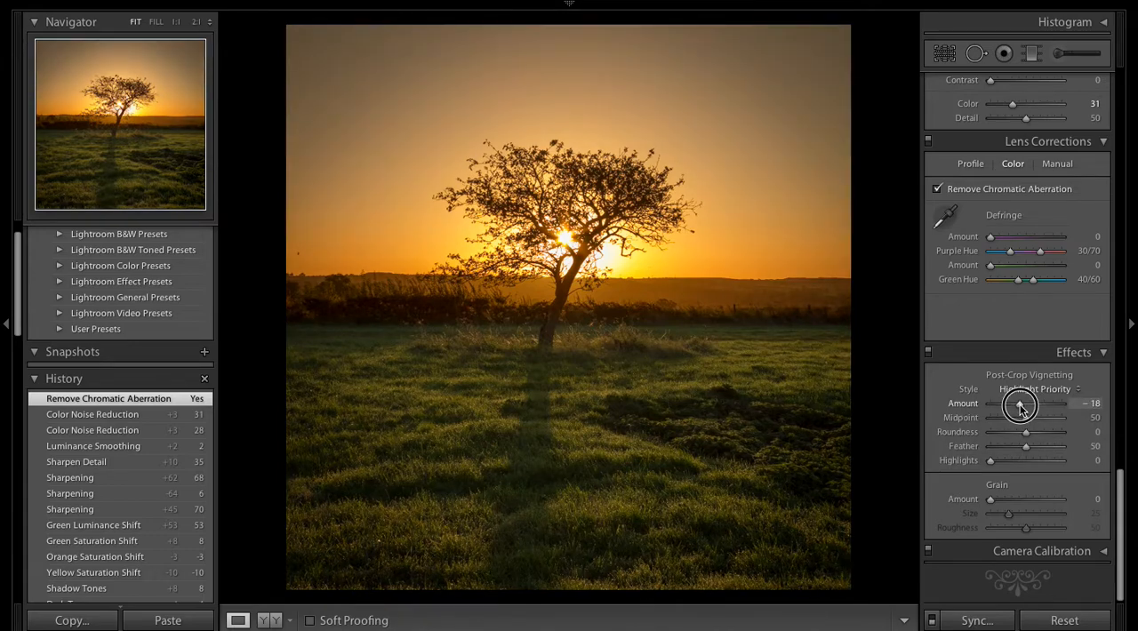
{"action": "left_click_drag", "start_coordinate": [1010, 402], "coordinate": [1021, 402]}
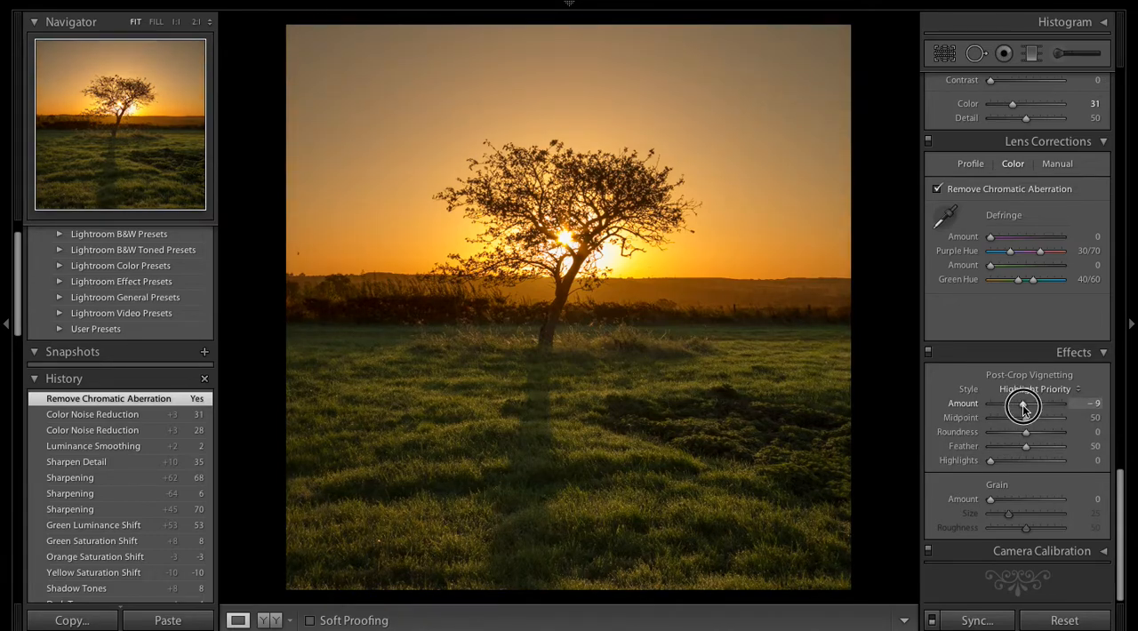
{"action": "left_click_drag", "start_coordinate": [1022, 402], "coordinate": [1021, 402]}
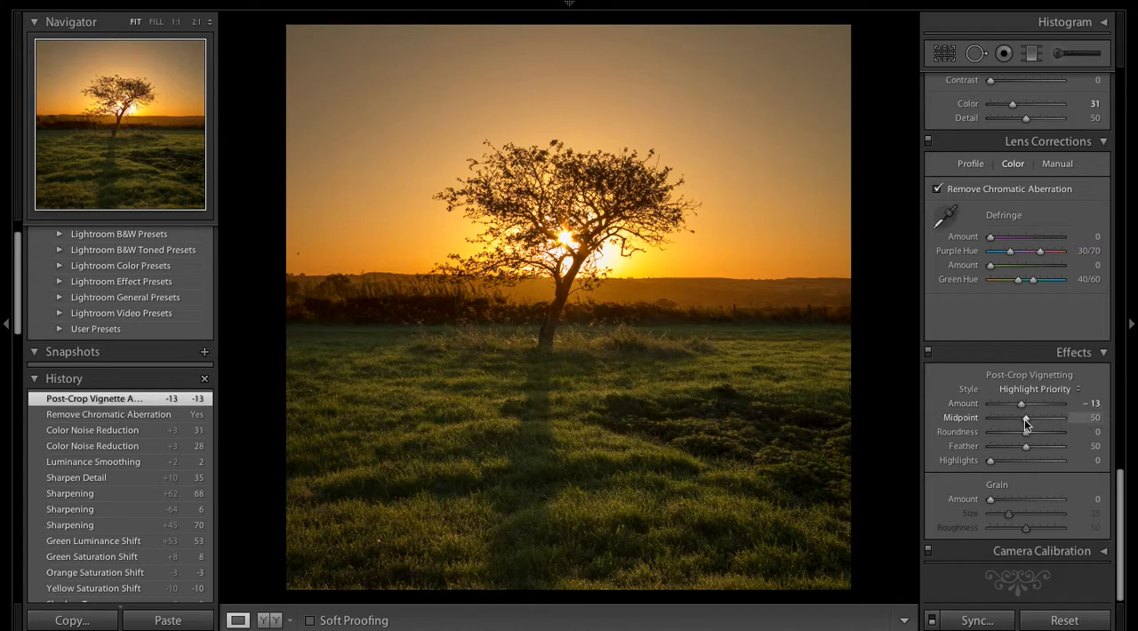
{"action": "left_click_drag", "start_coordinate": [1023, 418], "coordinate": [1003, 418]}
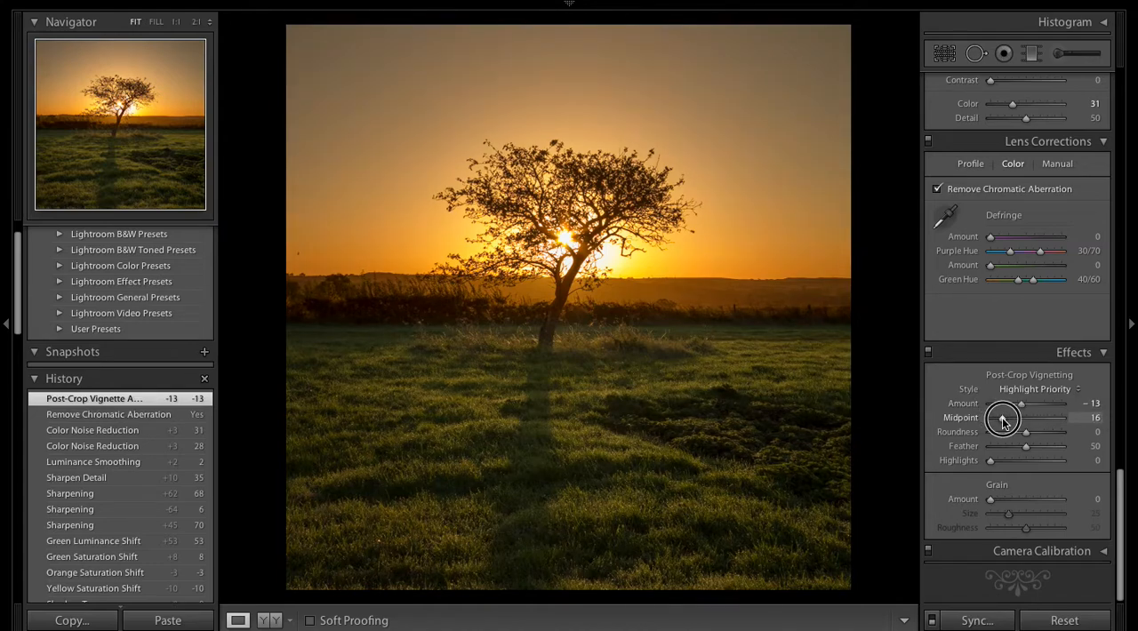
{"action": "left_click_drag", "start_coordinate": [1003, 418], "coordinate": [1023, 418]}
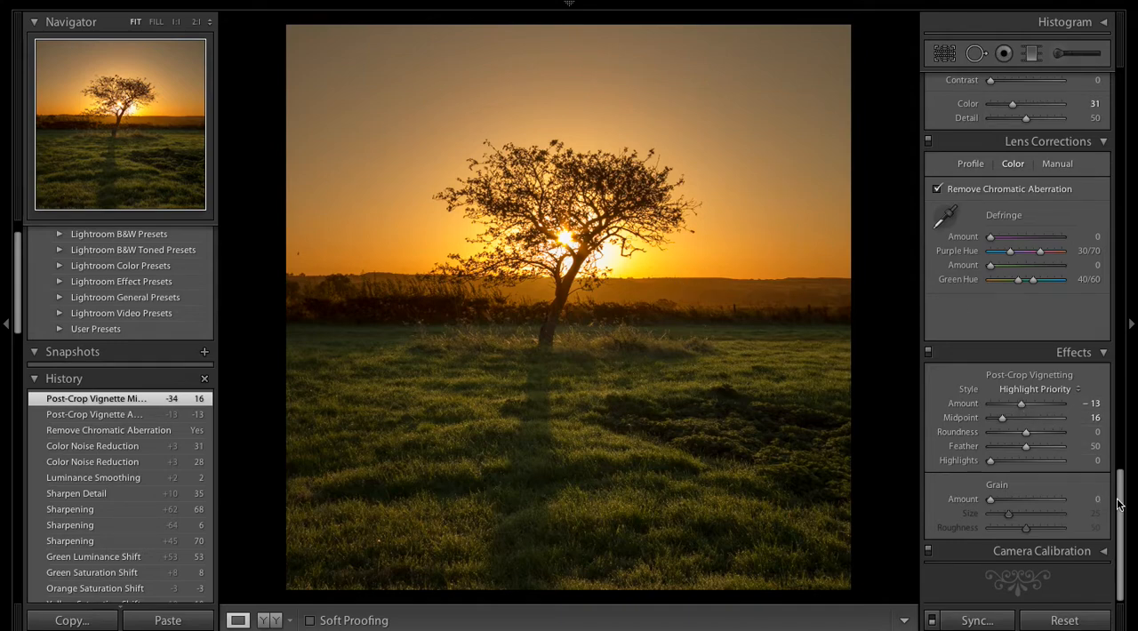
{"action": "scroll", "scroll_direction": "up", "scroll_amount": 3}
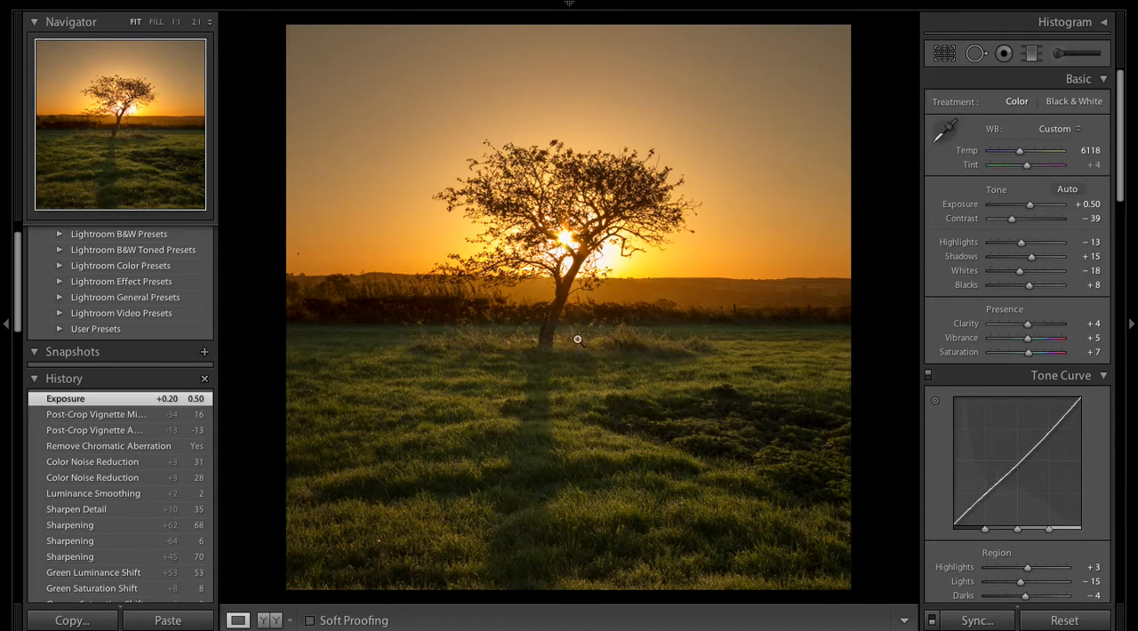
{"action": "mouse_move", "coordinate": [548, 324]}
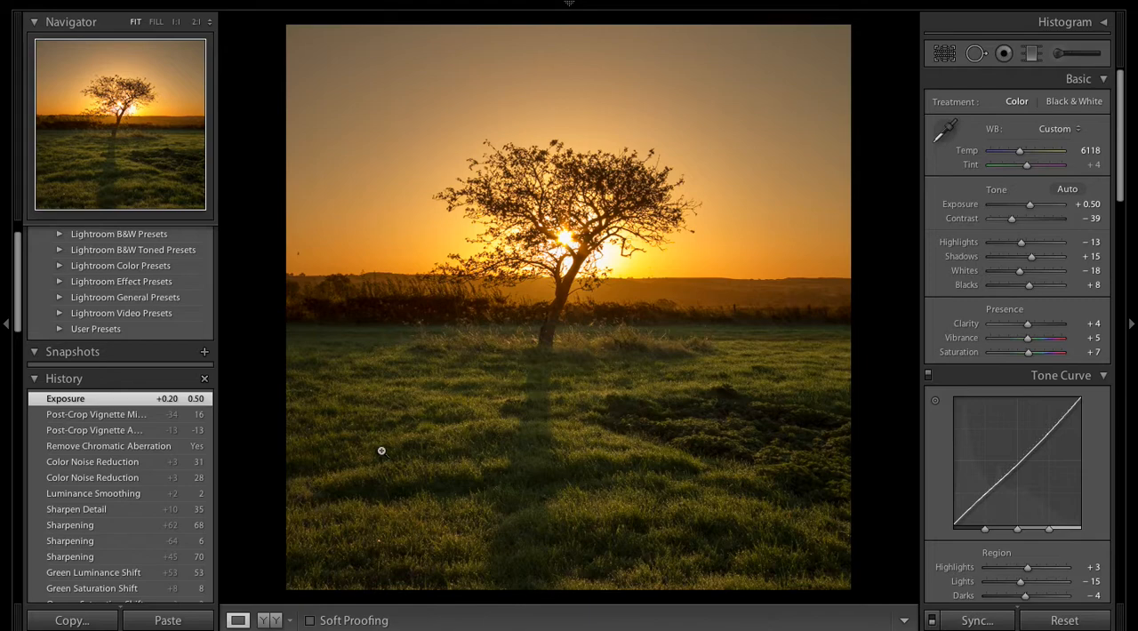
{"action": "mouse_move", "coordinate": [519, 372]}
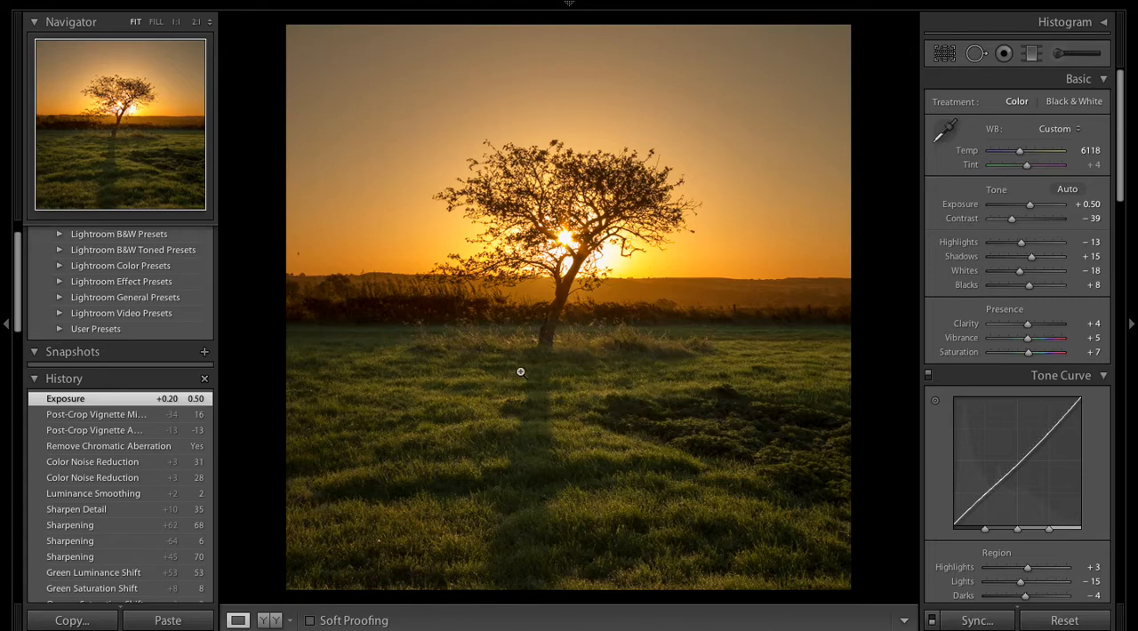
{"action": "mouse_move", "coordinate": [587, 409]}
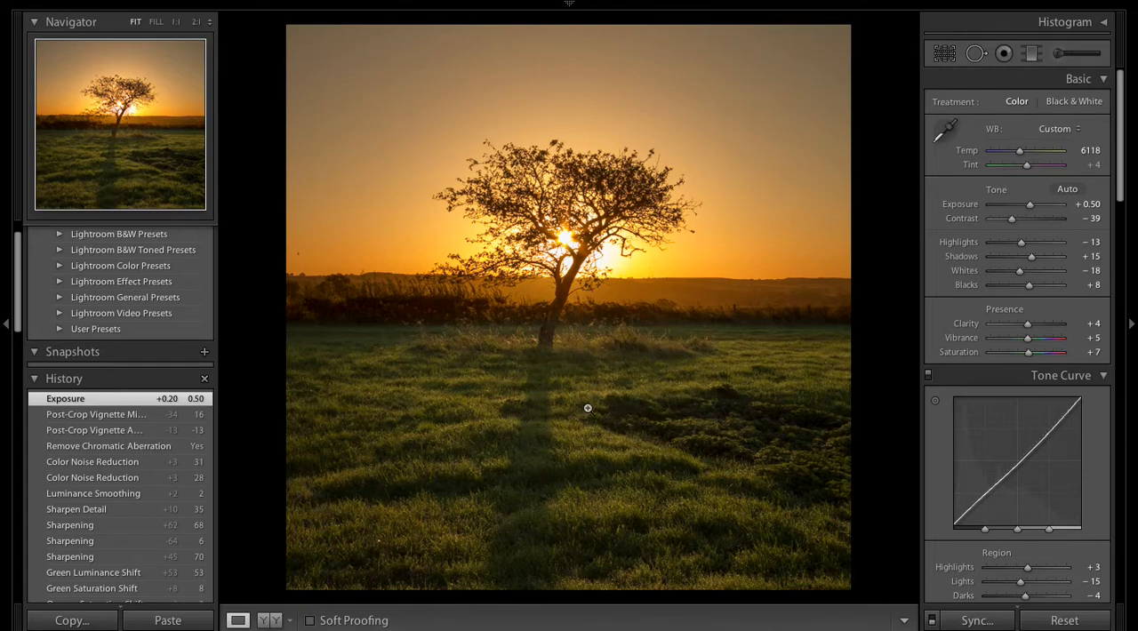
{"action": "mouse_move", "coordinate": [523, 495]}
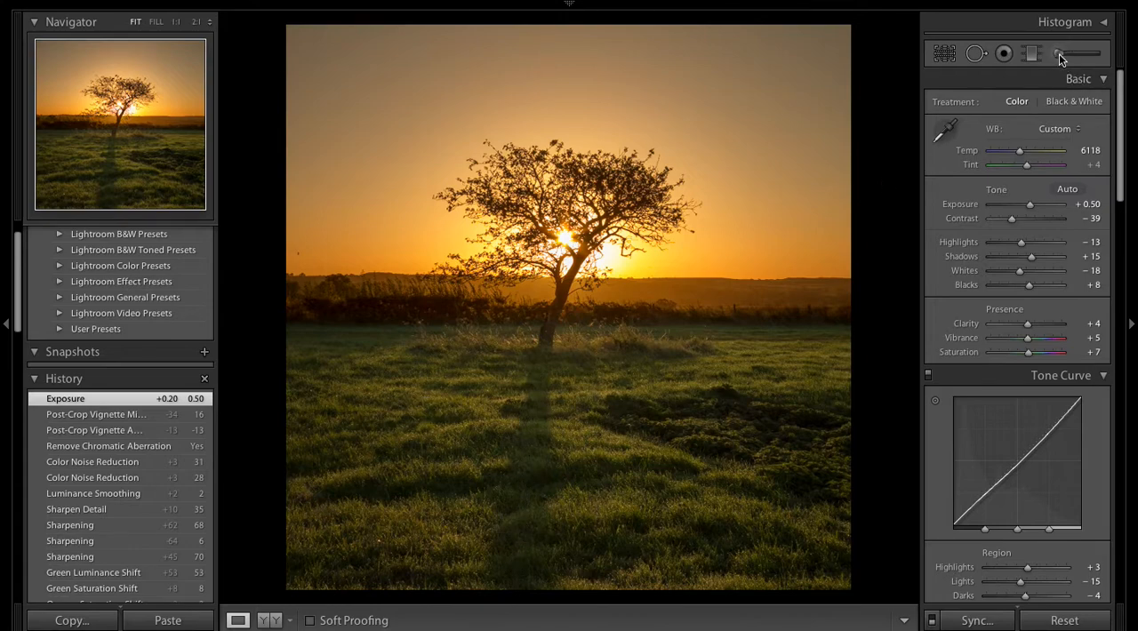
With the Adjustment Brush and red mask overlay on, paint along the tree's shadow to the bottom edge, then hide the overlay
{"action": "left_click", "coordinate": [1058, 54]}
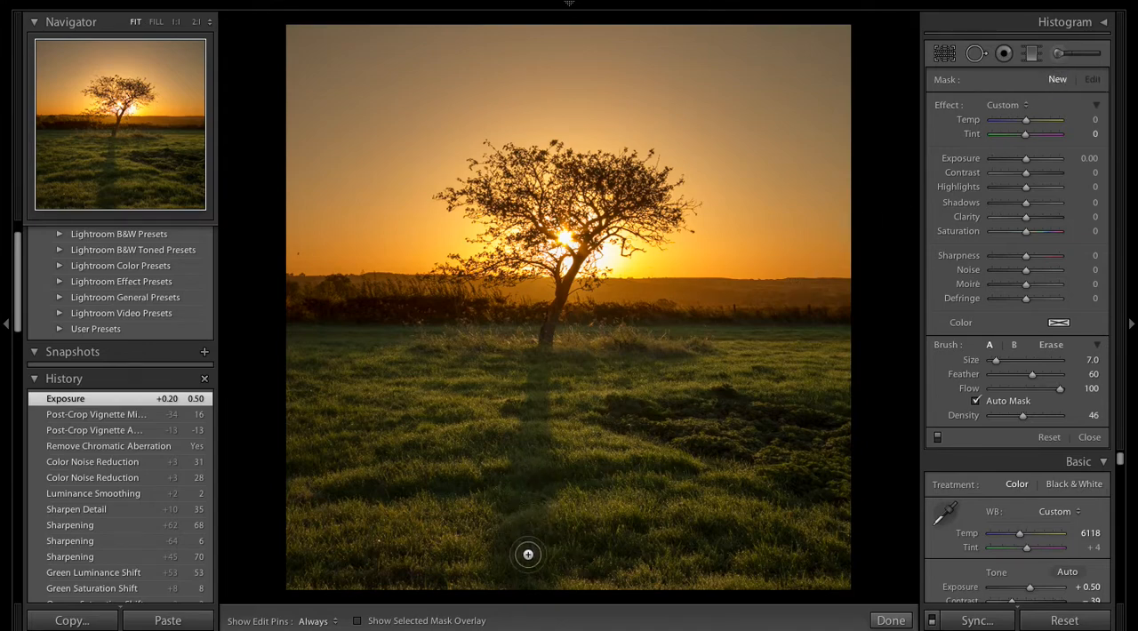
{"action": "left_click", "coordinate": [359, 620]}
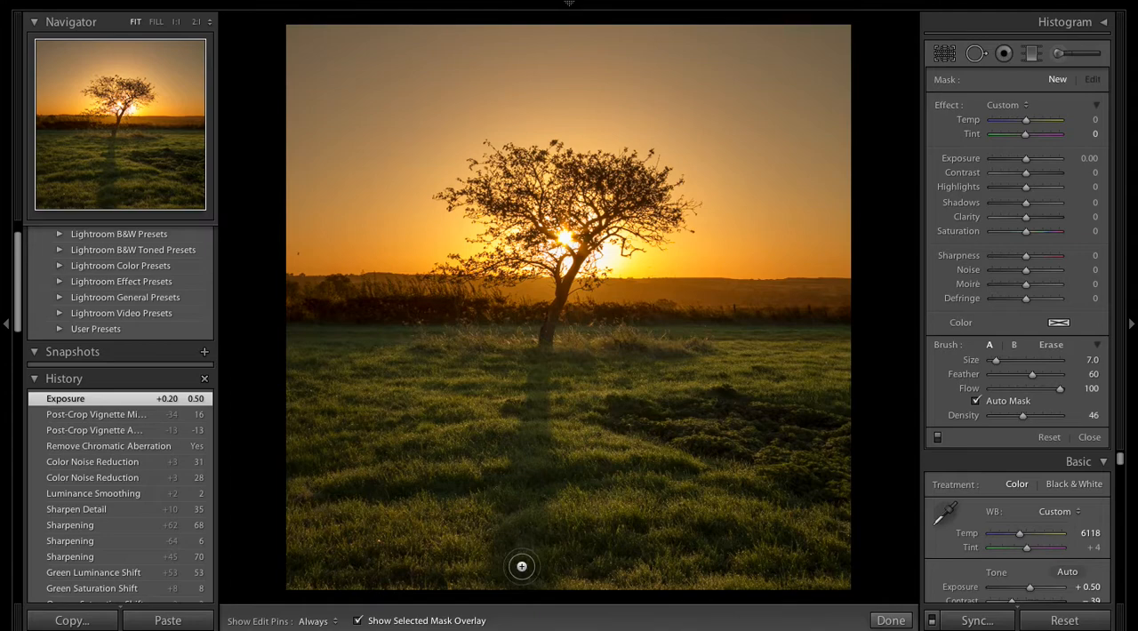
{"action": "left_click", "coordinate": [523, 565]}
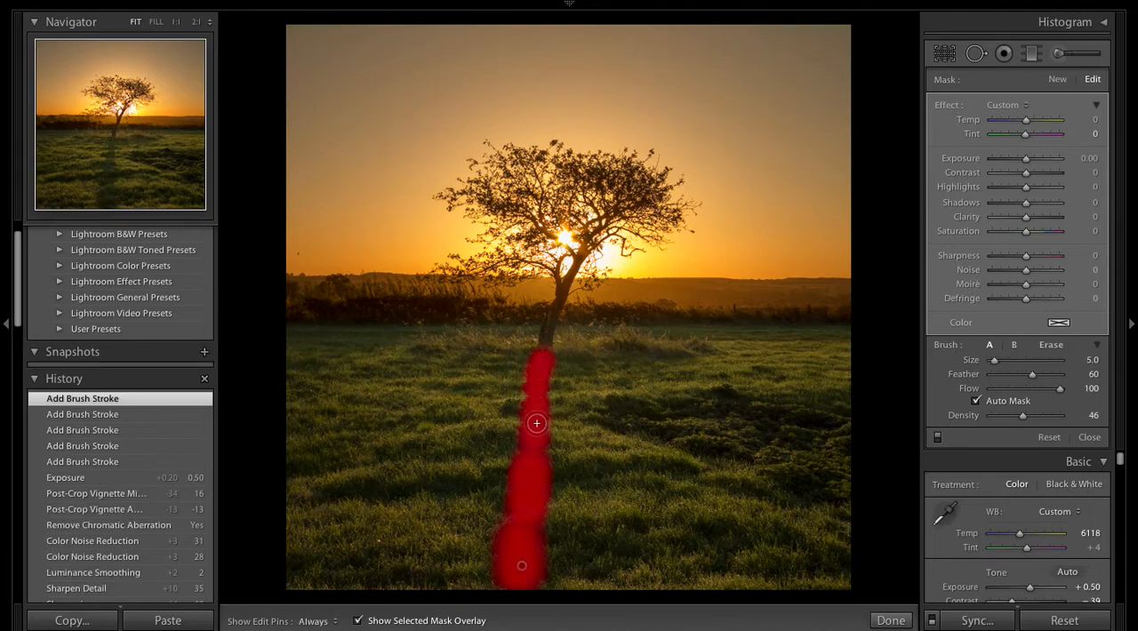
{"action": "left_click_drag", "start_coordinate": [537, 424], "coordinate": [534, 480]}
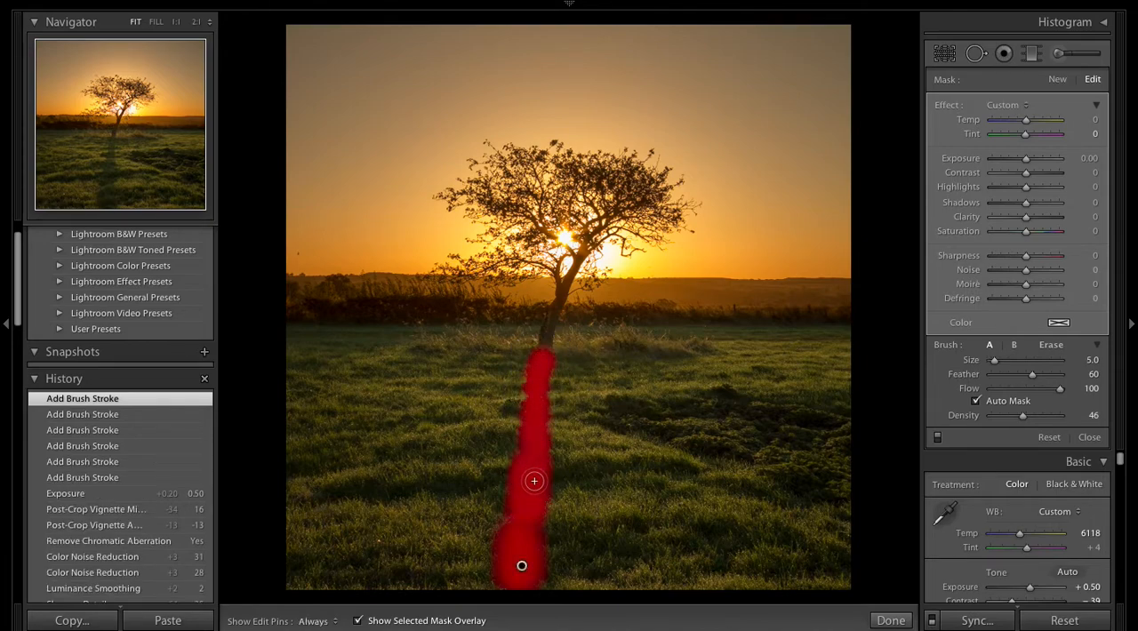
{"action": "left_click_drag", "start_coordinate": [534, 480], "coordinate": [533, 578]}
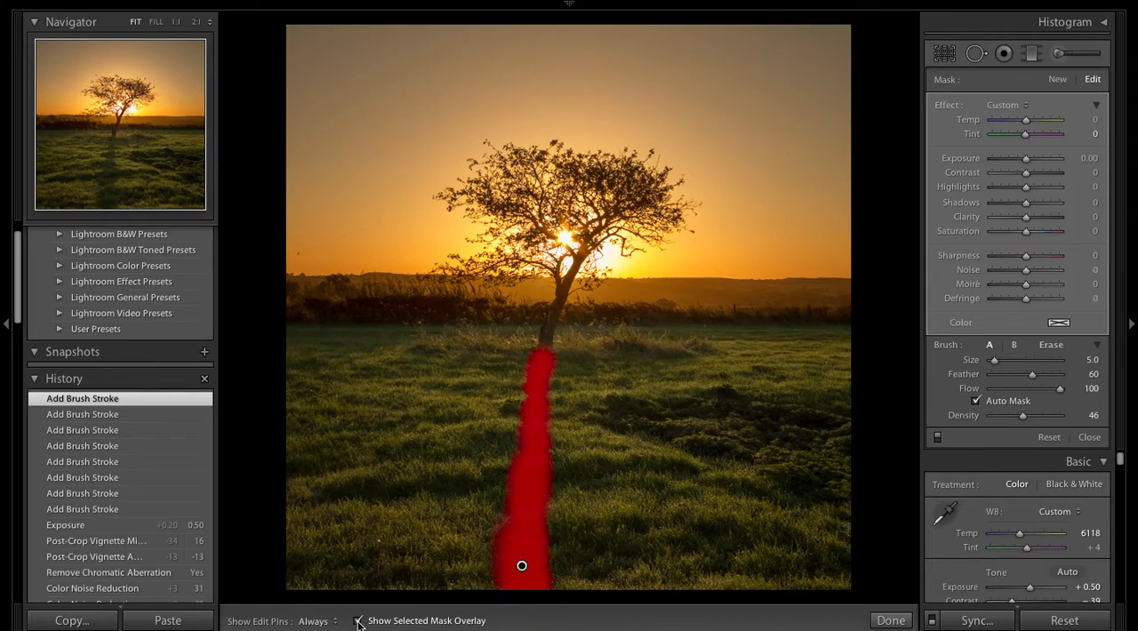
{"action": "left_click", "coordinate": [357, 621]}
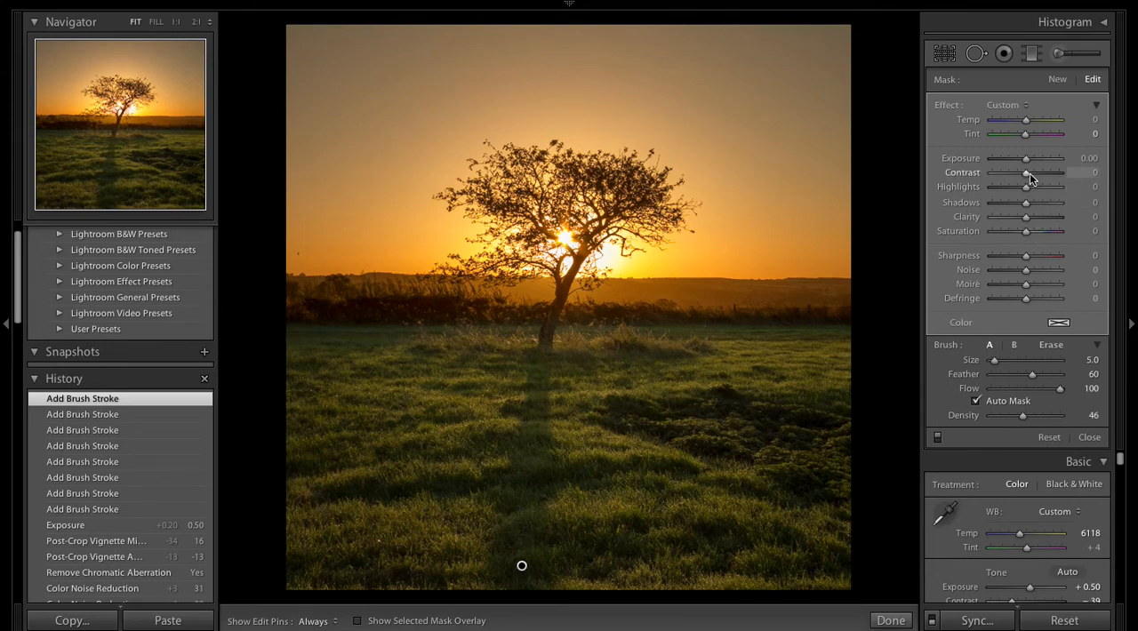
Give the brushed shadow exposure +0.87, contrast 13, shadows 6 and saturation 5
{"action": "left_click_drag", "start_coordinate": [1024, 173], "coordinate": [1047, 173]}
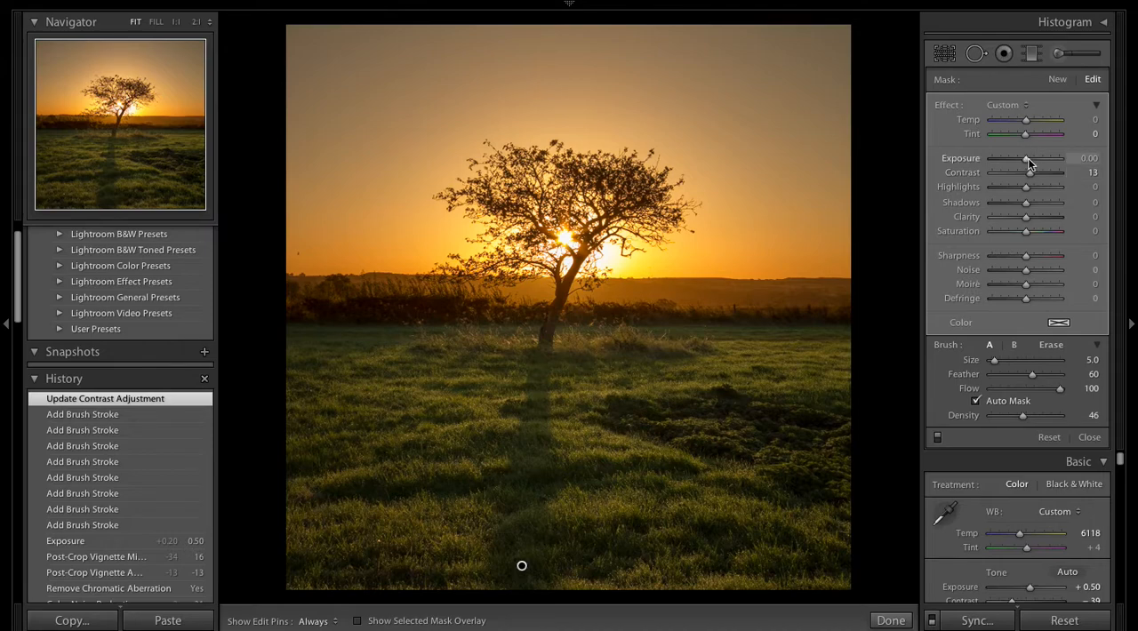
{"action": "left_click_drag", "start_coordinate": [1028, 158], "coordinate": [1012, 167]}
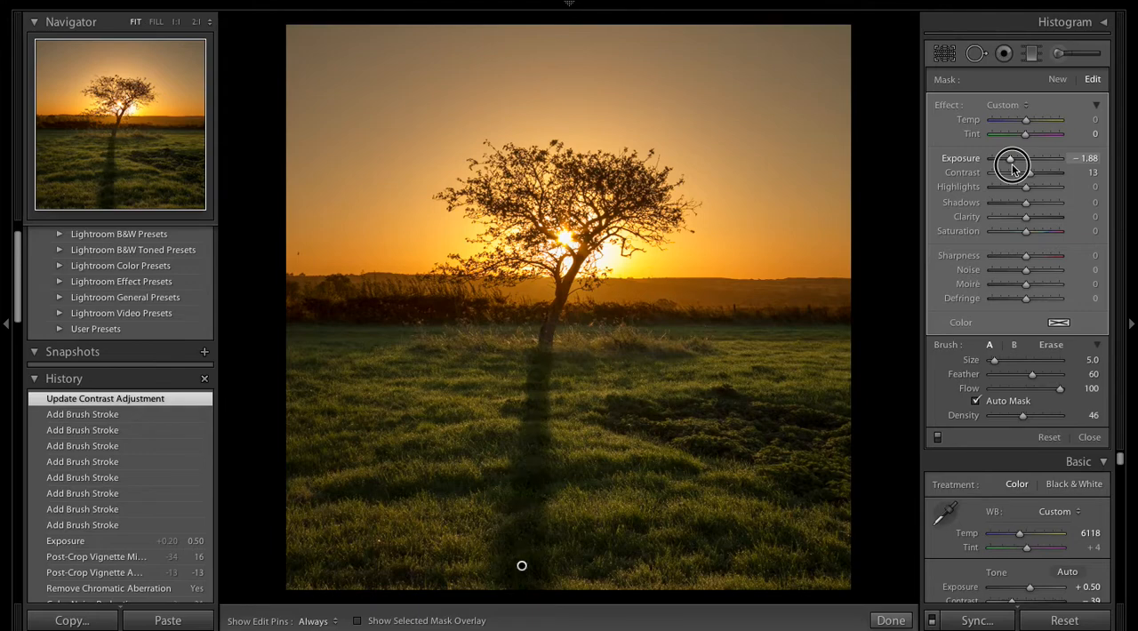
{"action": "left_click_drag", "start_coordinate": [1012, 167], "coordinate": [1019, 167]}
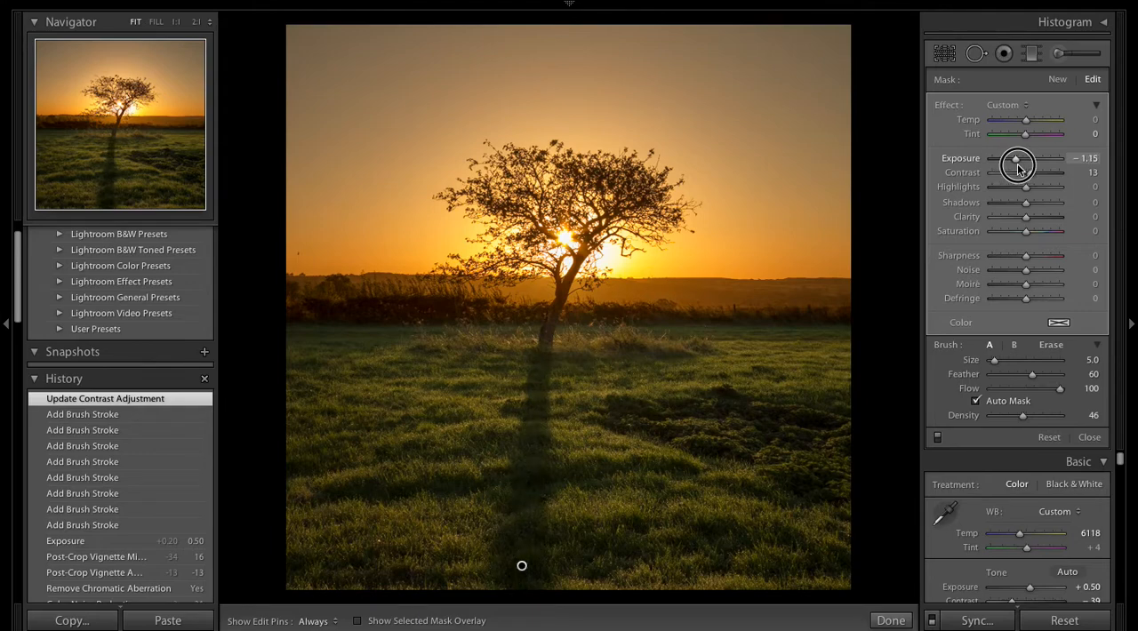
{"action": "left_click_drag", "start_coordinate": [1017, 164], "coordinate": [1023, 164]}
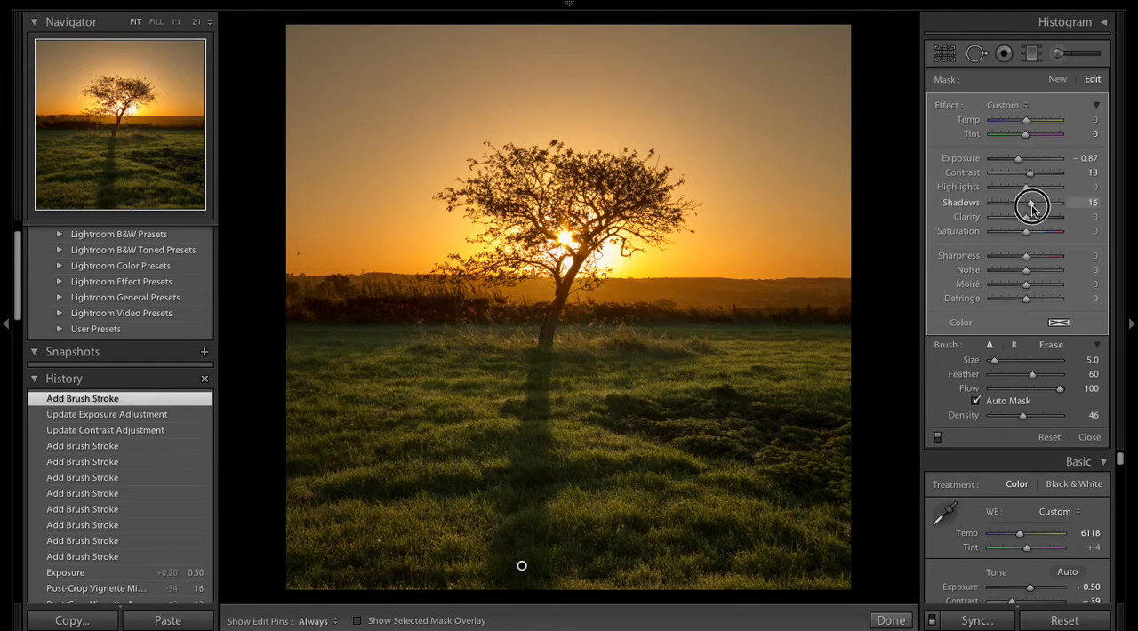
{"action": "left_click_drag", "start_coordinate": [1035, 202], "coordinate": [1028, 203]}
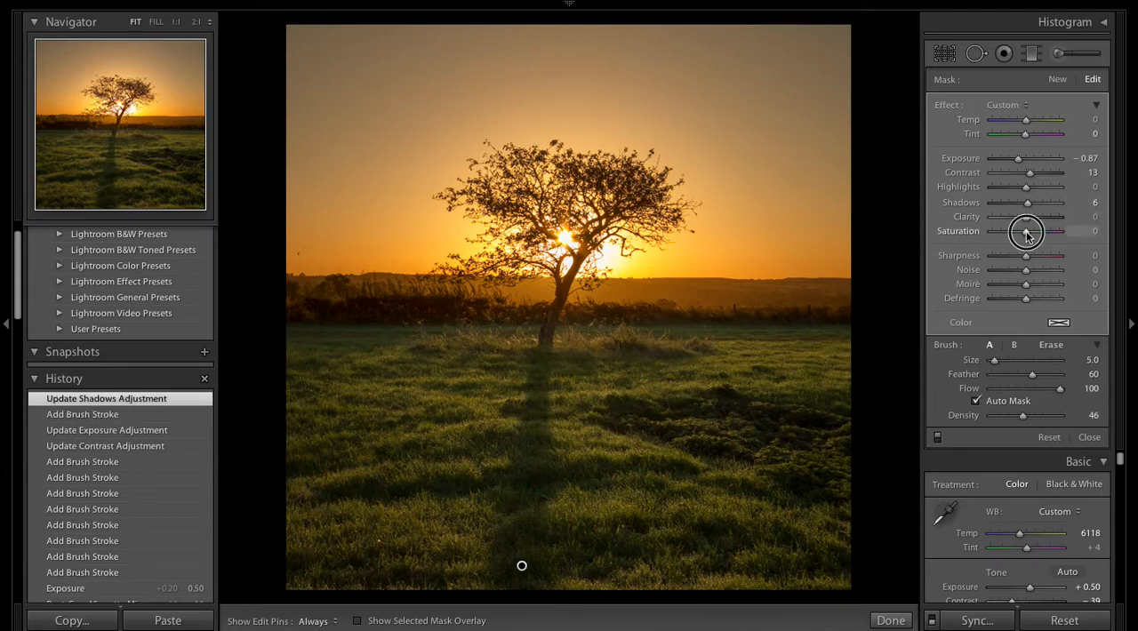
{"action": "left_click_drag", "start_coordinate": [1024, 231], "coordinate": [1053, 231]}
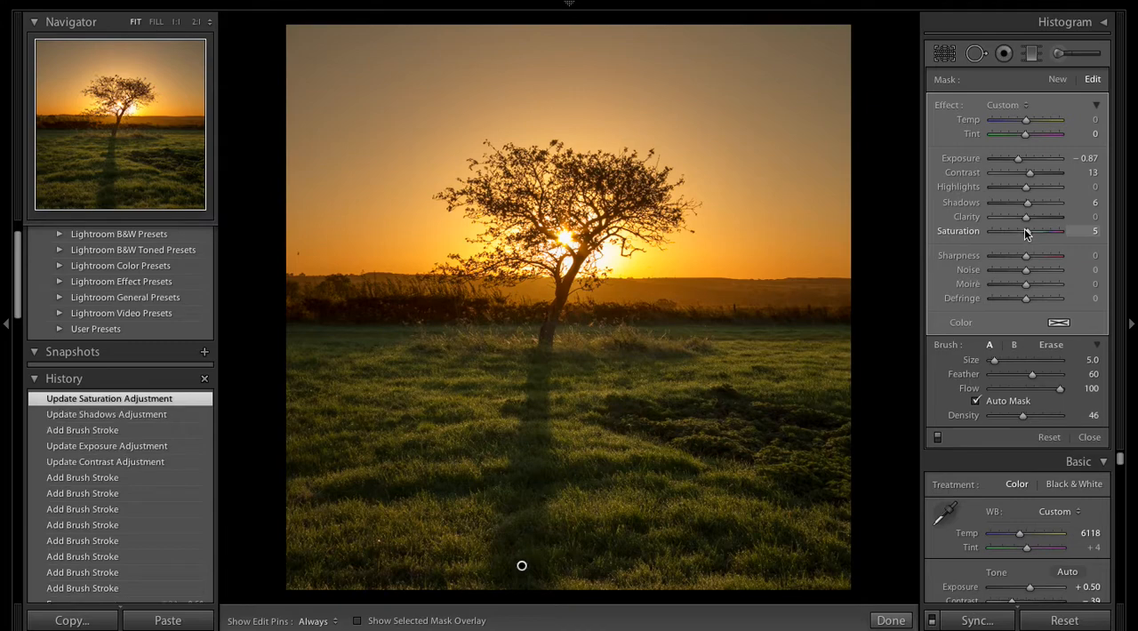
{"action": "mouse_move", "coordinate": [924, 327]}
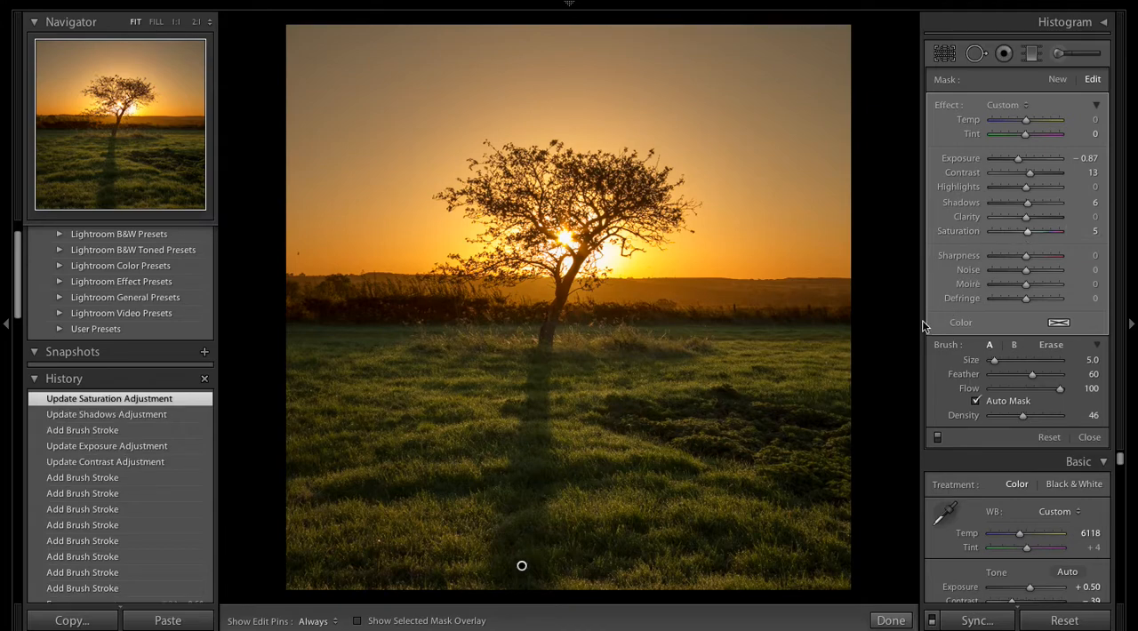
{"action": "mouse_move", "coordinate": [722, 361]}
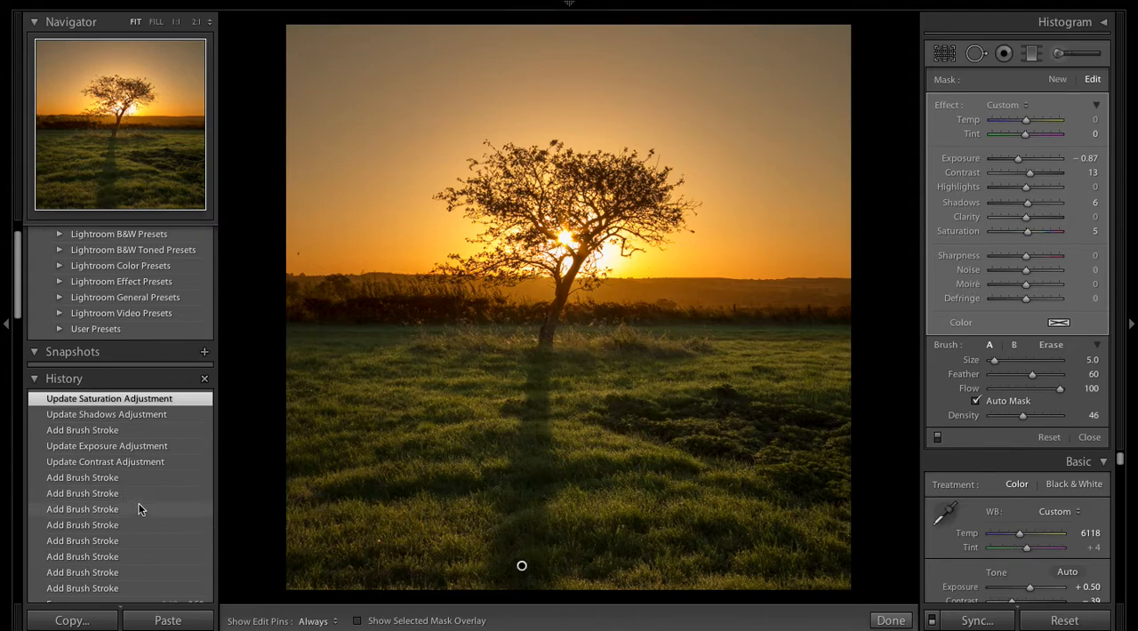
Deselect the brushed mask and close the brush tool to return to the Basic panel
{"action": "scroll", "scroll_direction": "down", "scroll_amount": 3}
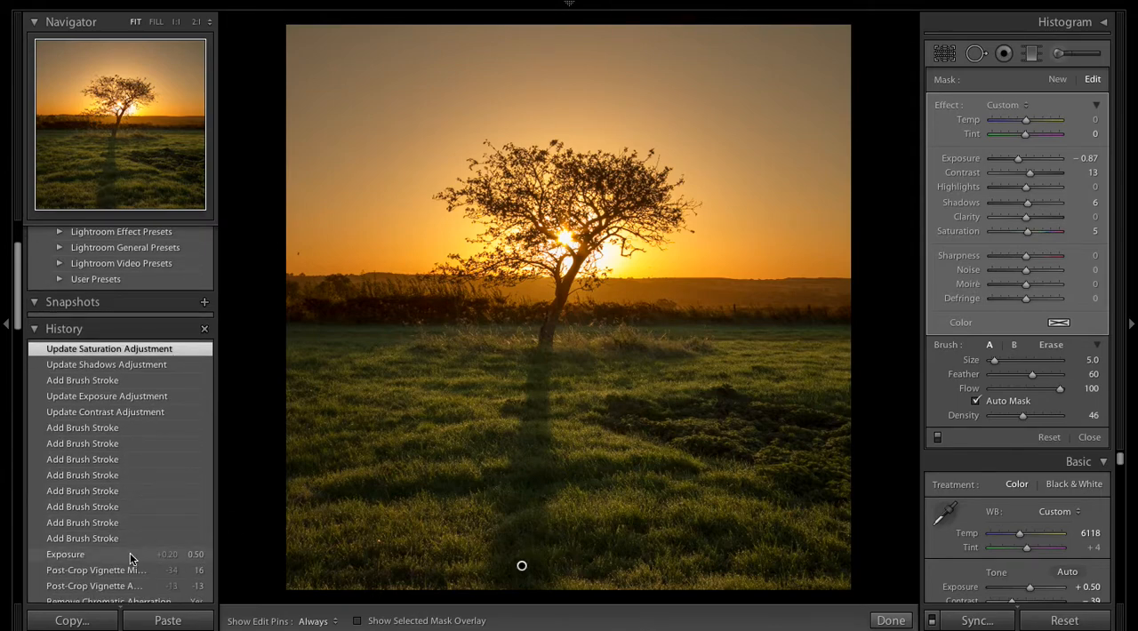
{"action": "left_click", "coordinate": [64, 555]}
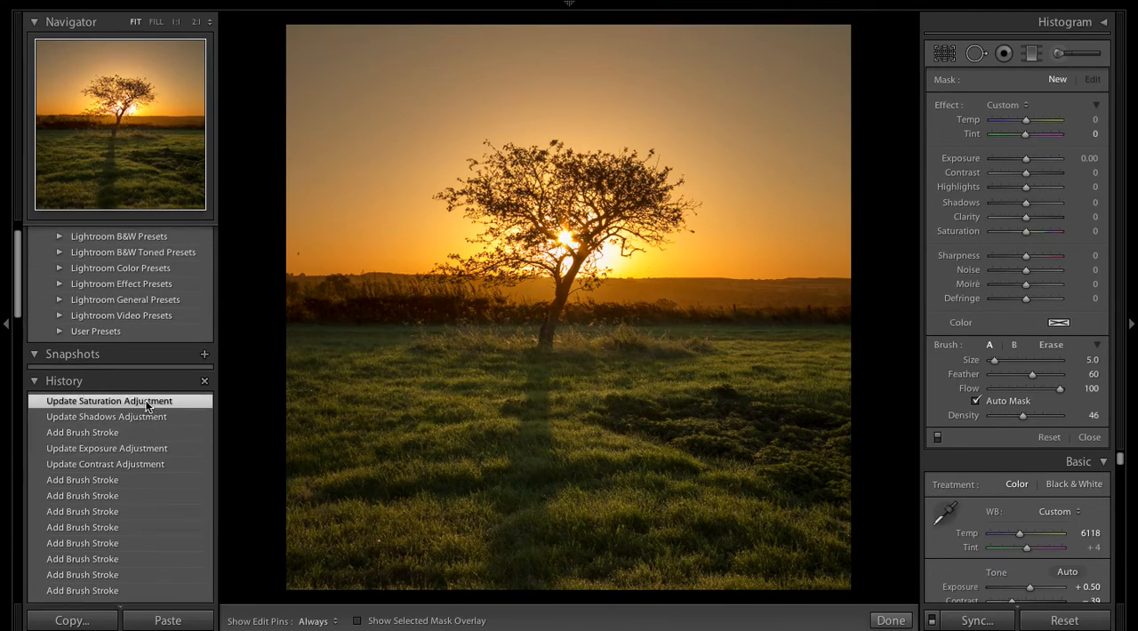
{"action": "left_click", "coordinate": [110, 402]}
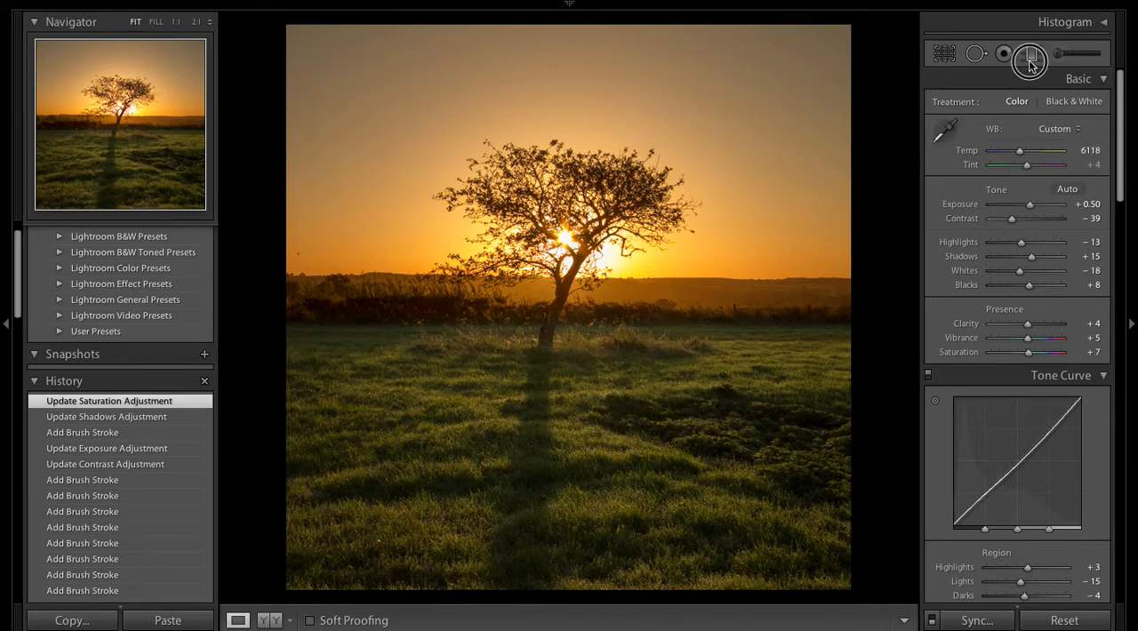
Re-tune the sky graduated filter's Temp to about 92 and finish editing with Done
{"action": "left_click", "coordinate": [1032, 54]}
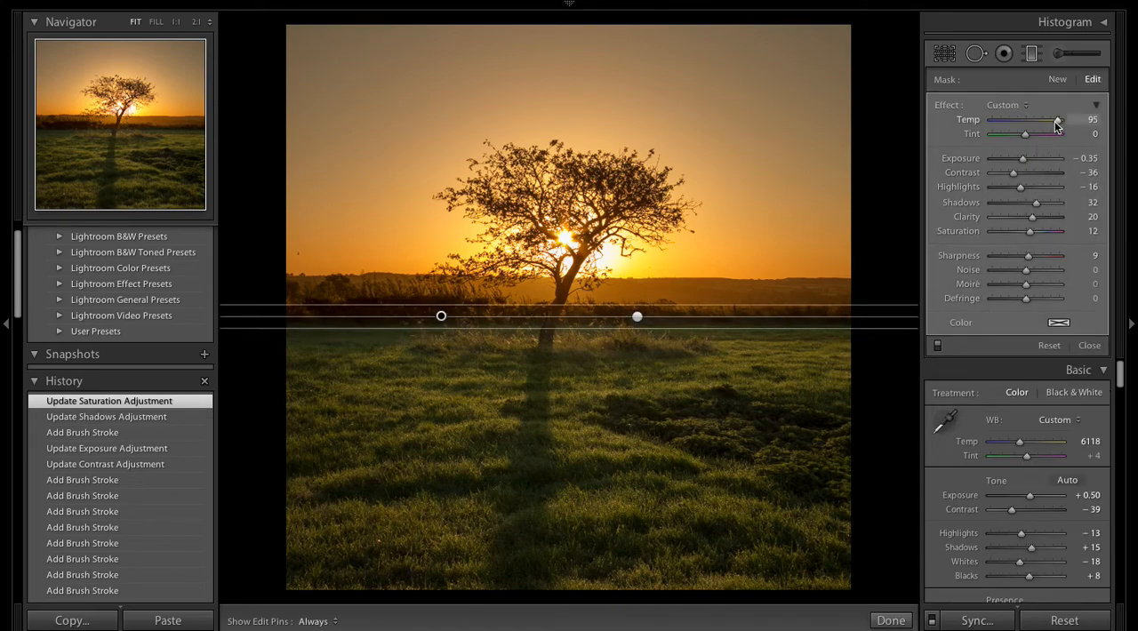
{"action": "left_click_drag", "start_coordinate": [1057, 121], "coordinate": [1064, 121]}
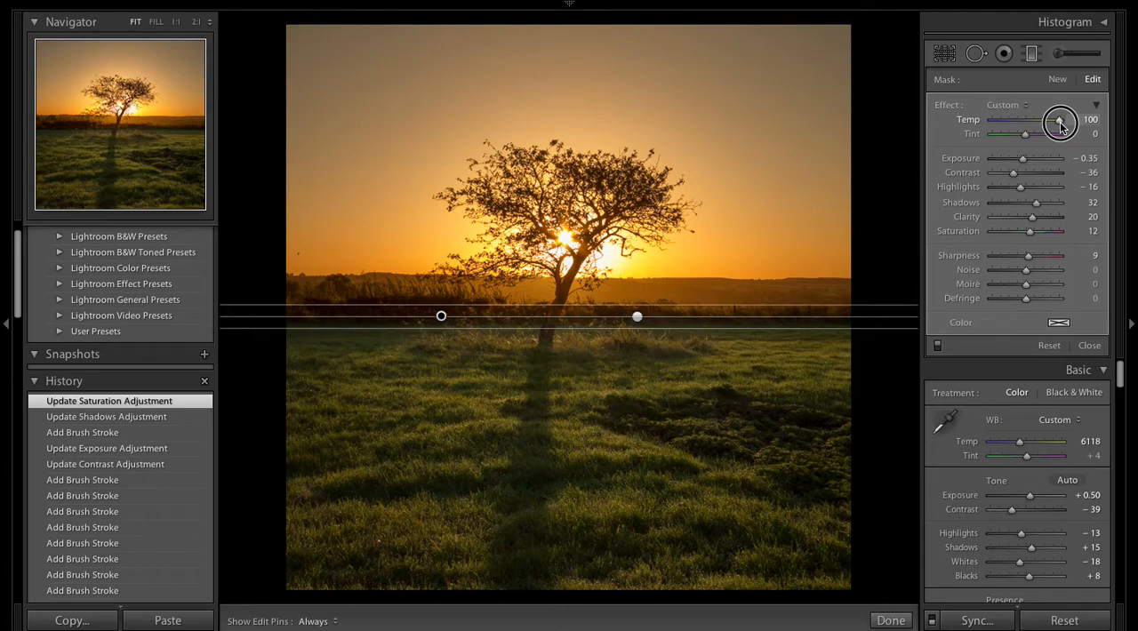
{"action": "left_click_drag", "start_coordinate": [1064, 116], "coordinate": [1053, 124]}
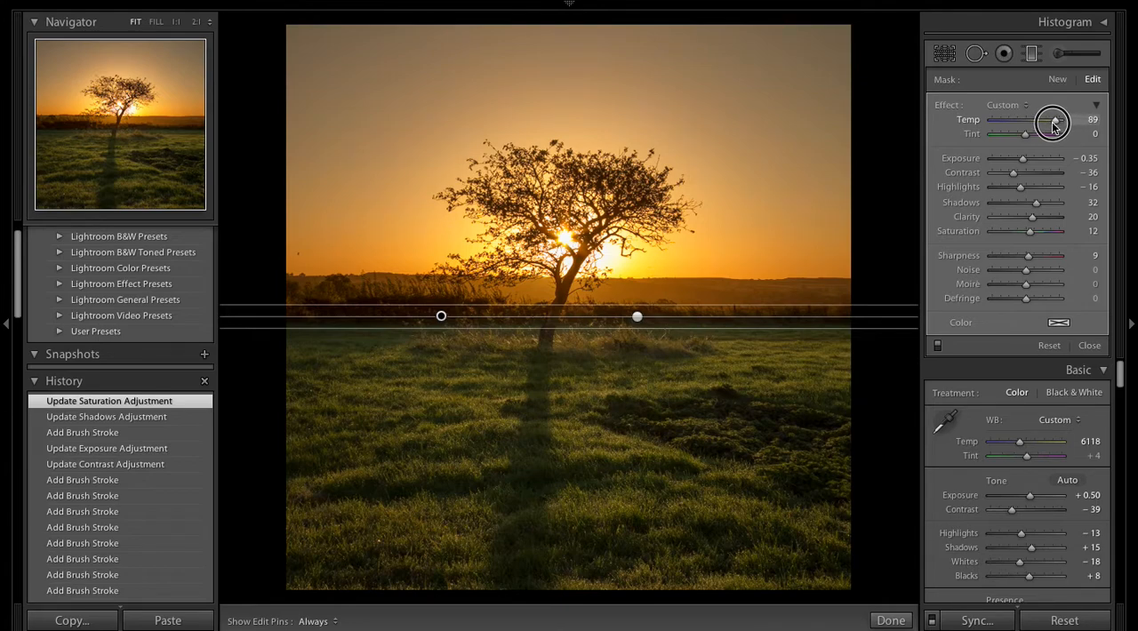
{"action": "left_click_drag", "start_coordinate": [1046, 119], "coordinate": [1059, 119]}
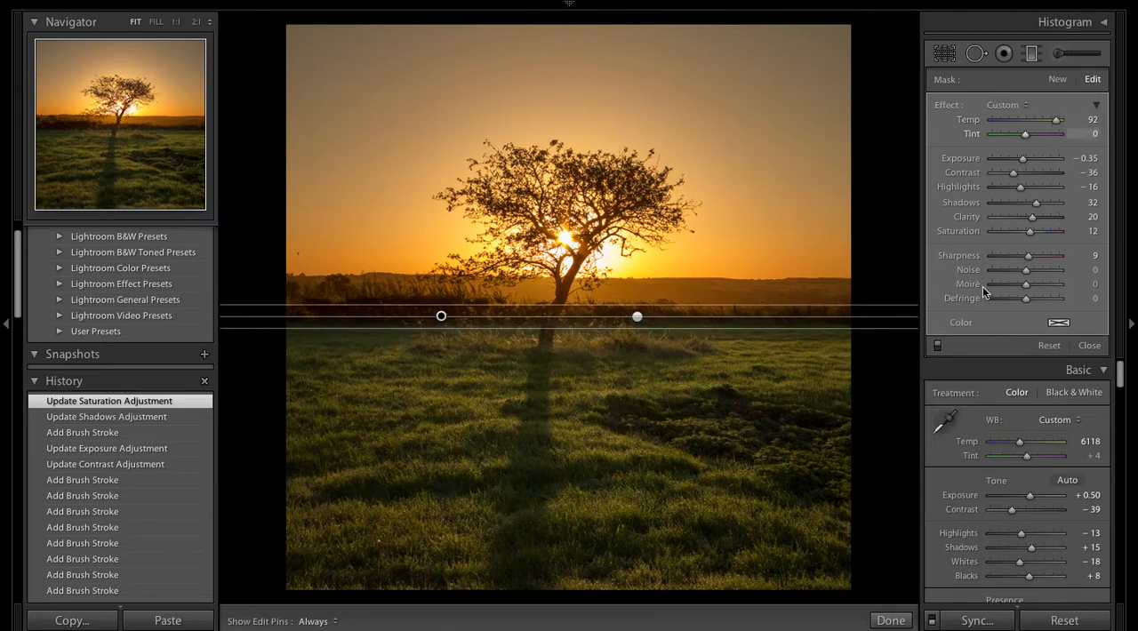
{"action": "left_click", "coordinate": [1089, 345]}
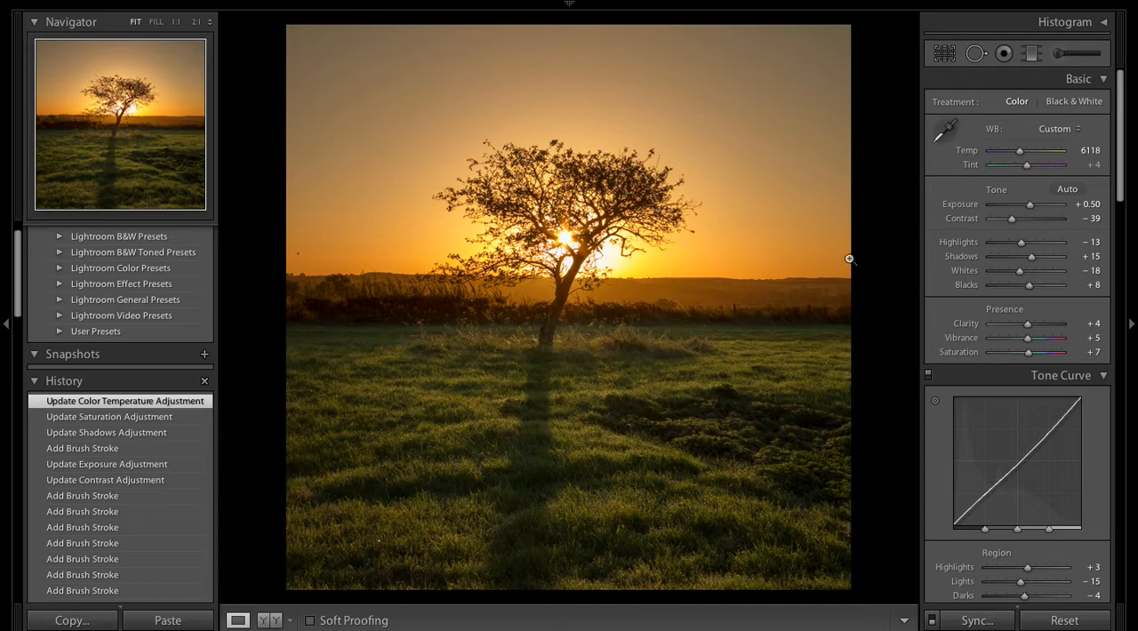
{"action": "mouse_move", "coordinate": [602, 438]}
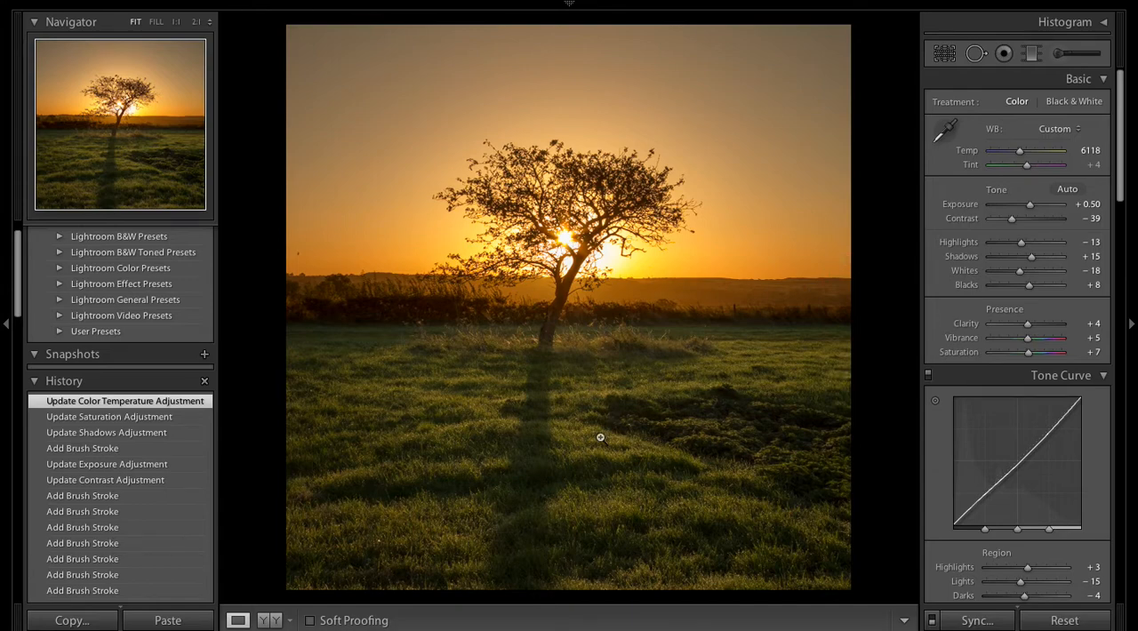
{"action": "mouse_move", "coordinate": [726, 103]}
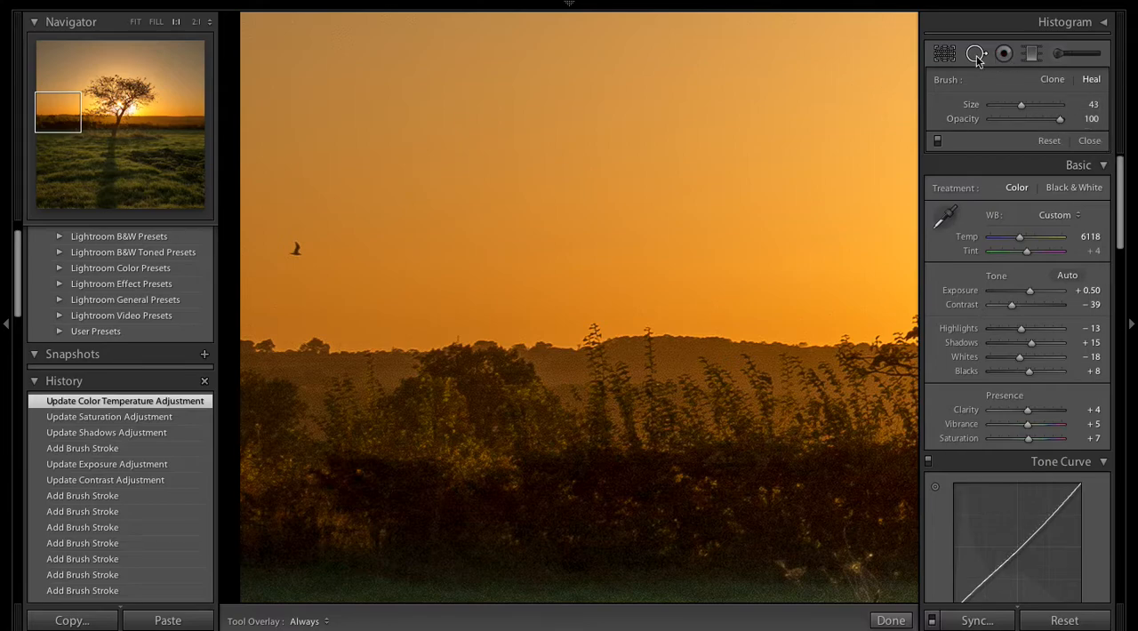
{"action": "mouse_move", "coordinate": [974, 53]}
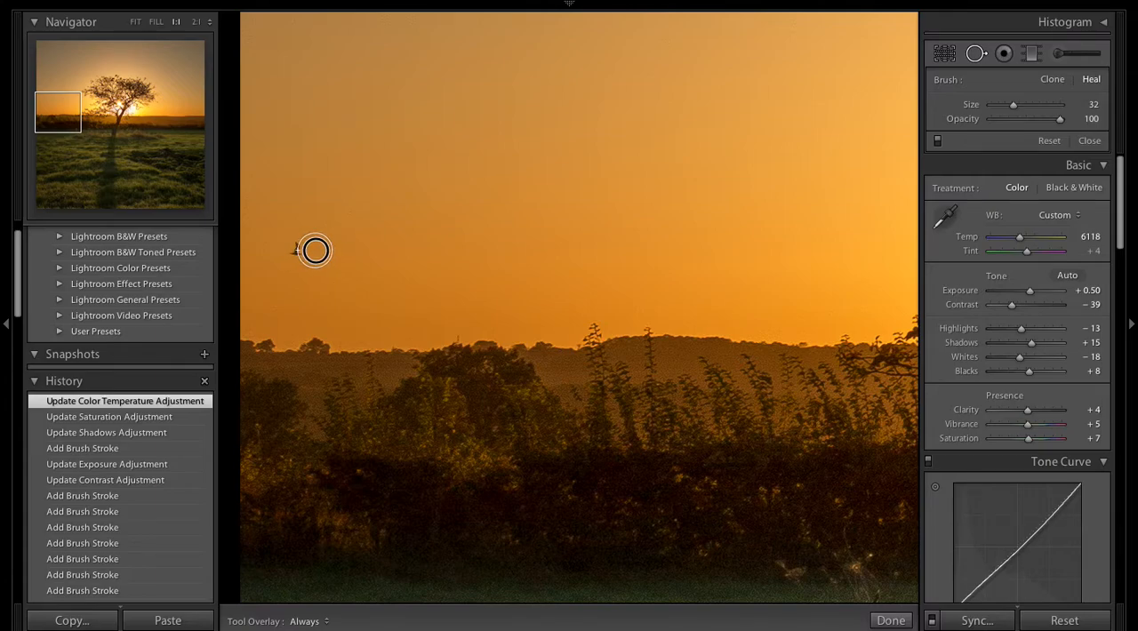
{"action": "mouse_move", "coordinate": [333, 249]}
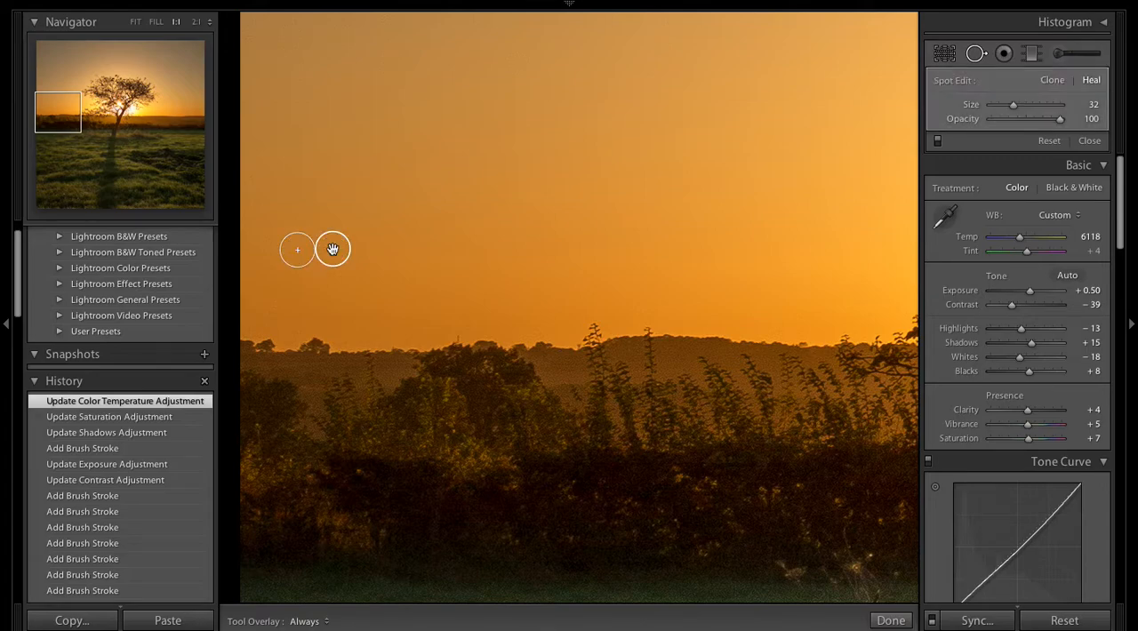
Heal away the small bird left of the tree with the Spot Removal tool and close it
{"action": "left_click", "coordinate": [333, 249]}
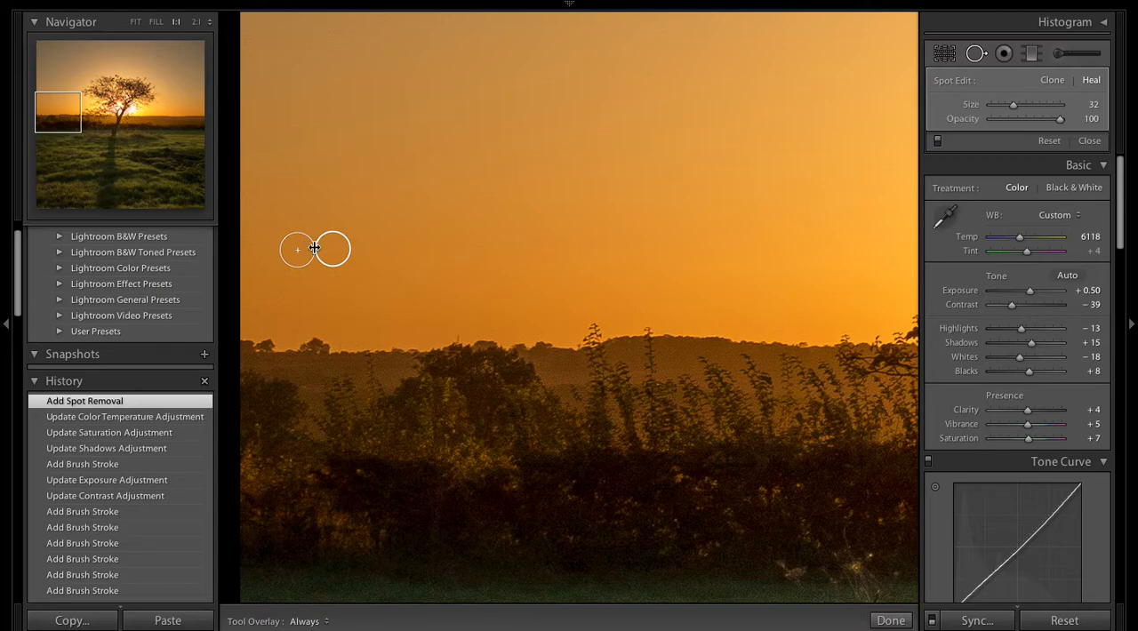
{"action": "mouse_move", "coordinate": [907, 151]}
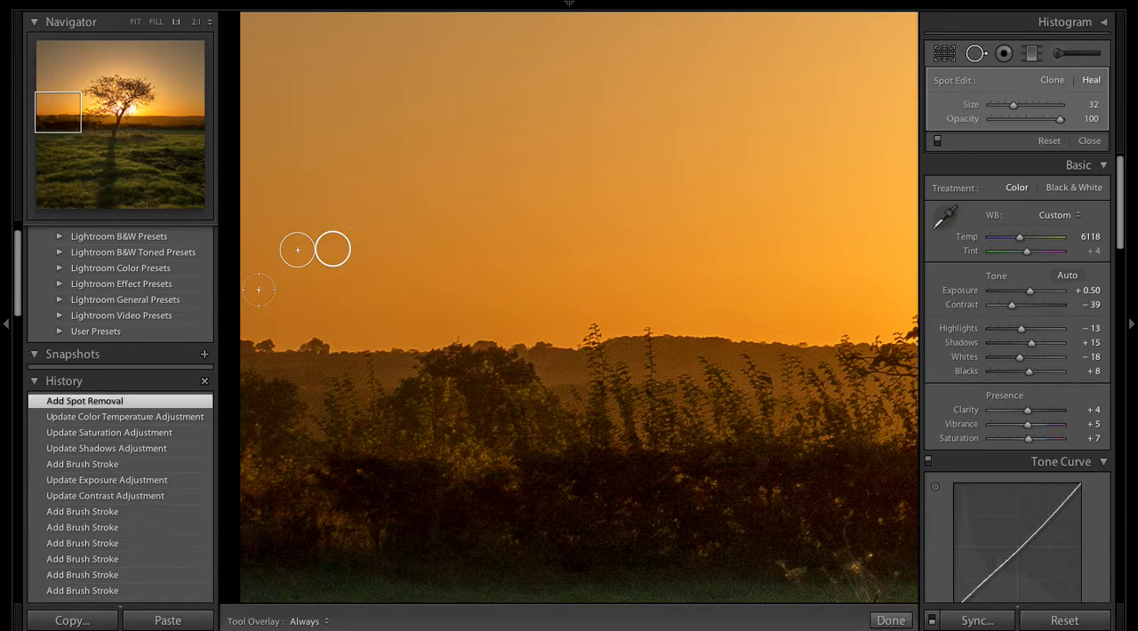
{"action": "mouse_move", "coordinate": [911, 530]}
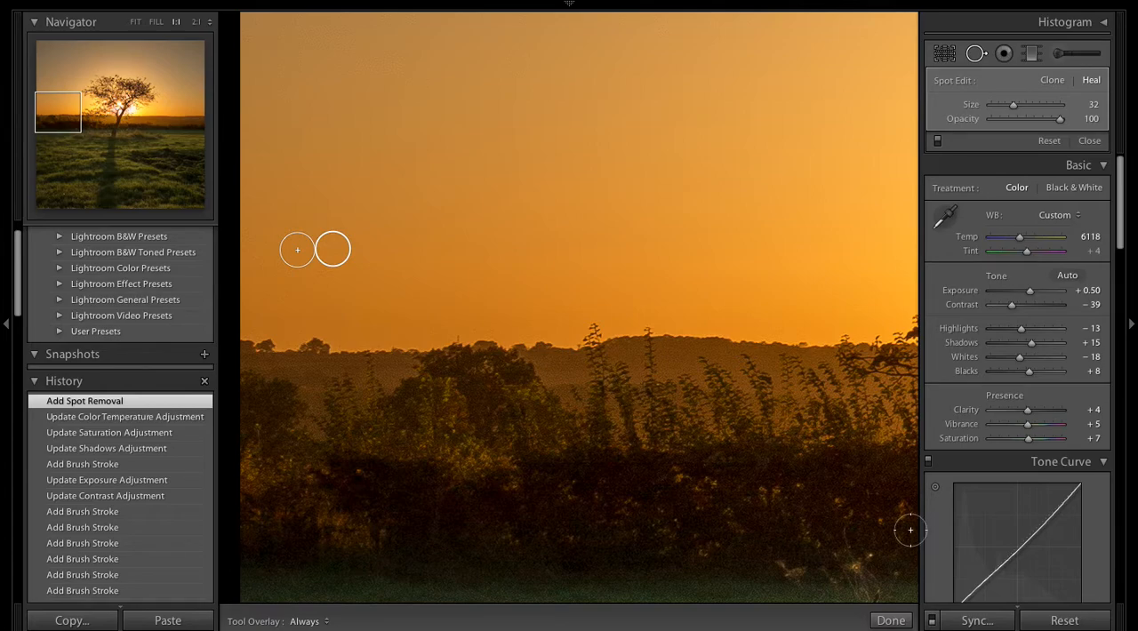
{"action": "left_click", "coordinate": [1089, 141]}
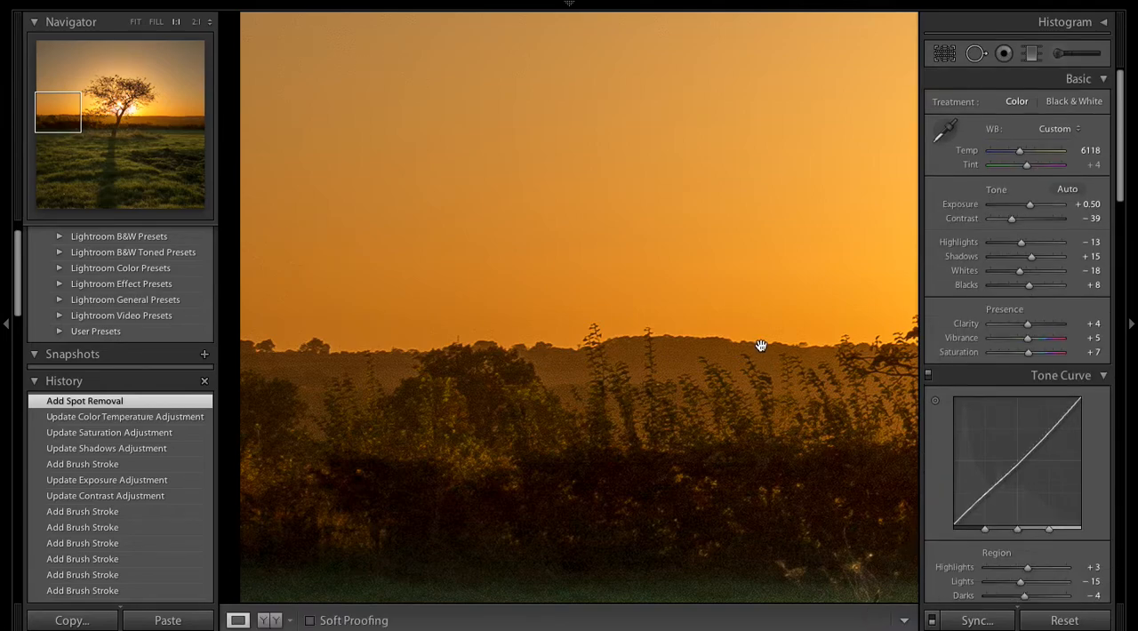
{"action": "left_click", "coordinate": [155, 22]}
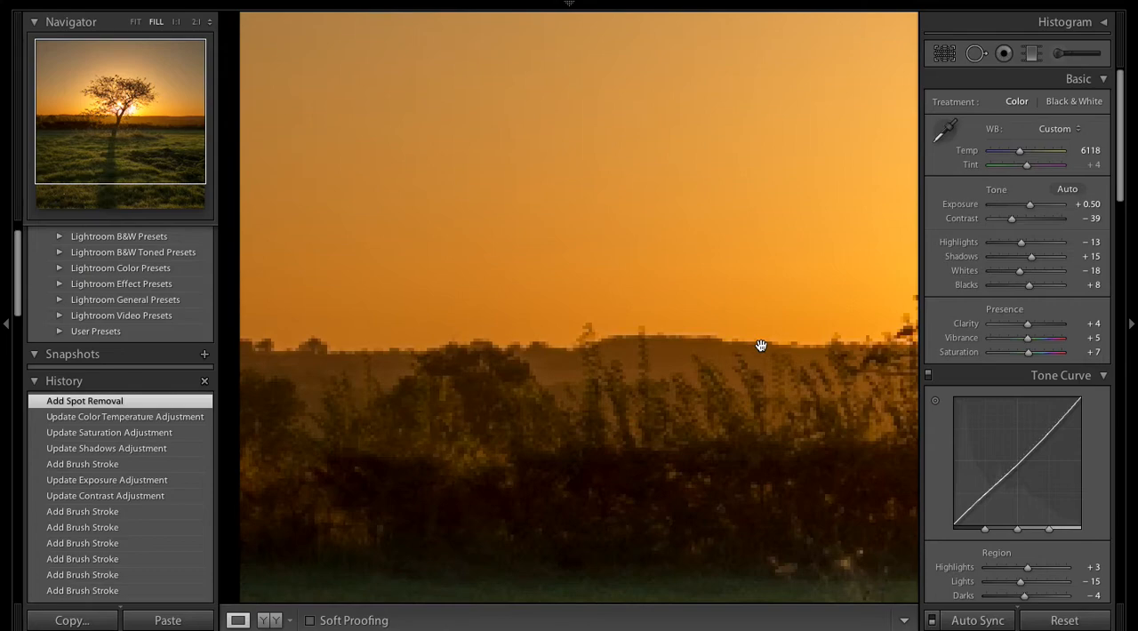
{"action": "left_click", "coordinate": [135, 21]}
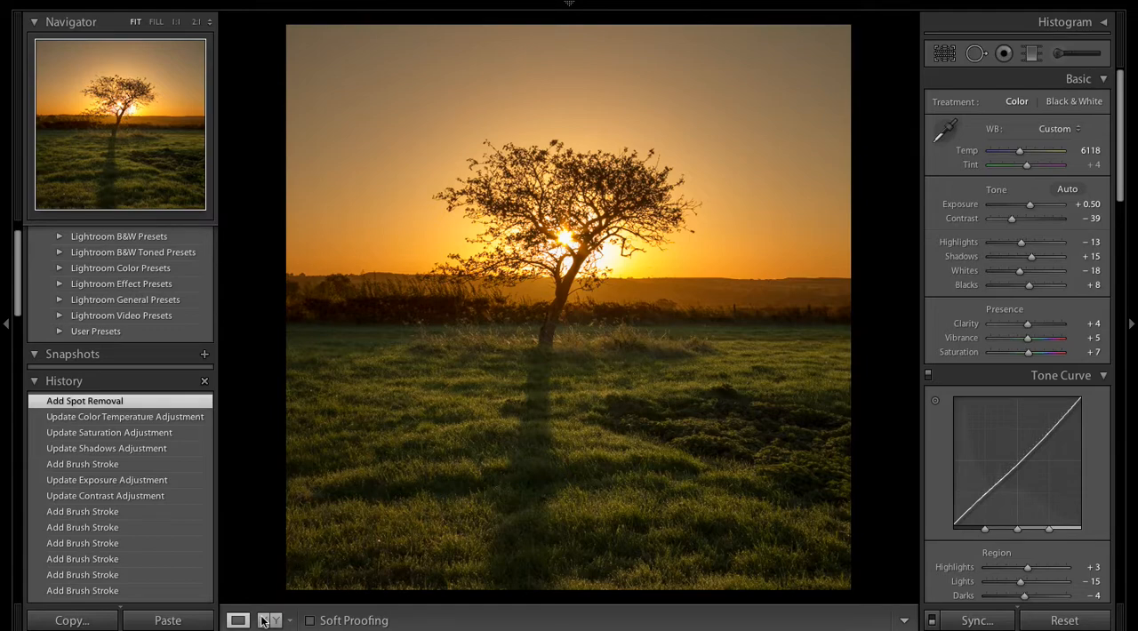
{"action": "left_click", "coordinate": [270, 621]}
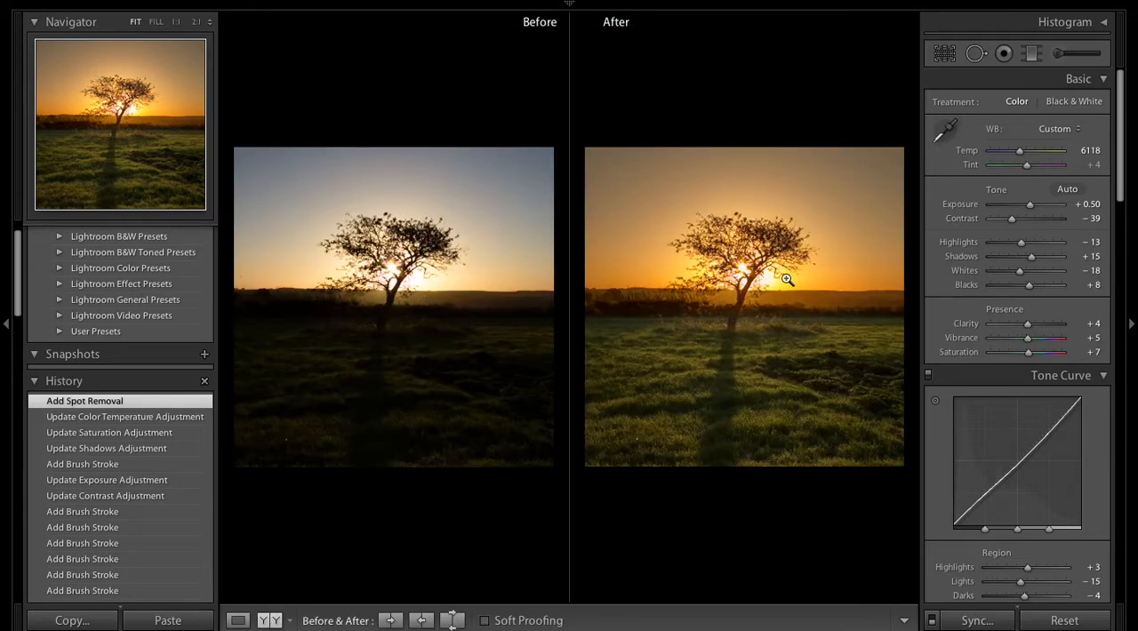
{"action": "left_click", "coordinate": [238, 621]}
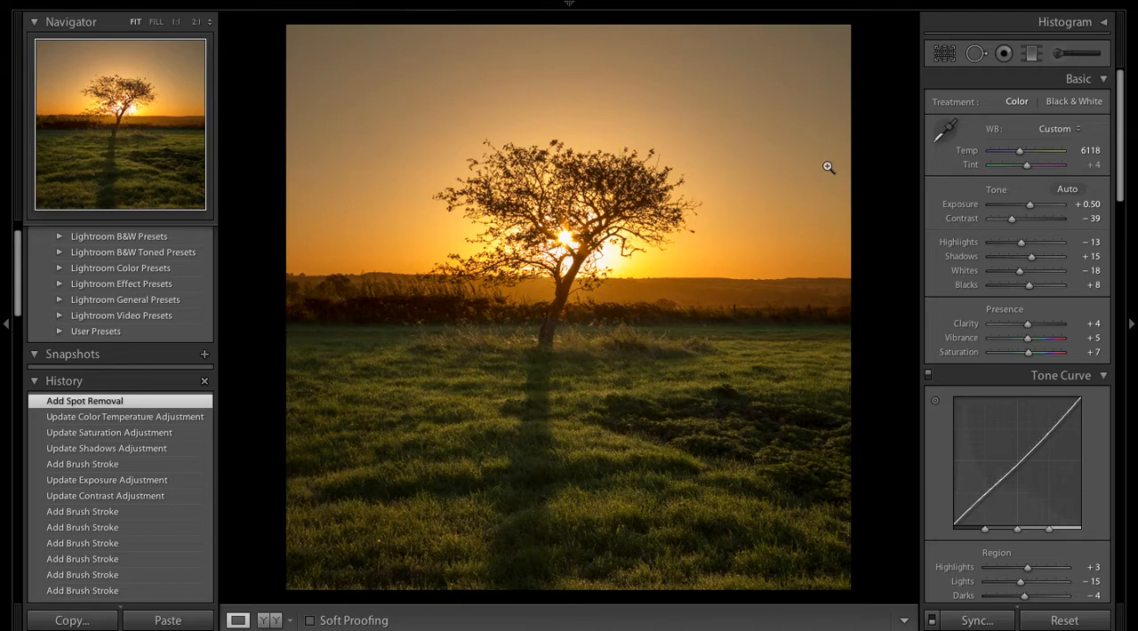
{"action": "mouse_move", "coordinate": [822, 164]}
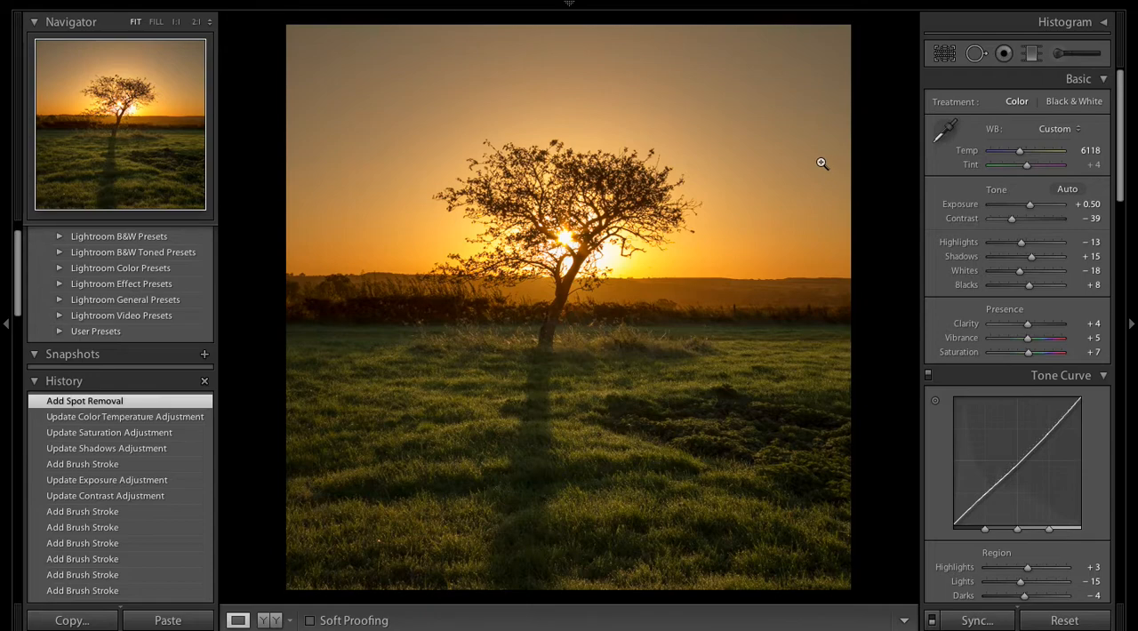
{"action": "mouse_move", "coordinate": [815, 172]}
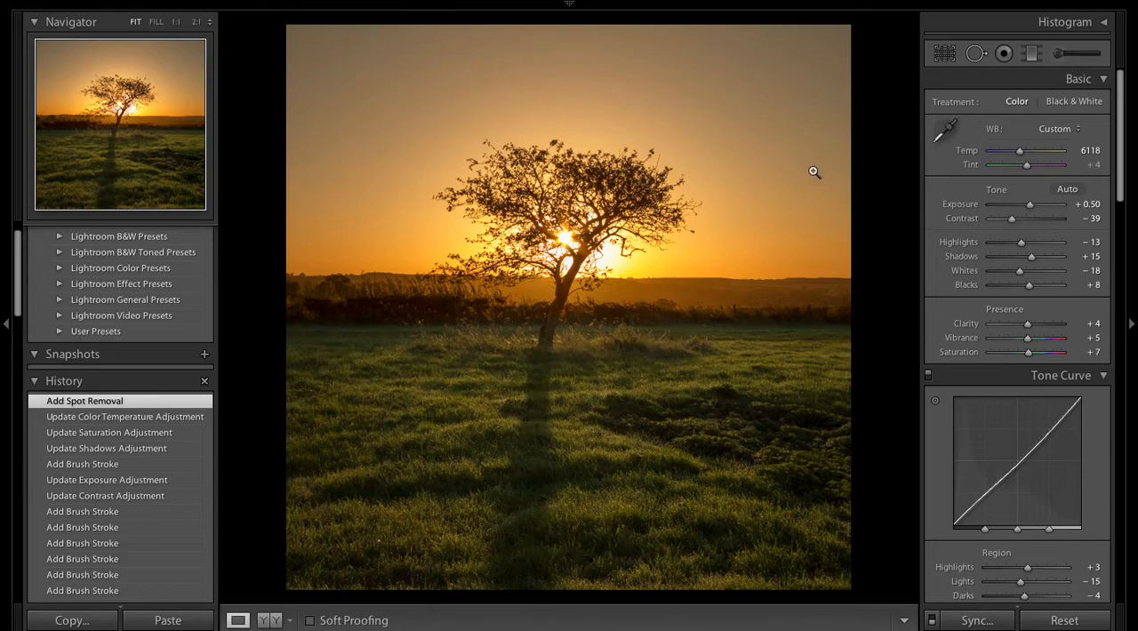